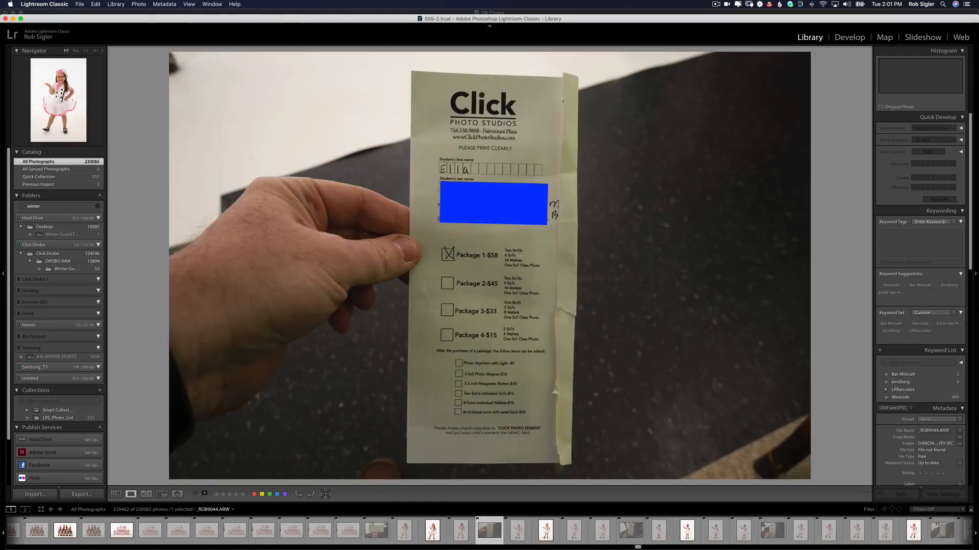
# Step: Advance in Loupe view from the order-form shot to the next dancer's portrait
pyautogui.click(517, 530)
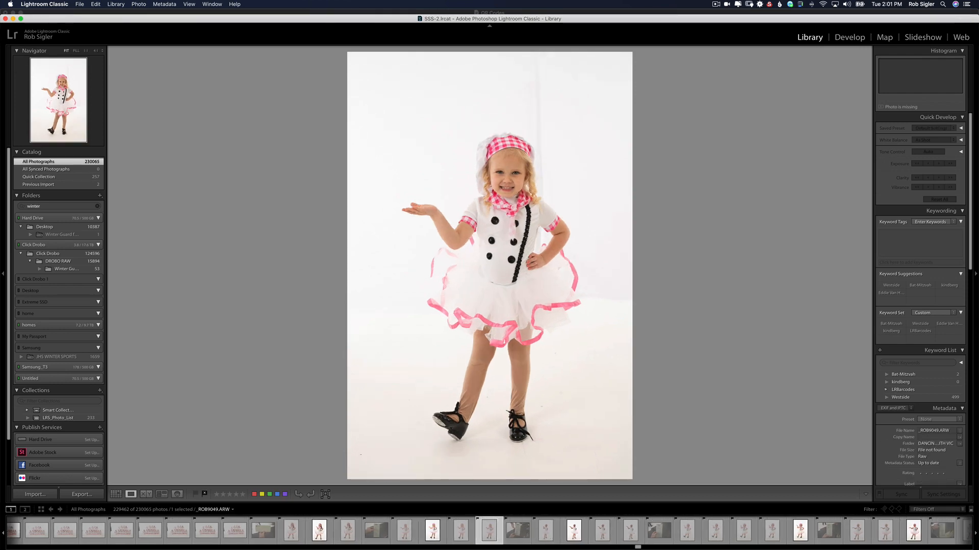
pyautogui.click(517, 530)
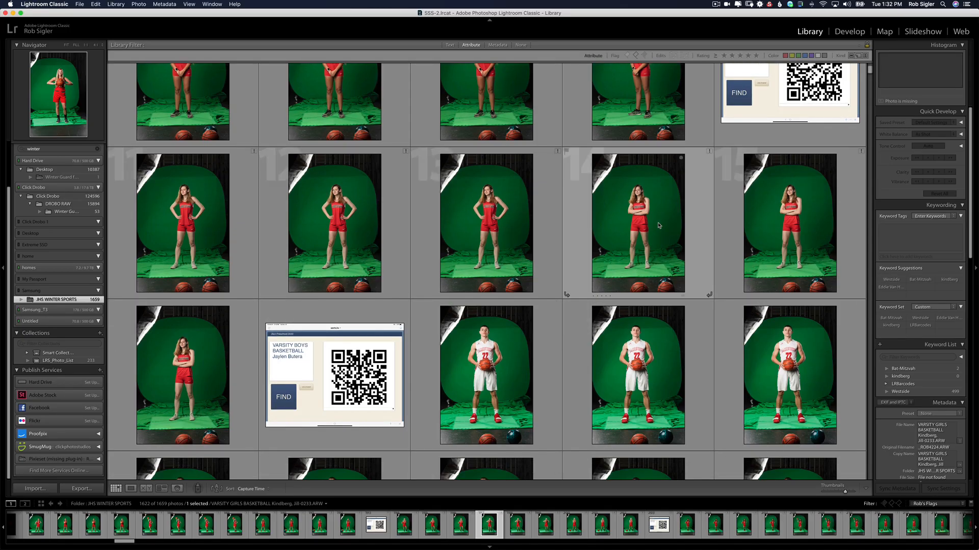
pyautogui.scroll(-3)
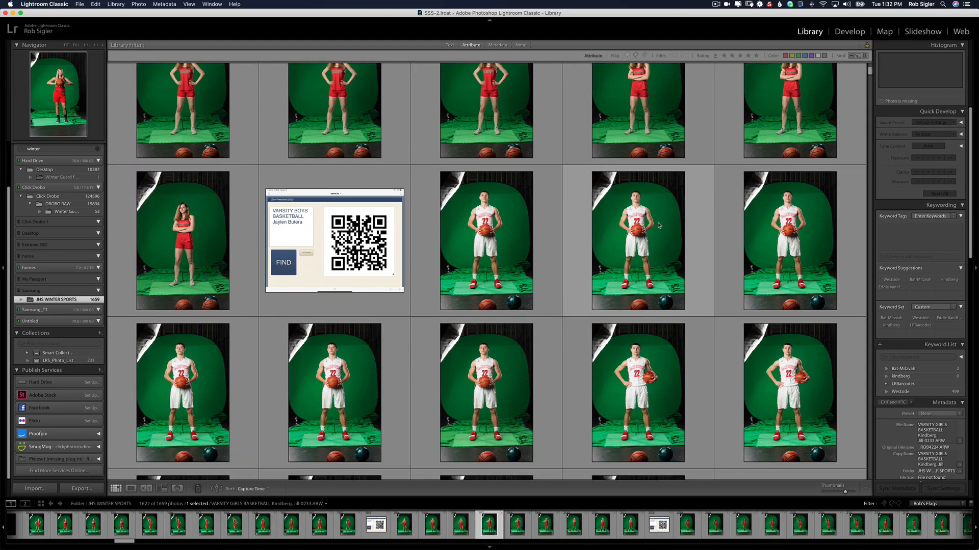
pyautogui.scroll(-3)
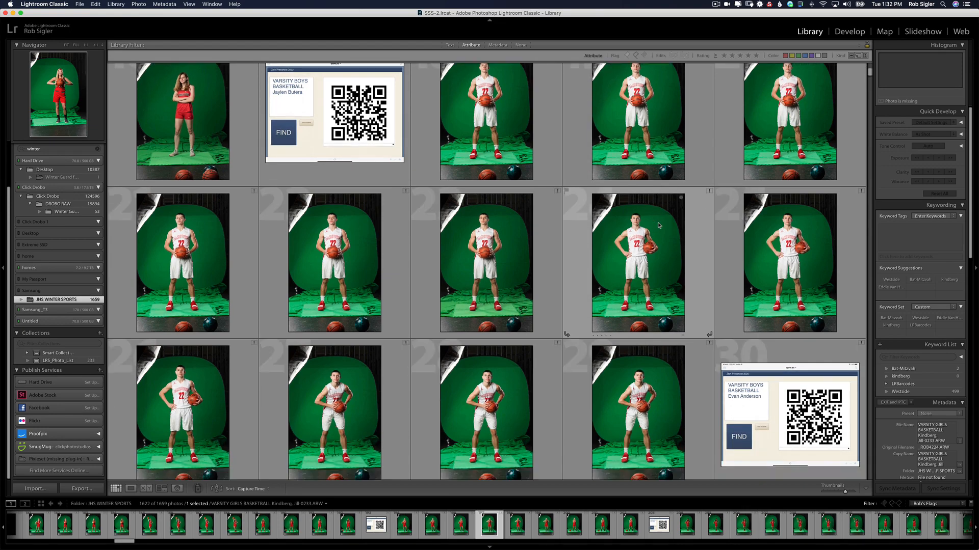
pyautogui.scroll(-3)
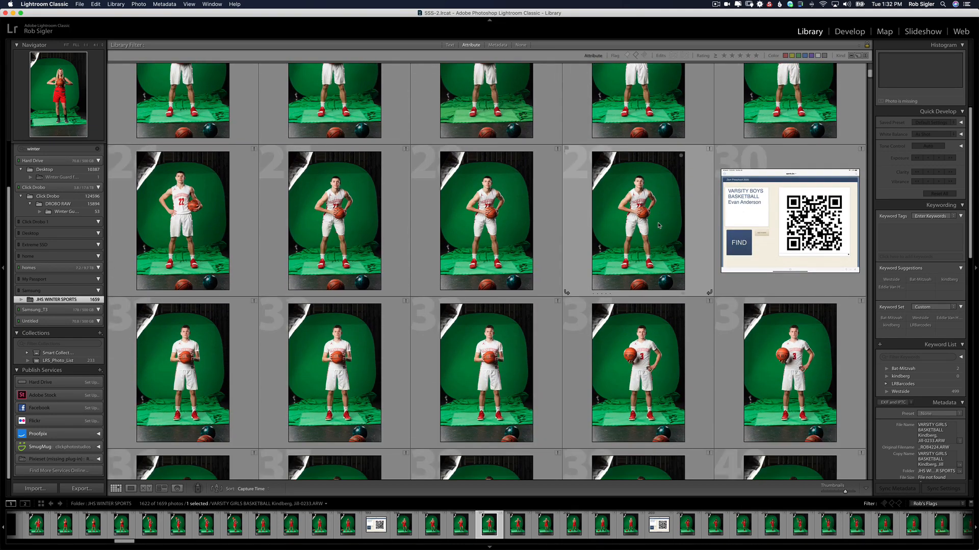
pyautogui.scroll(-3)
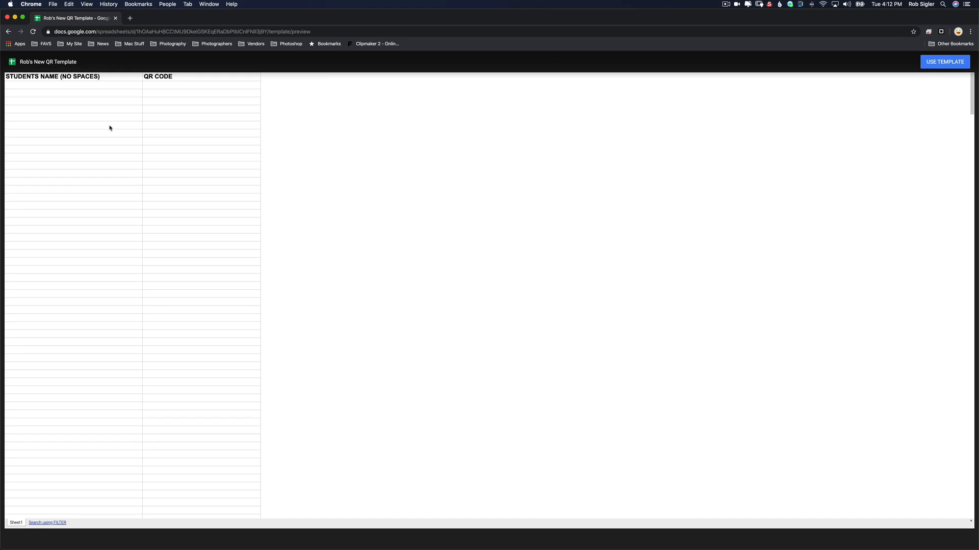
pyautogui.moveTo(225, 97)
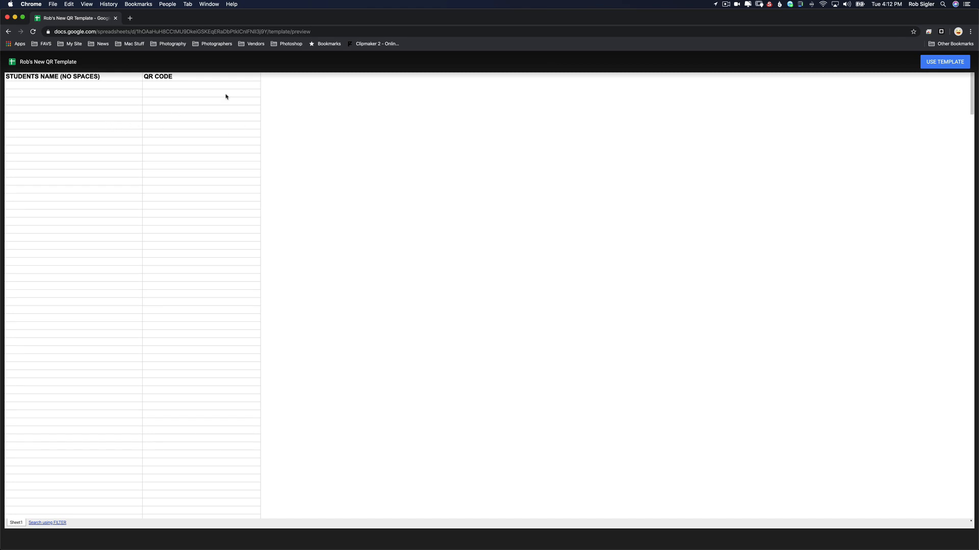
pyautogui.moveTo(944, 62)
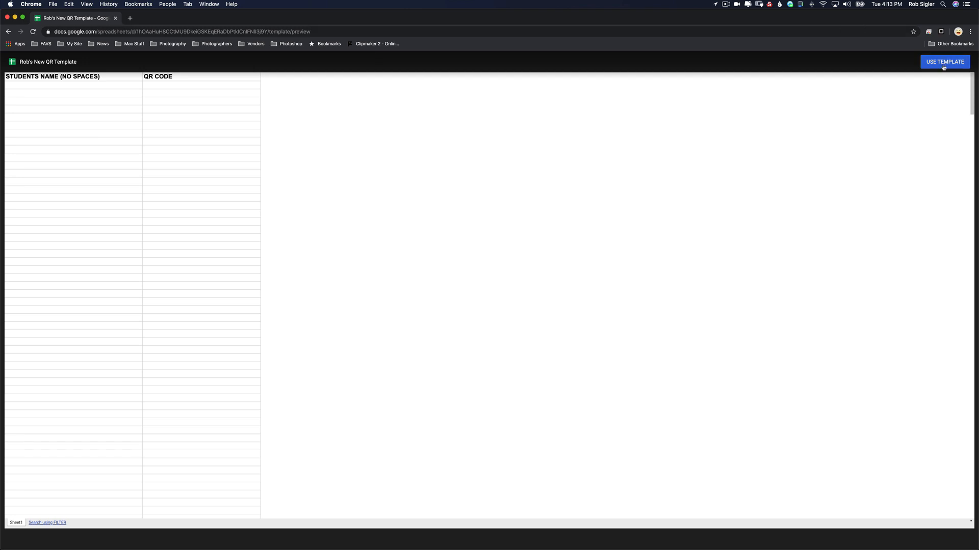
# Step: Make an editable copy of the QR template sheet with Use Template
pyautogui.click(944, 61)
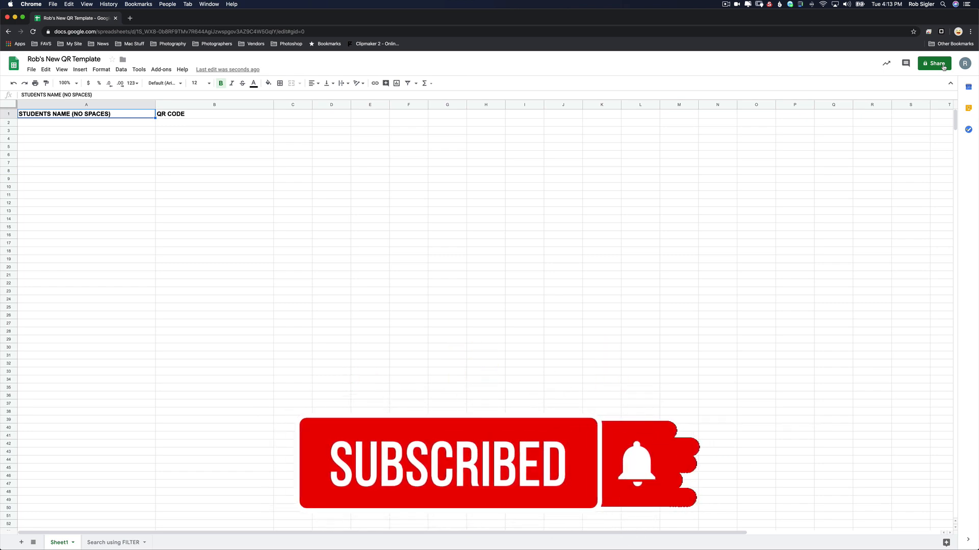
pyautogui.moveTo(281, 262)
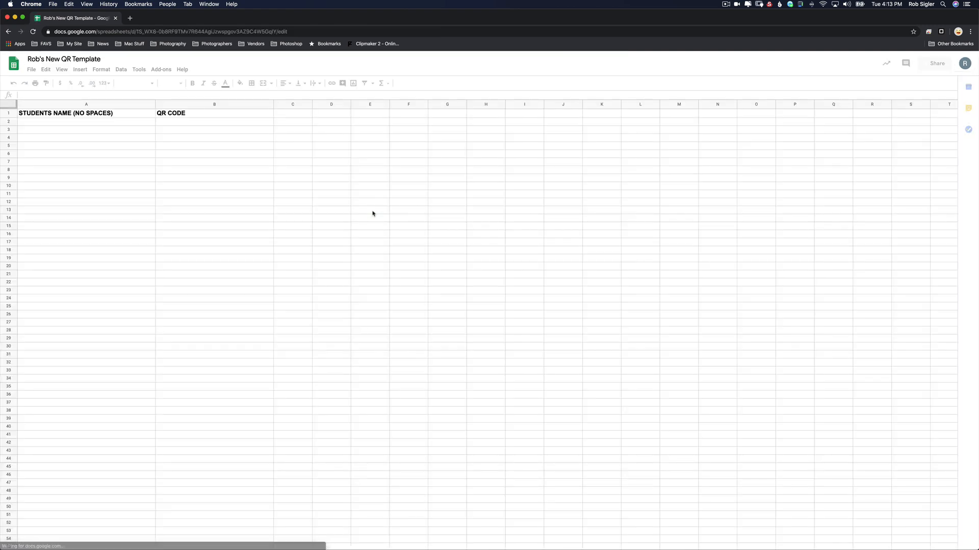
# Step: Select cell A2, the first empty student name cell
pyautogui.click(86, 114)
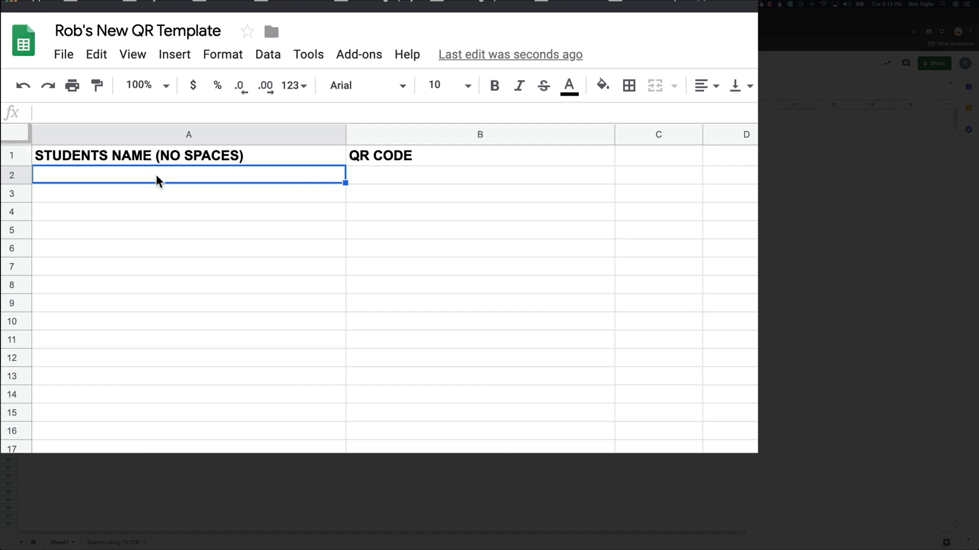
pyautogui.moveTo(354, 176)
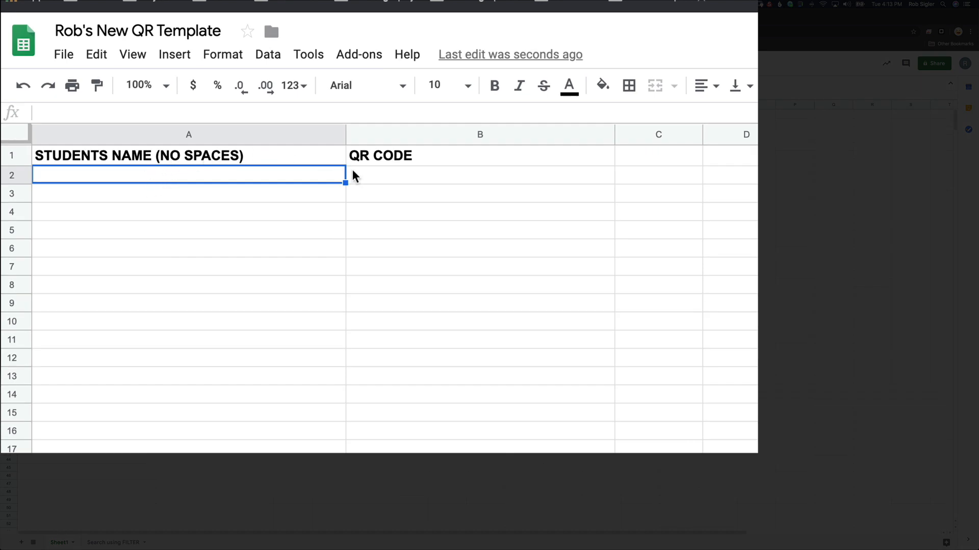
pyautogui.moveTo(384, 183)
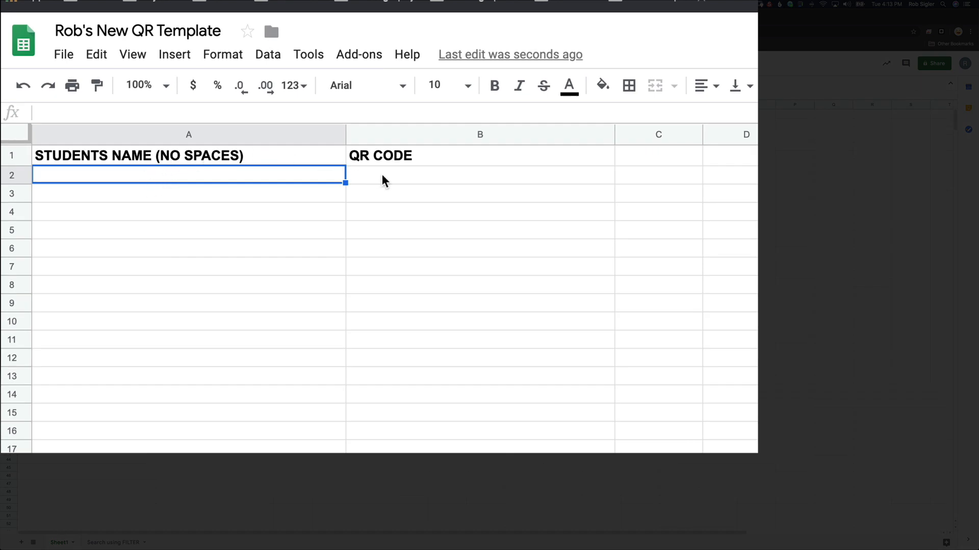
pyautogui.moveTo(261, 181)
pyautogui.write('Ted')
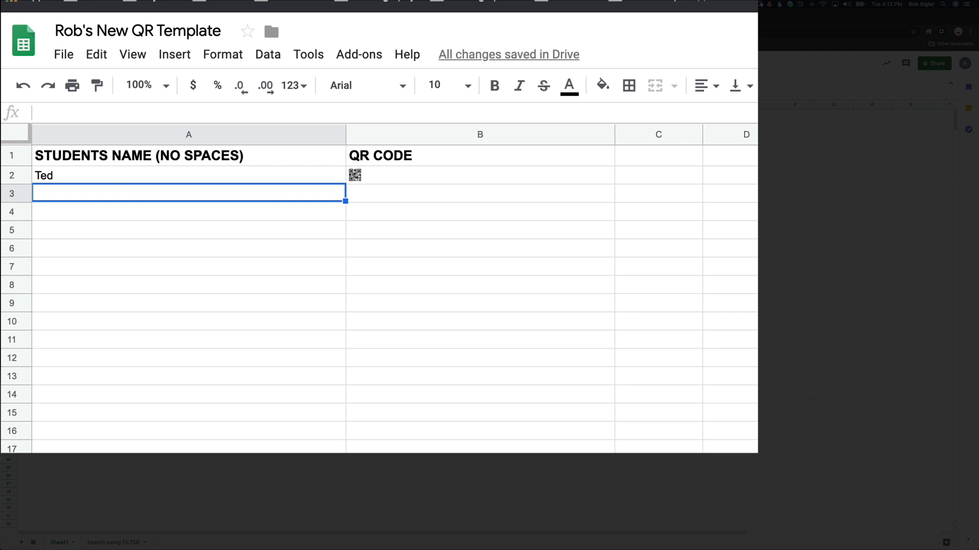
pyautogui.moveTo(359, 183)
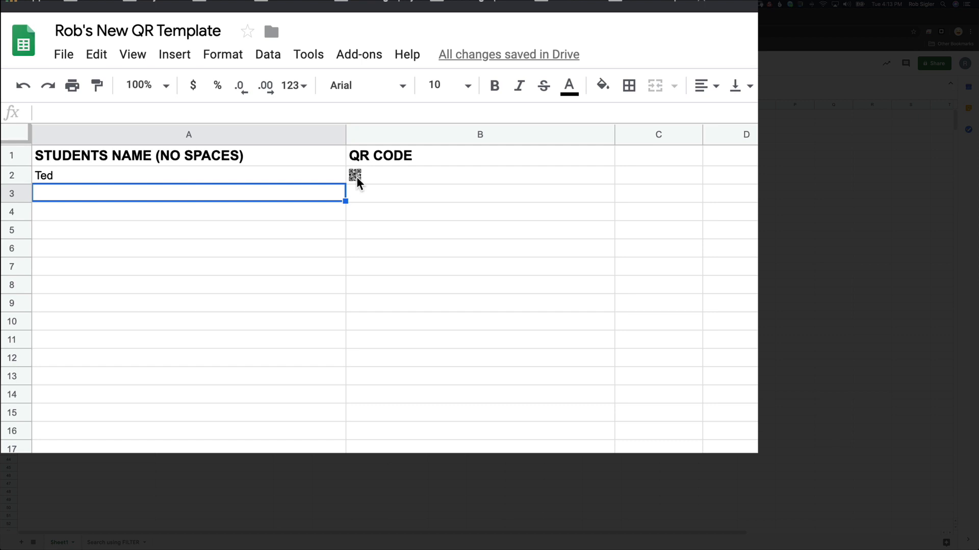
pyautogui.moveTo(364, 200)
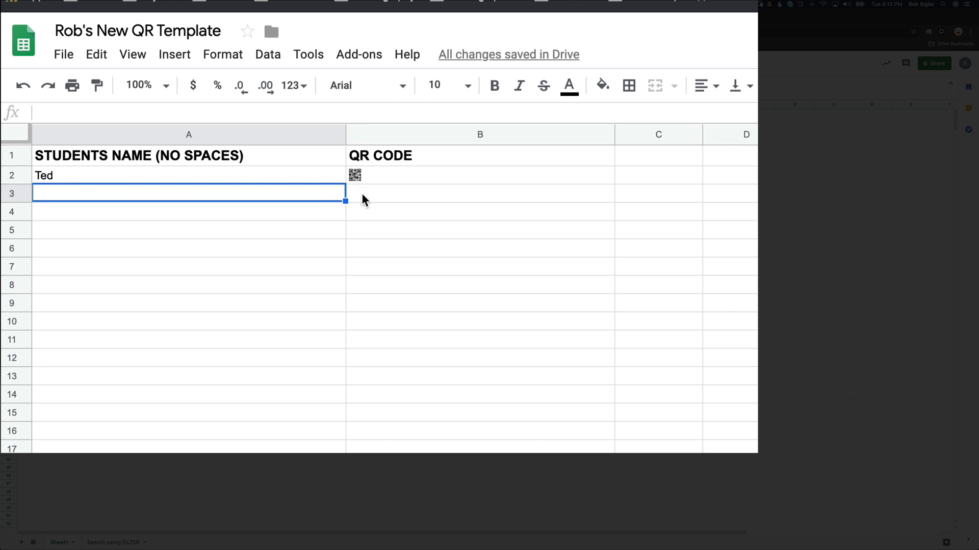
pyautogui.click(479, 194)
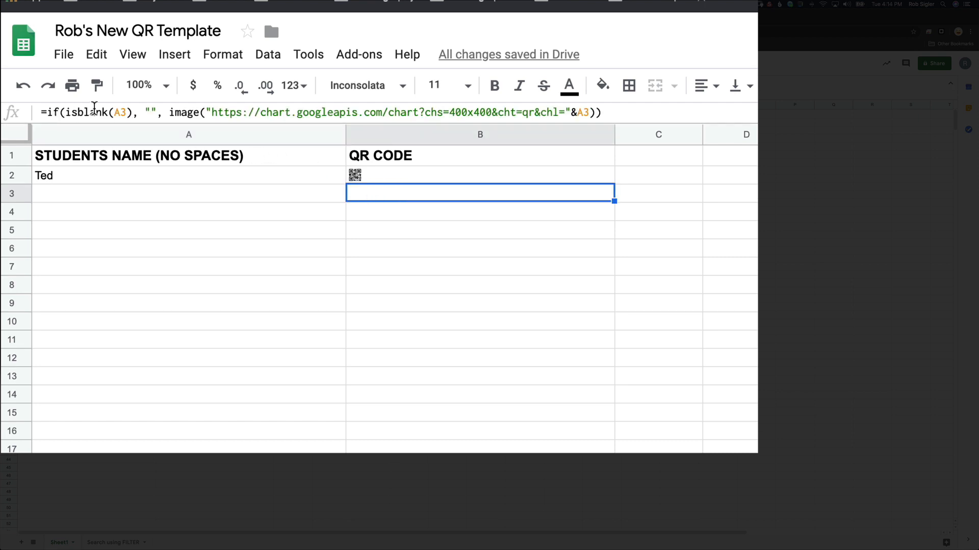
pyautogui.moveTo(571, 113)
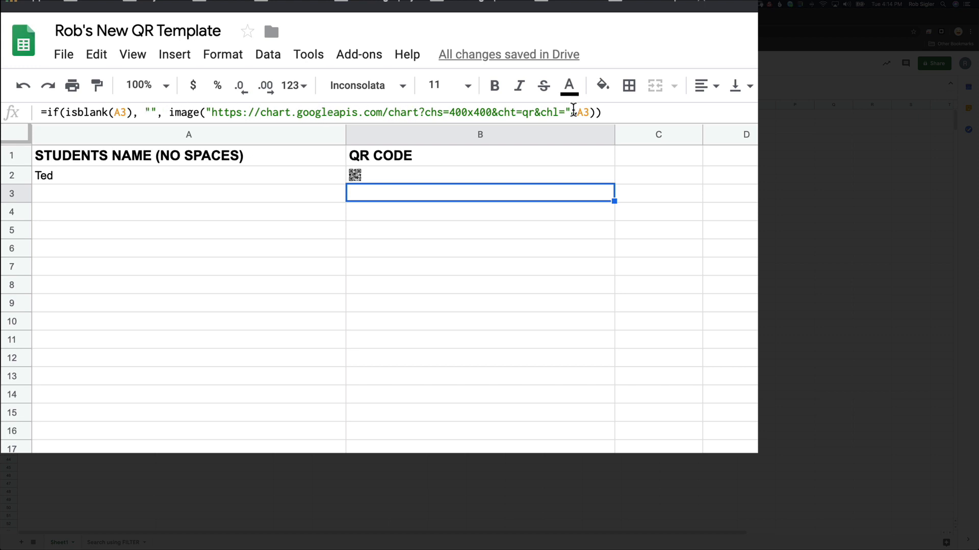
pyautogui.moveTo(219, 112)
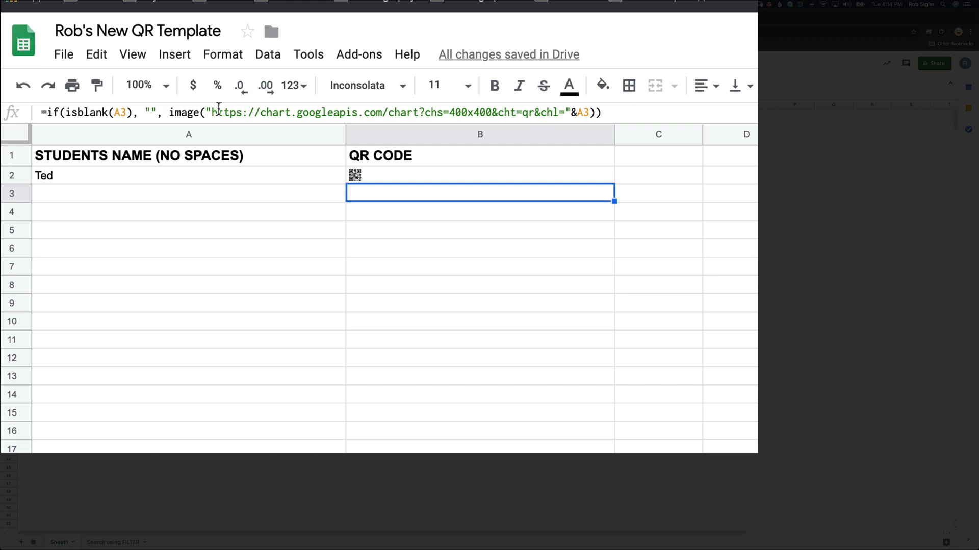
pyautogui.moveTo(340, 113)
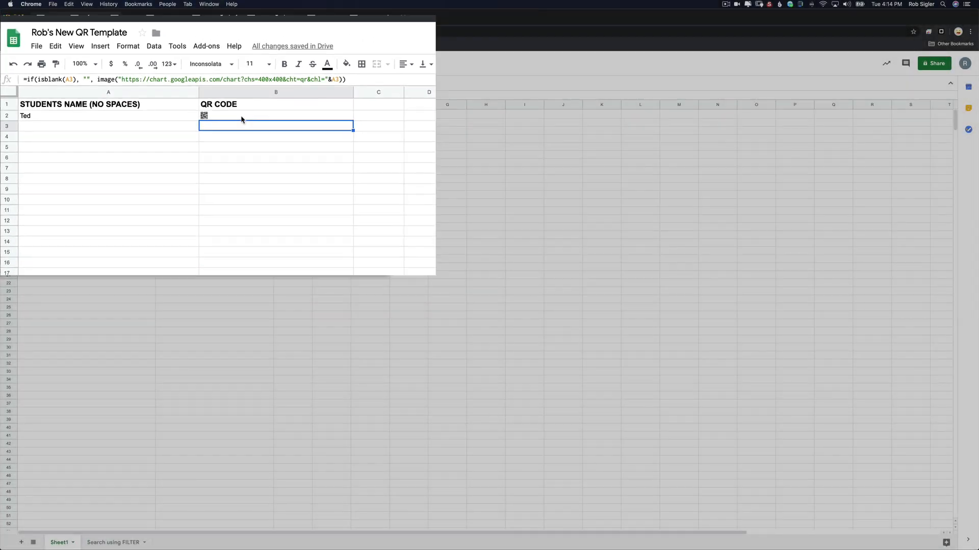
pyautogui.click(23, 17)
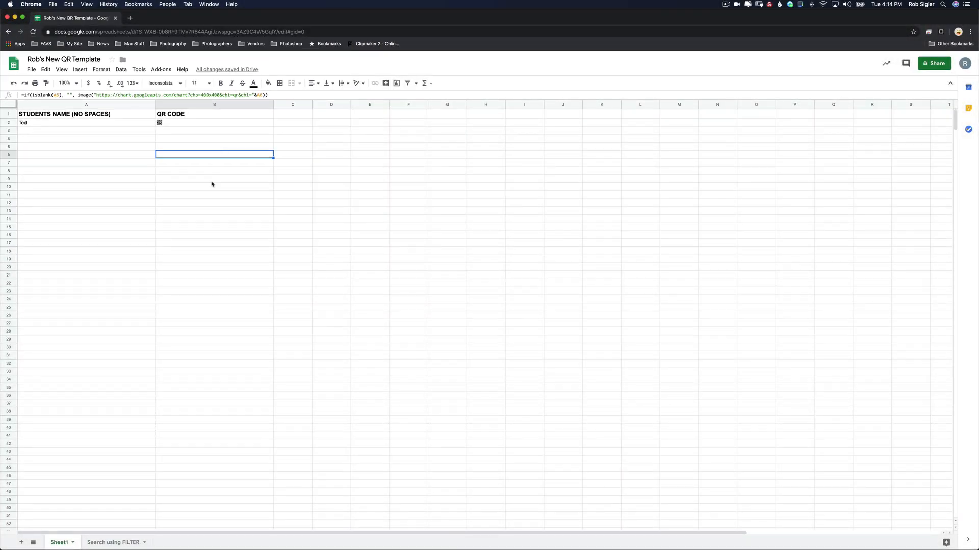
pyautogui.click(214, 178)
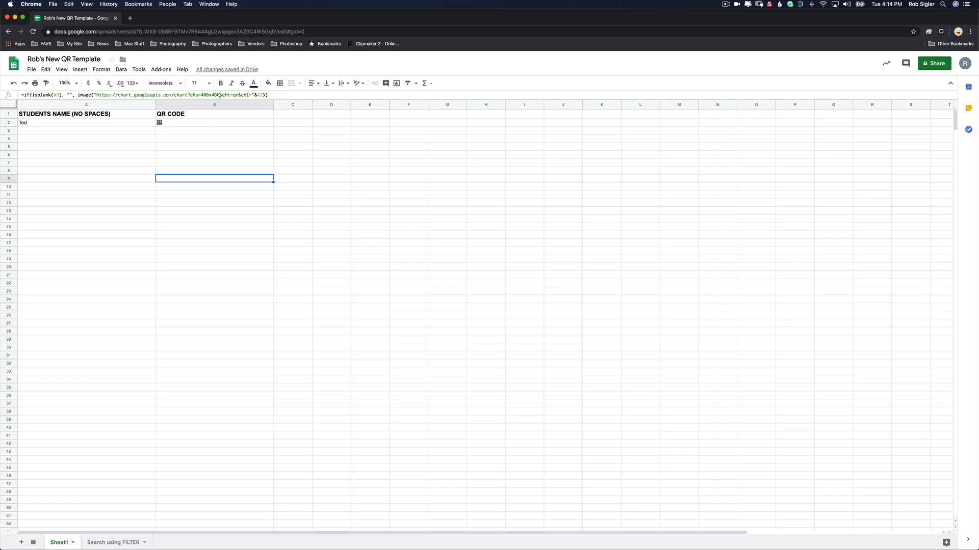
pyautogui.moveTo(166, 267)
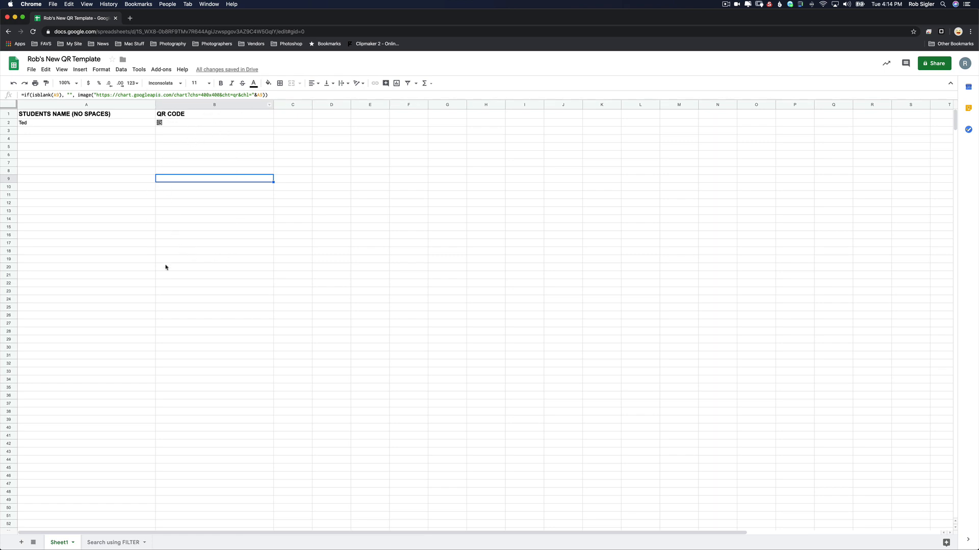
pyautogui.moveTo(188, 244)
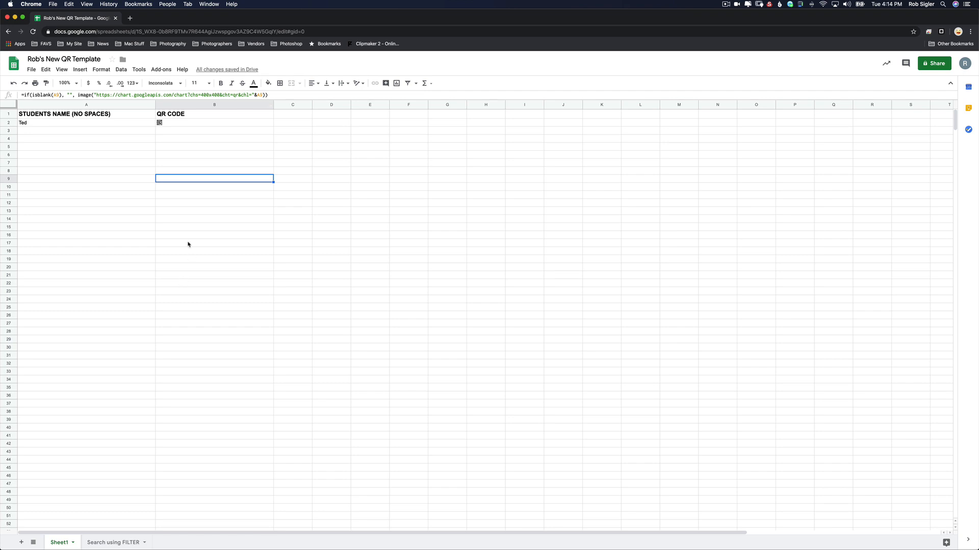
# Step: Enter the sample name 'smith' into a student name cell
pyautogui.click(86, 131)
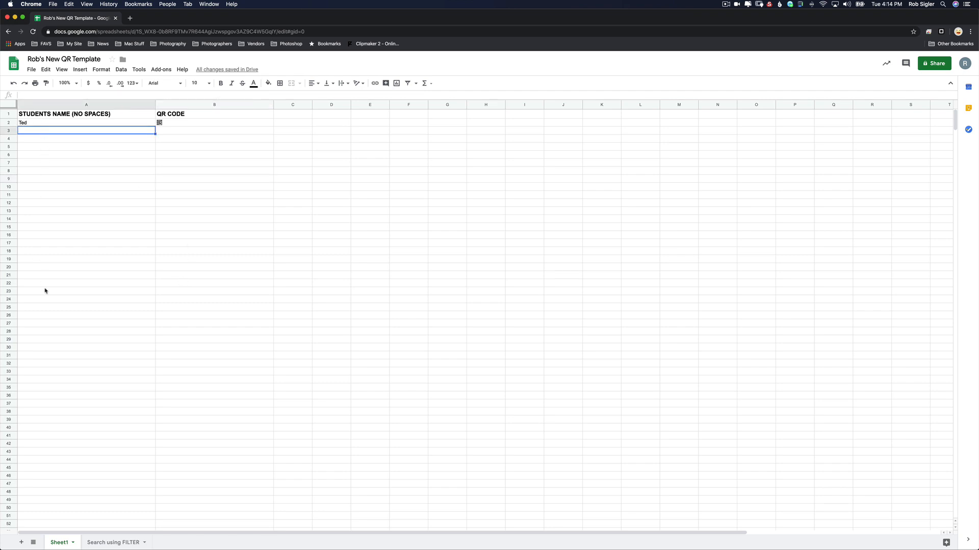
pyautogui.moveTo(42, 131)
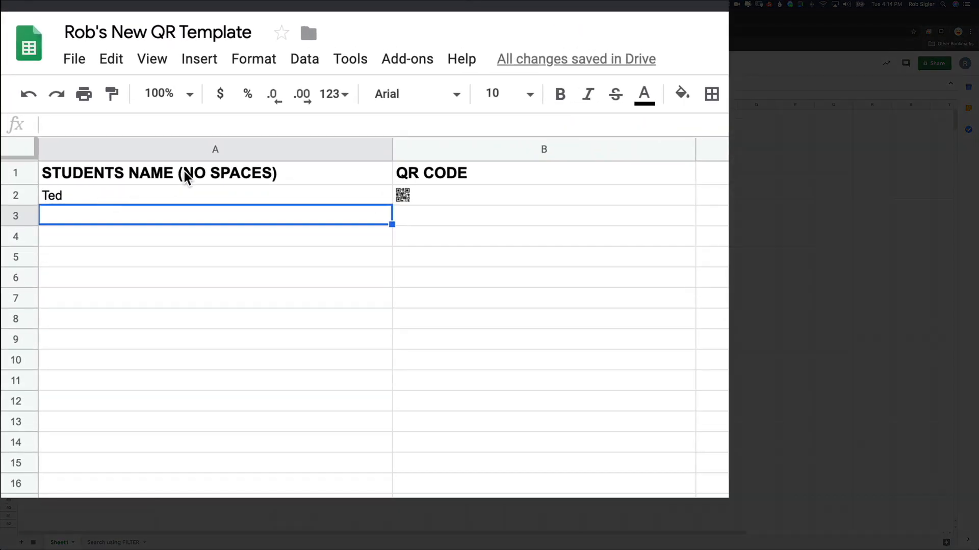
pyautogui.moveTo(242, 186)
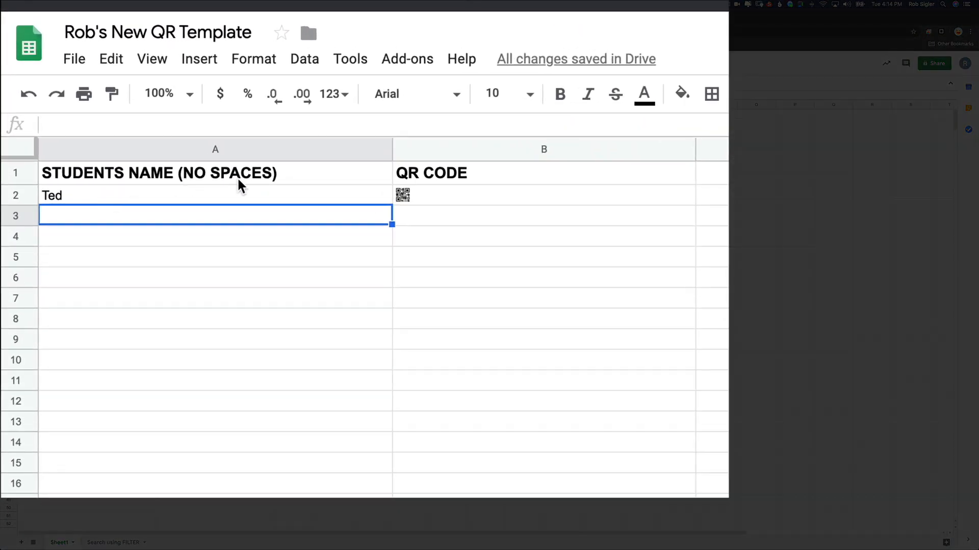
pyautogui.click(119, 195)
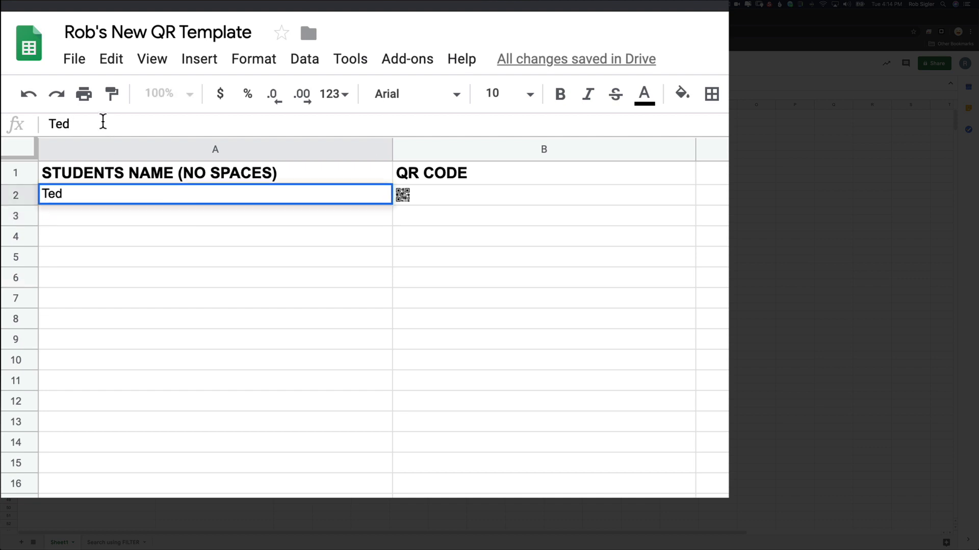
pyautogui.write('smith')
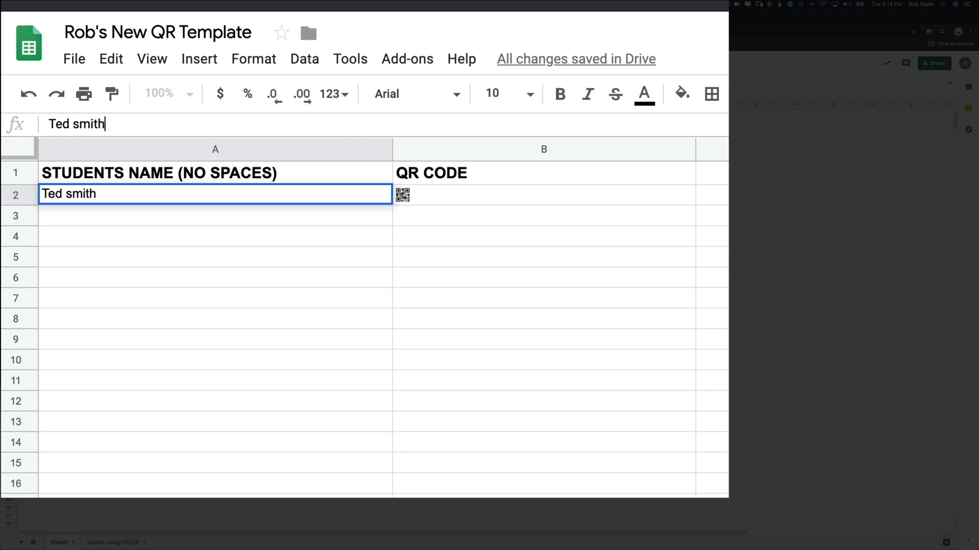
pyautogui.press('Return')
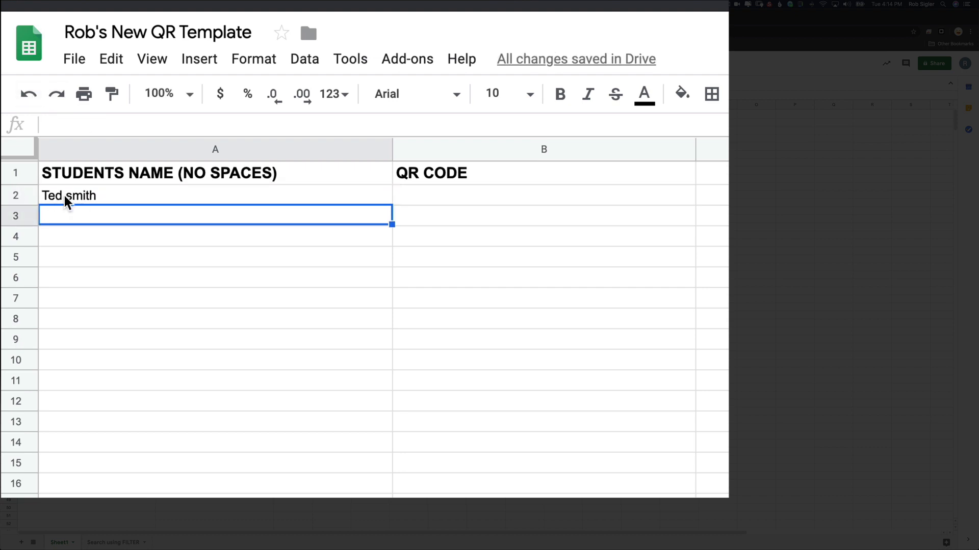
# Step: Edit the sample name into the 'Ted_Smith,_' format
pyautogui.click(69, 195)
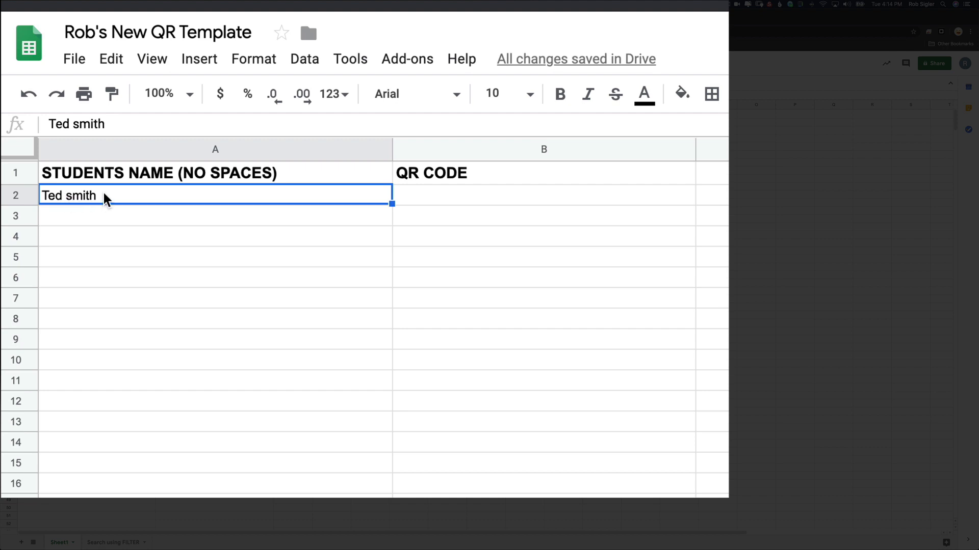
pyautogui.write('Ted_')
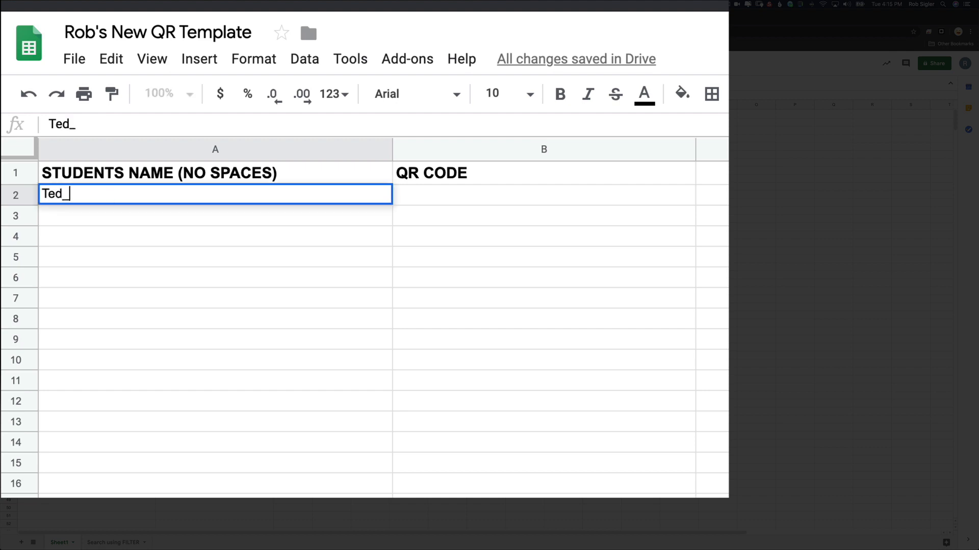
pyautogui.write('Smith')
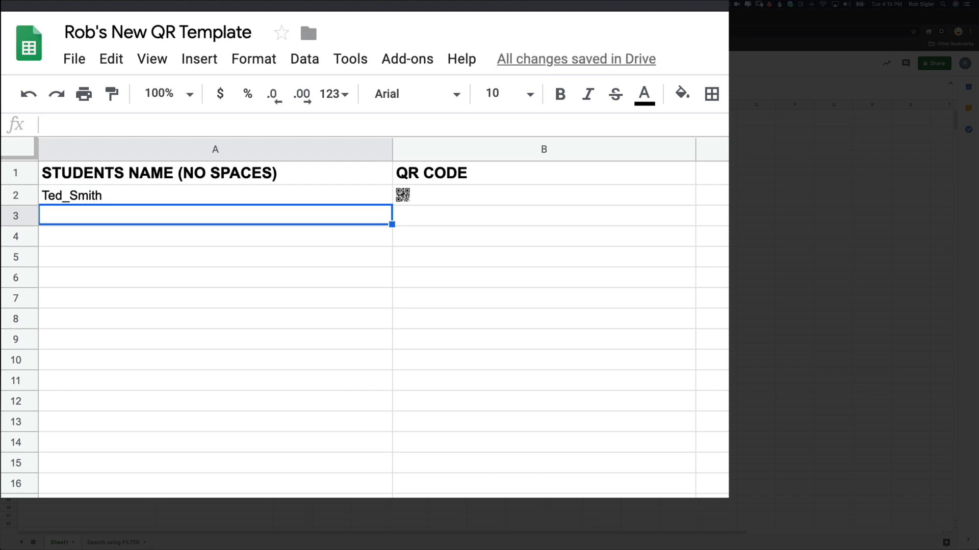
pyautogui.write('Smith,')
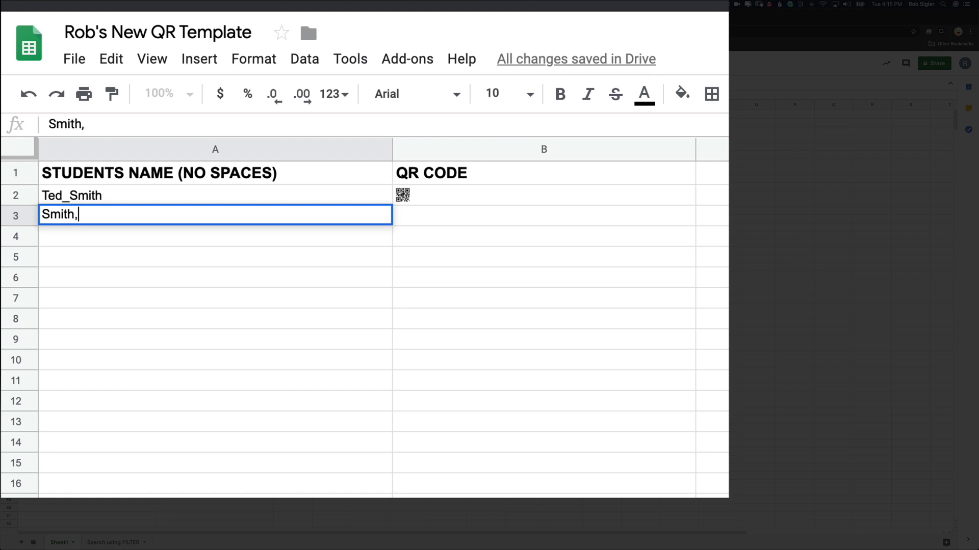
pyautogui.write('_')
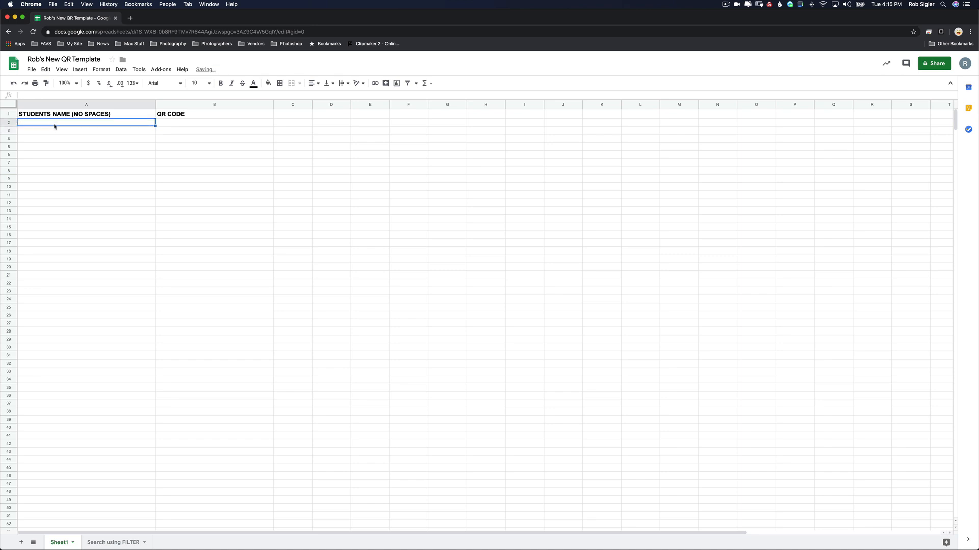
pyautogui.click(8, 32)
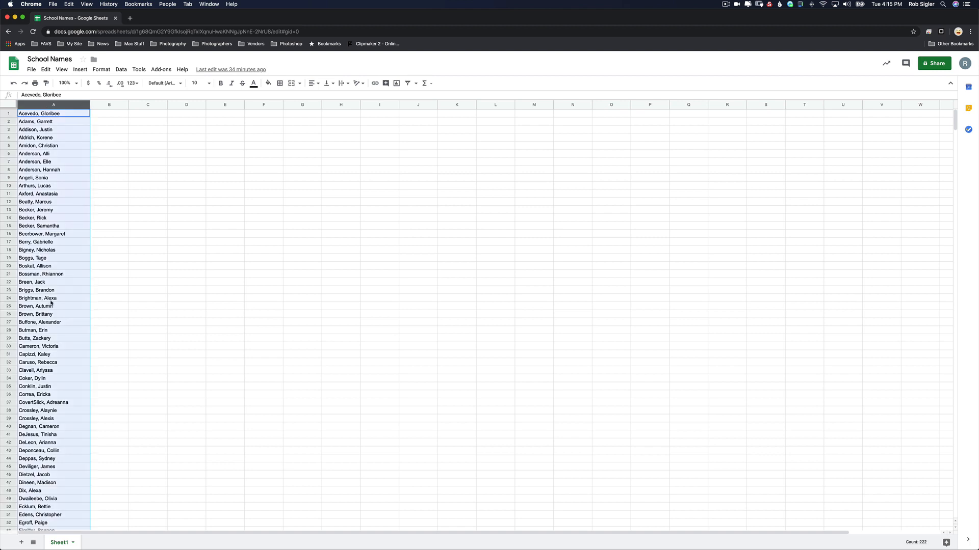
pyautogui.moveTo(129, 287)
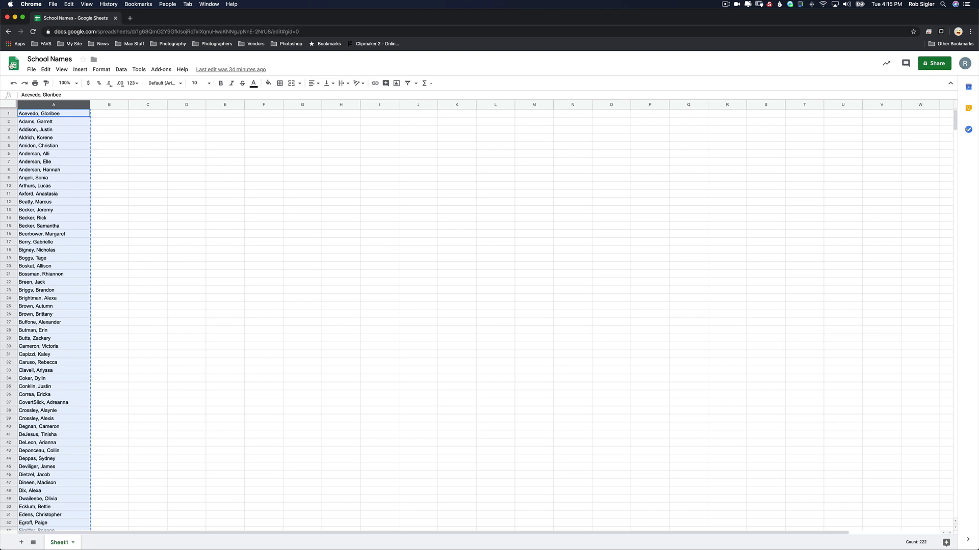
pyautogui.click(13, 64)
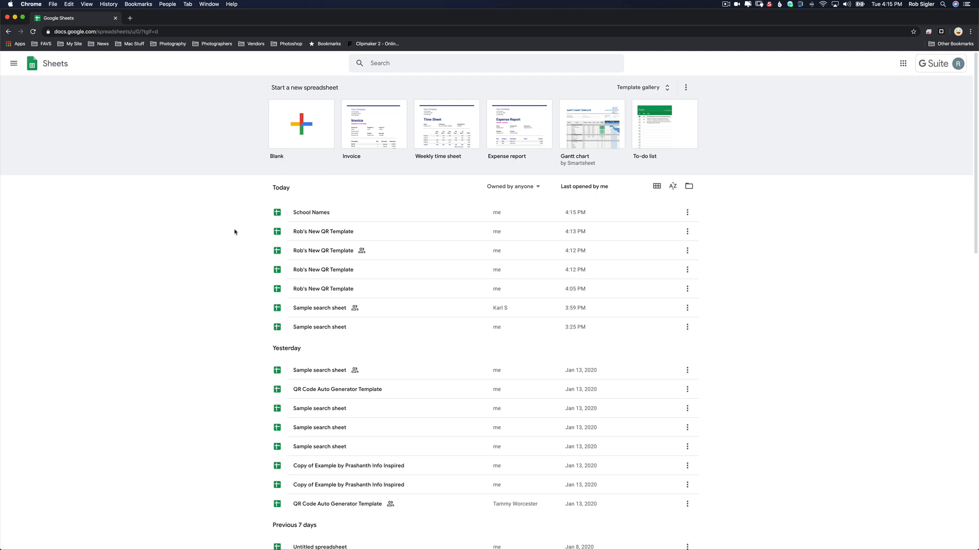
pyautogui.moveTo(352, 250)
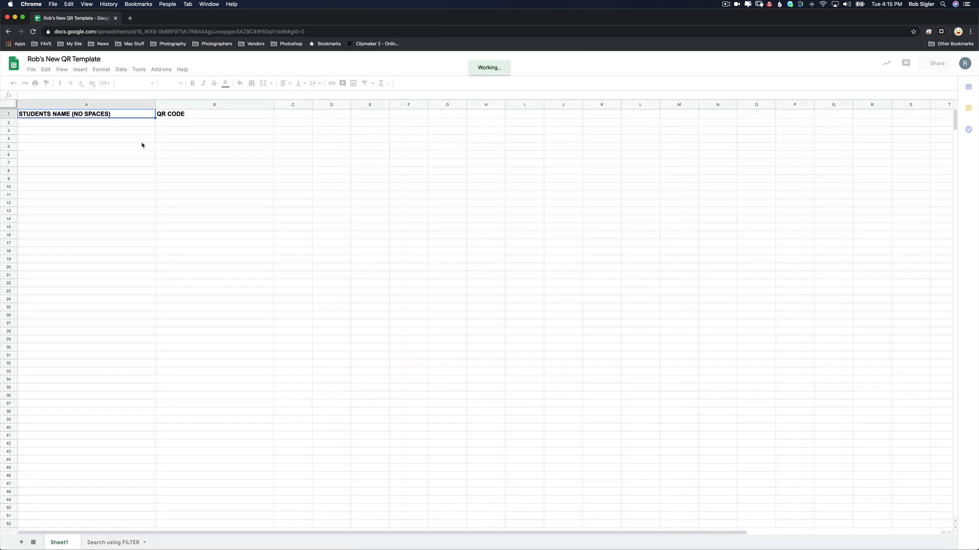
pyautogui.click(86, 123)
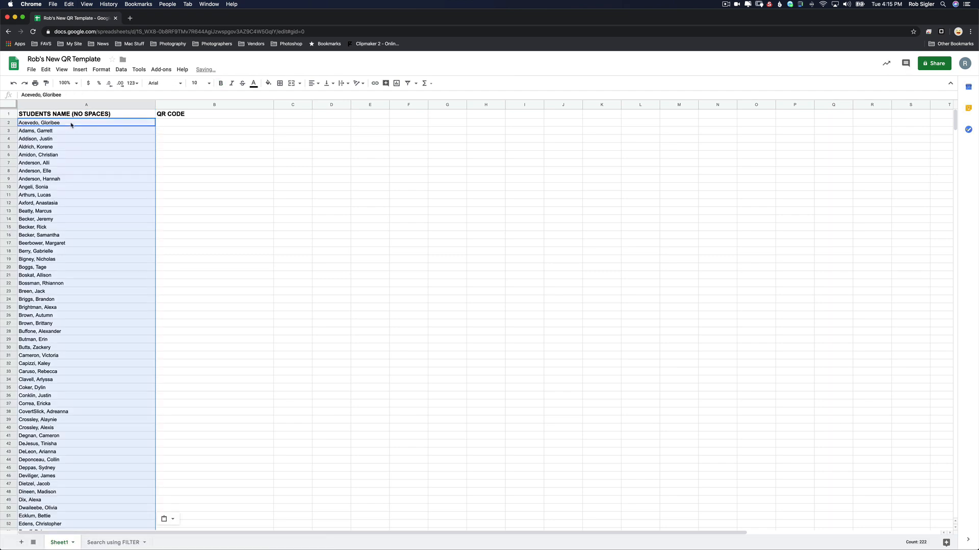
pyautogui.moveTo(86, 257)
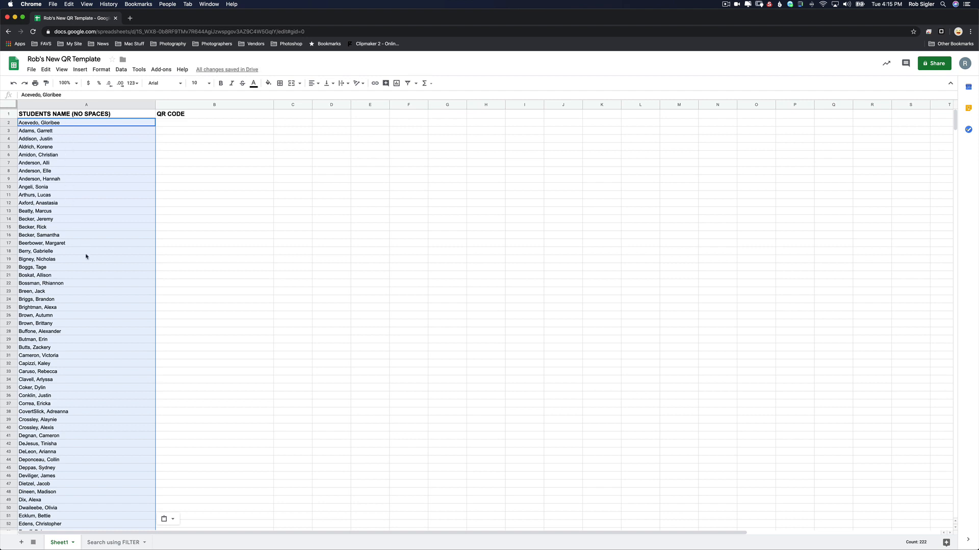
pyautogui.scroll(-3)
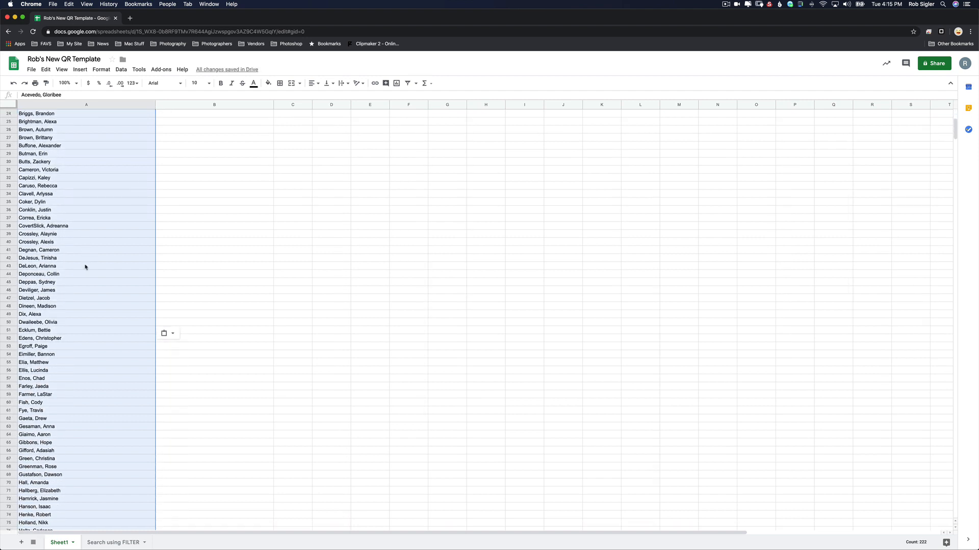
pyautogui.scroll(-3)
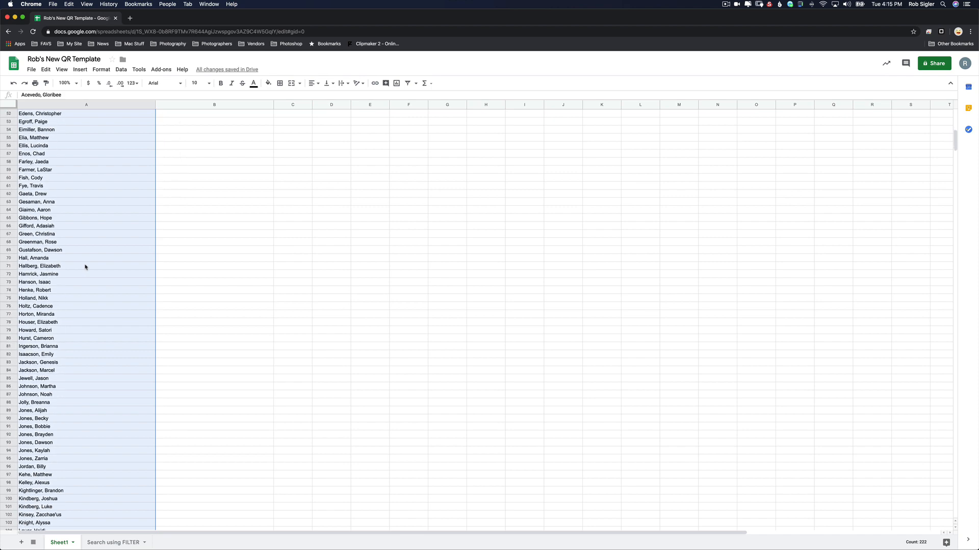
pyautogui.scroll(-3)
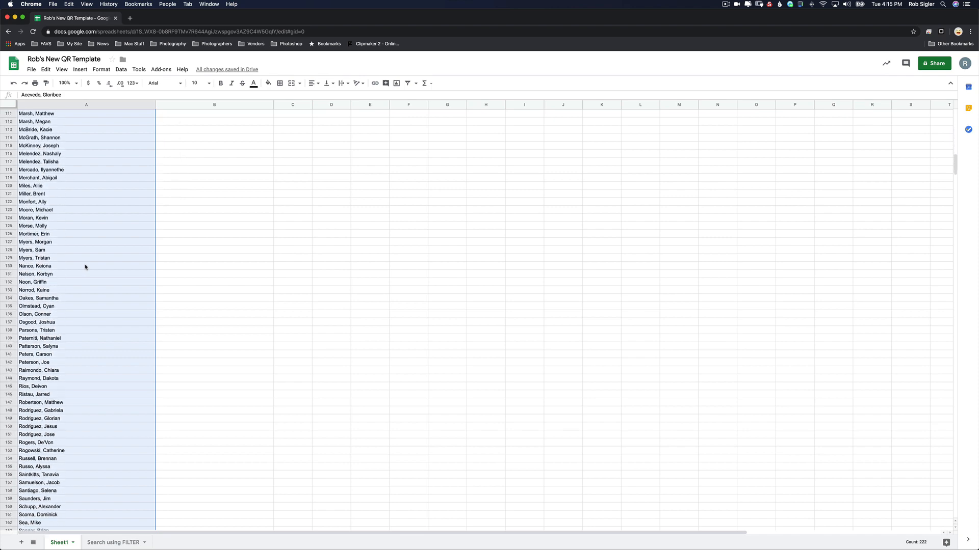
pyautogui.scroll(3)
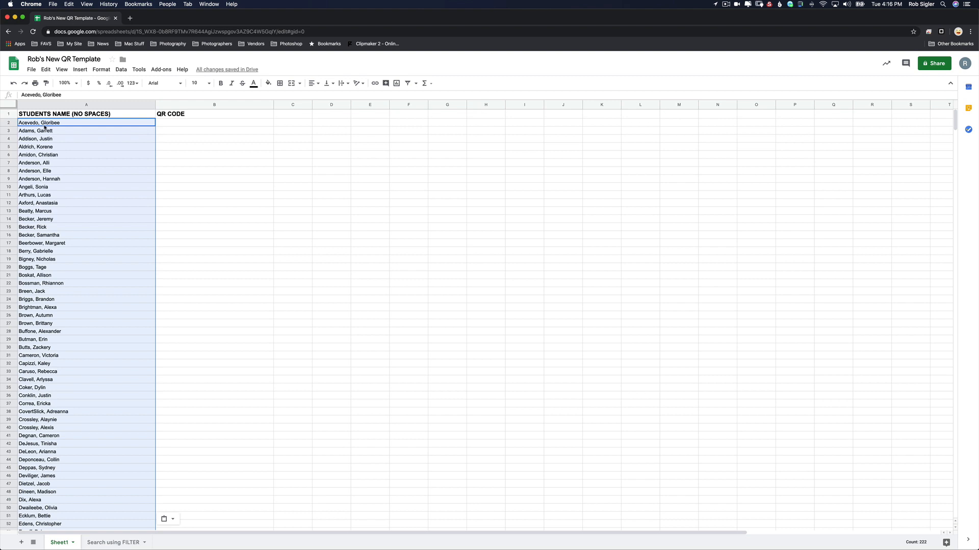
# Step: Replace all spaces in the student names with underscores using Find and replace
pyautogui.click(45, 70)
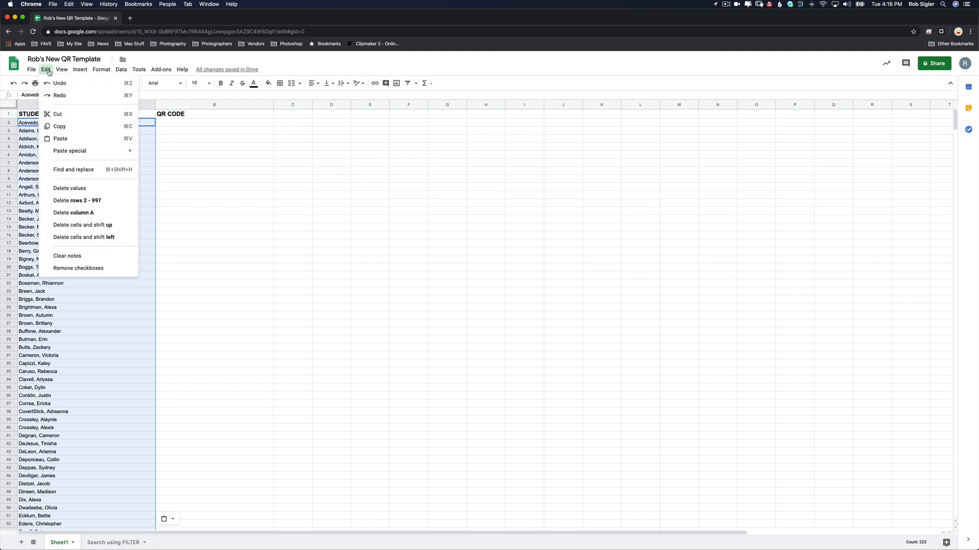
pyautogui.moveTo(73, 169)
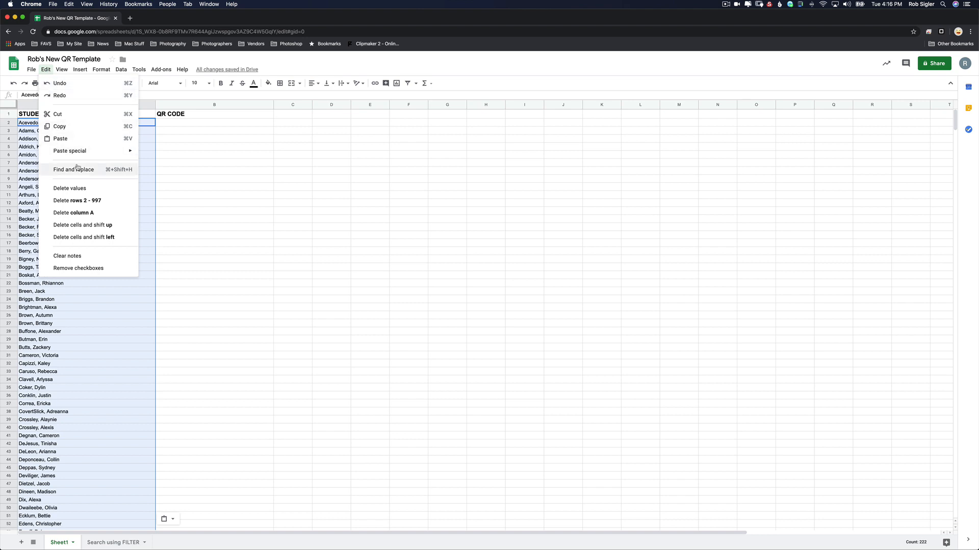
pyautogui.click(73, 169)
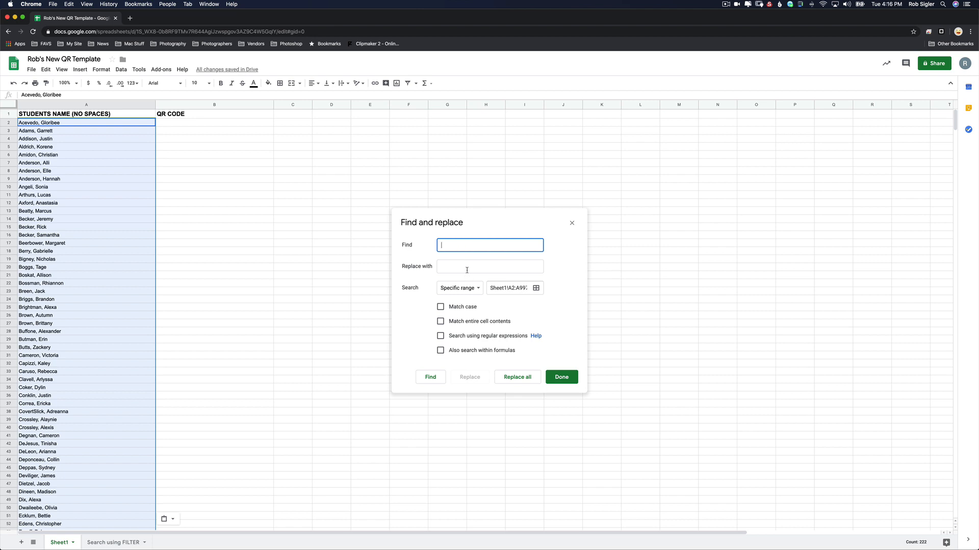
pyautogui.click(489, 267)
pyautogui.write('_')
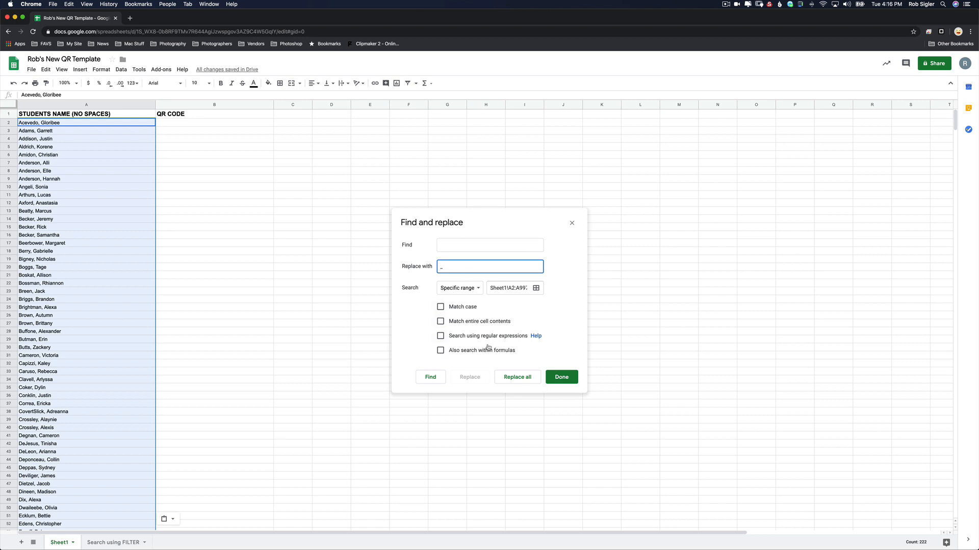
pyautogui.click(516, 377)
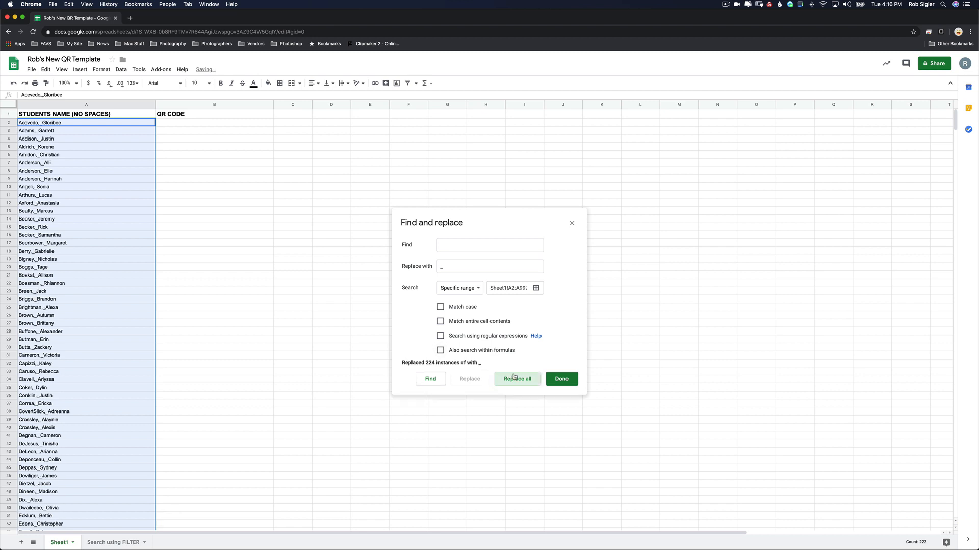
pyautogui.click(560, 379)
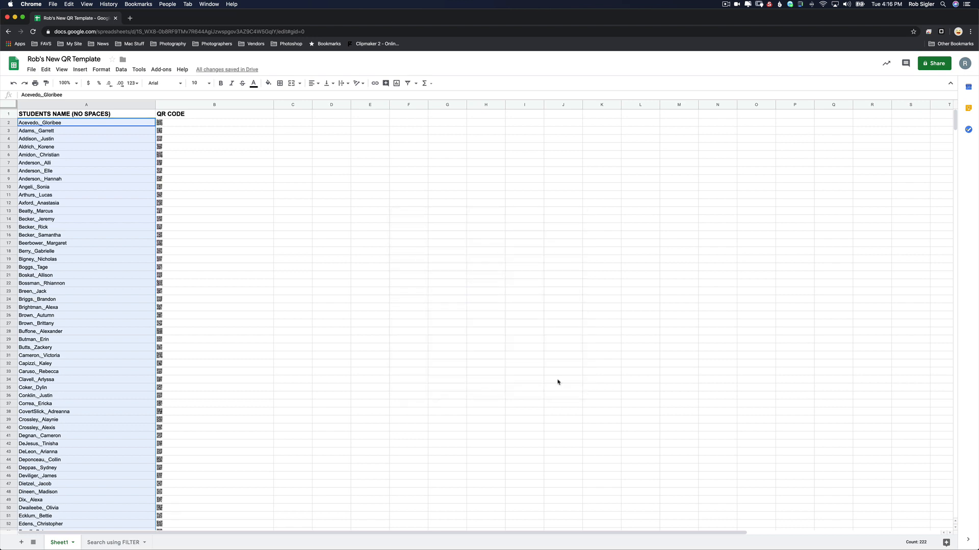
pyautogui.moveTo(152, 223)
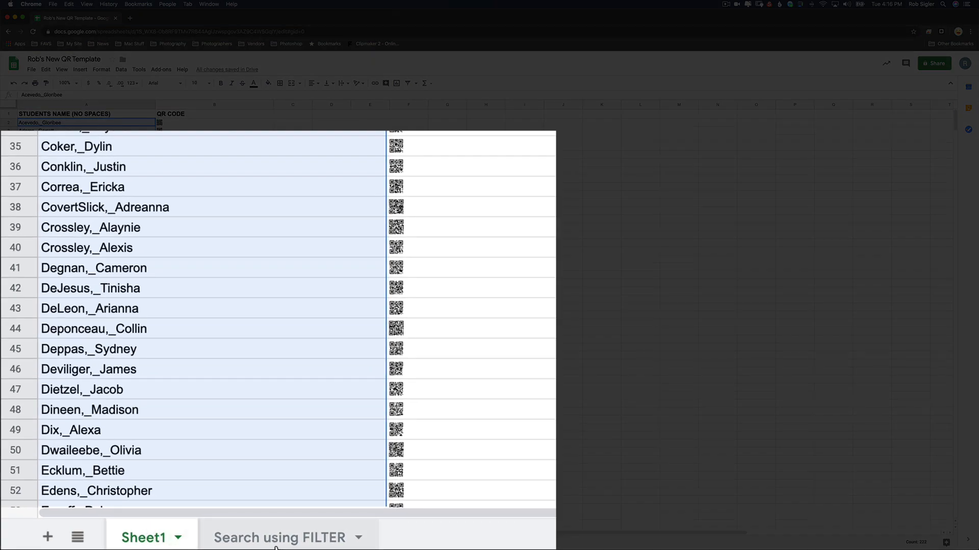
pyautogui.click(280, 538)
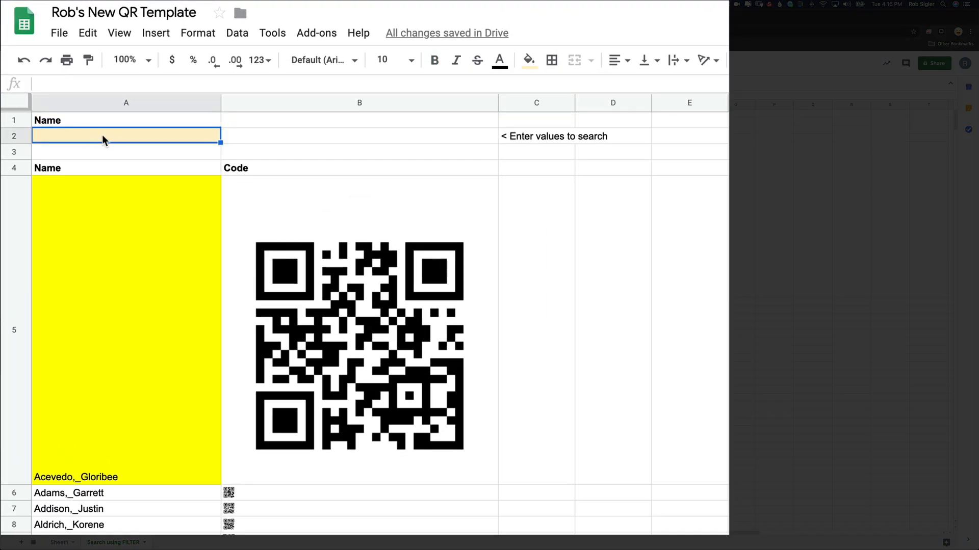
pyautogui.moveTo(557, 138)
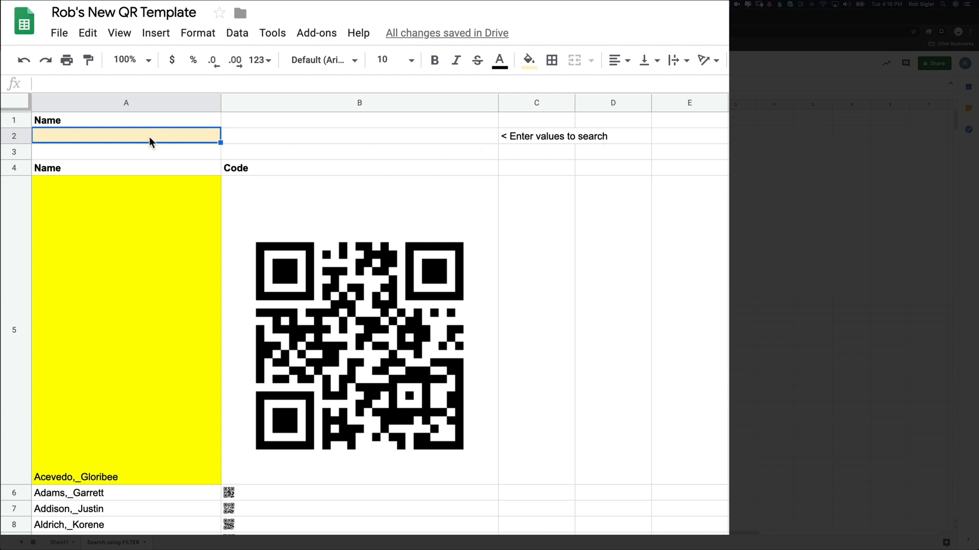
pyautogui.write('Cam')
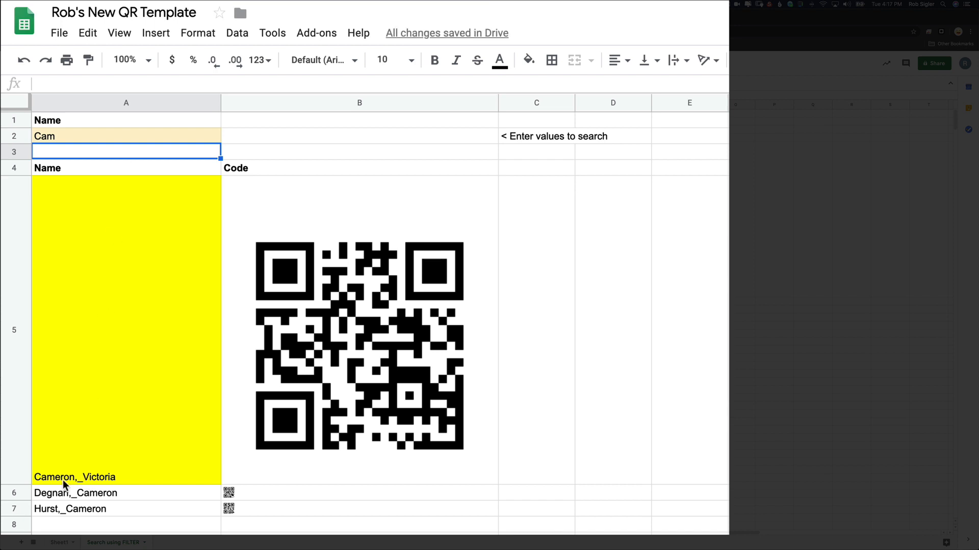
pyautogui.moveTo(77, 522)
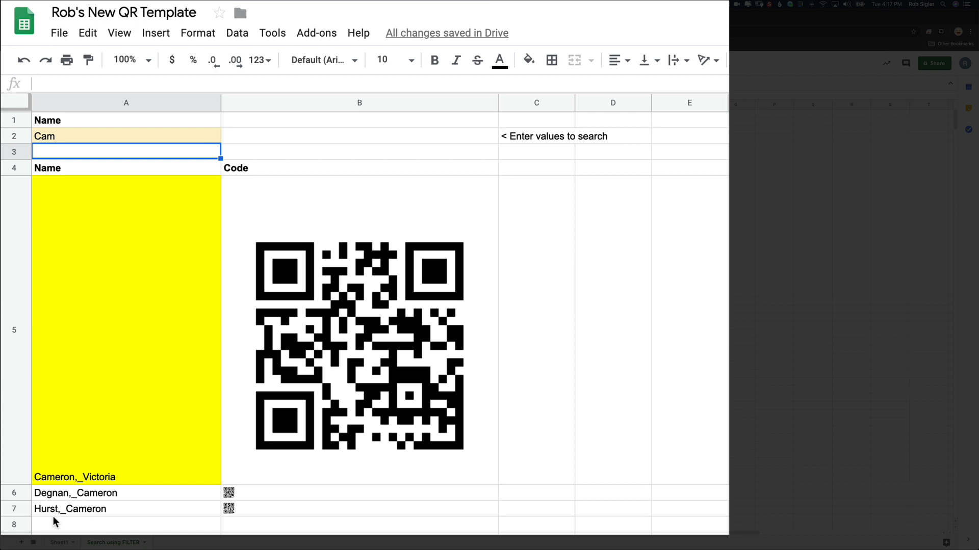
pyautogui.moveTo(100, 487)
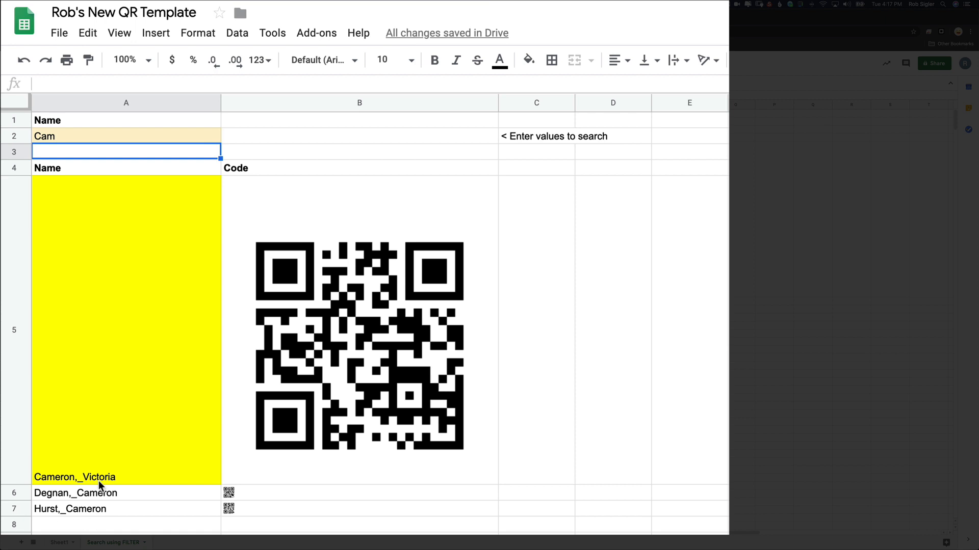
pyautogui.moveTo(67, 484)
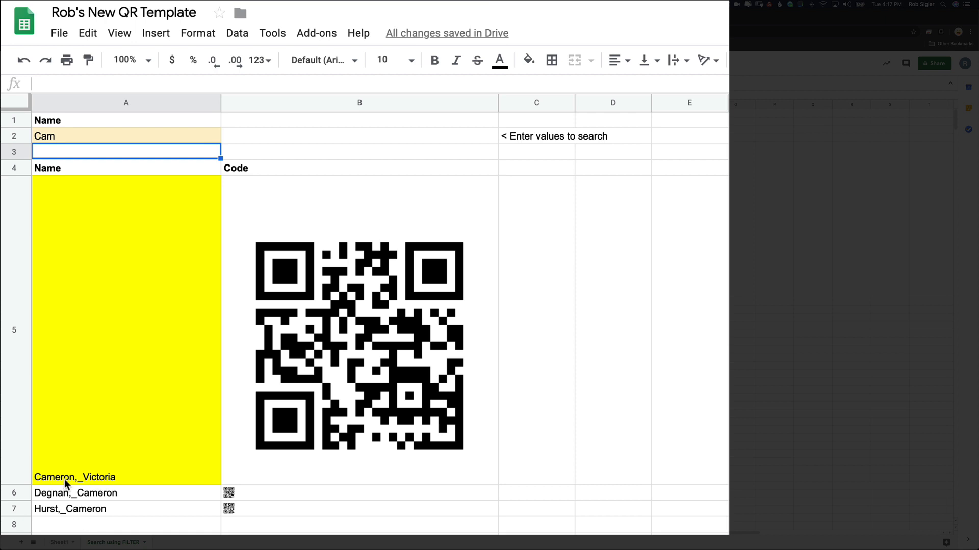
pyautogui.moveTo(63, 498)
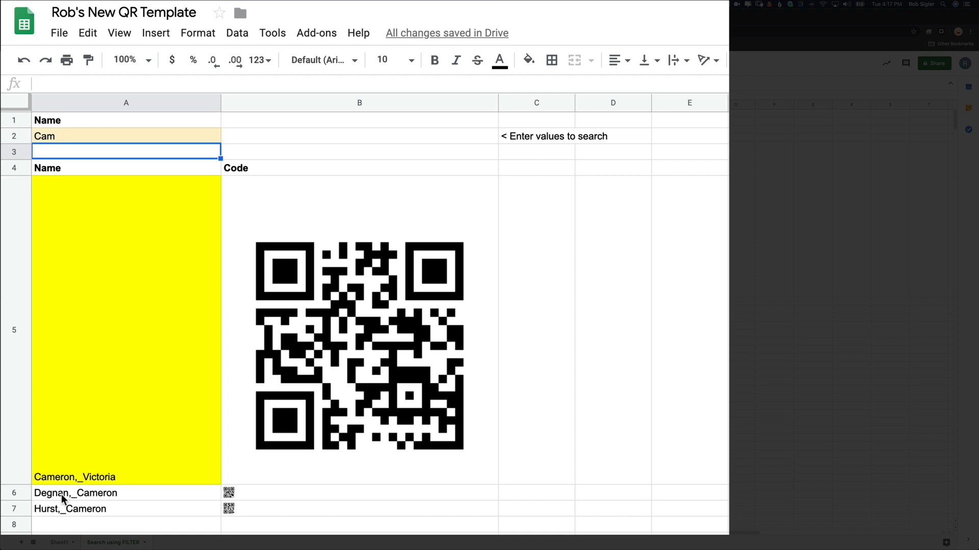
pyautogui.moveTo(28, 154)
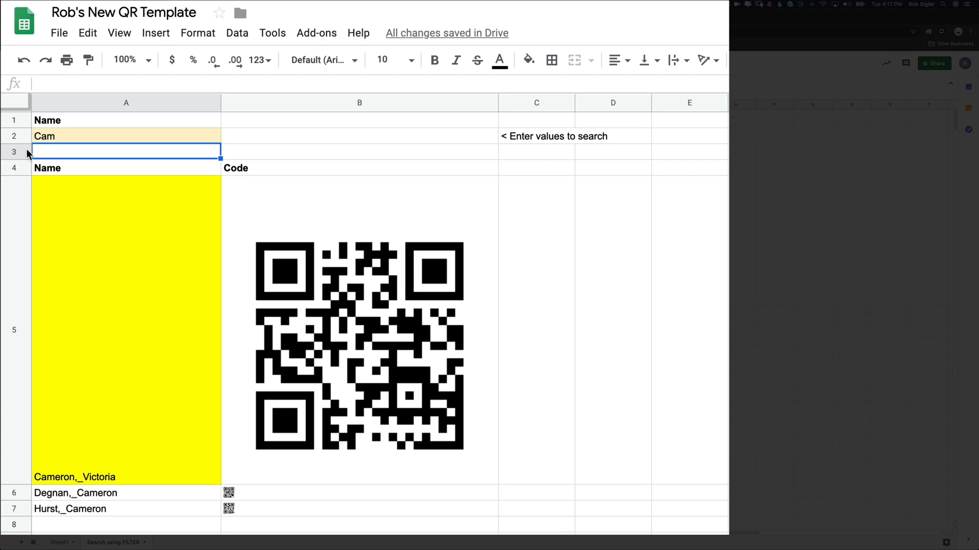
pyautogui.click(44, 136)
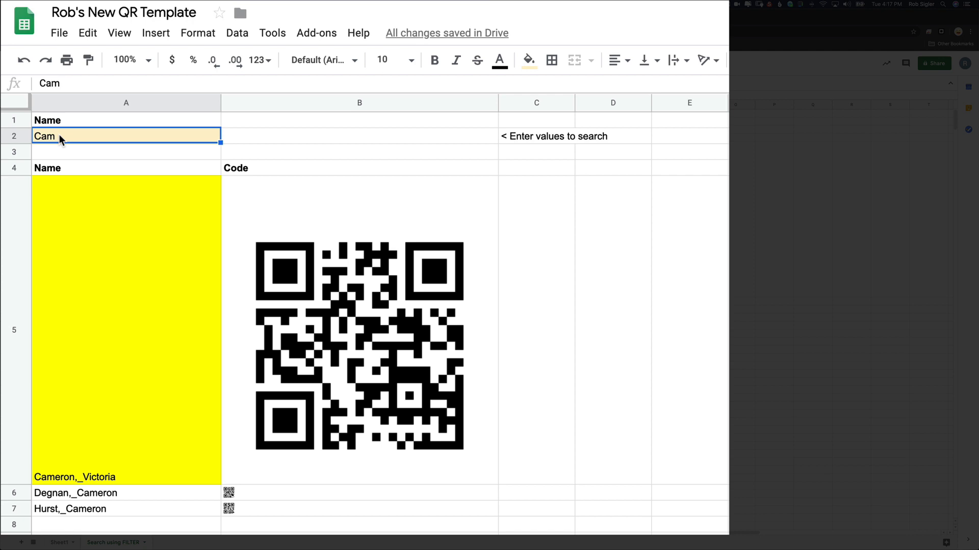
pyautogui.write('Degnan')
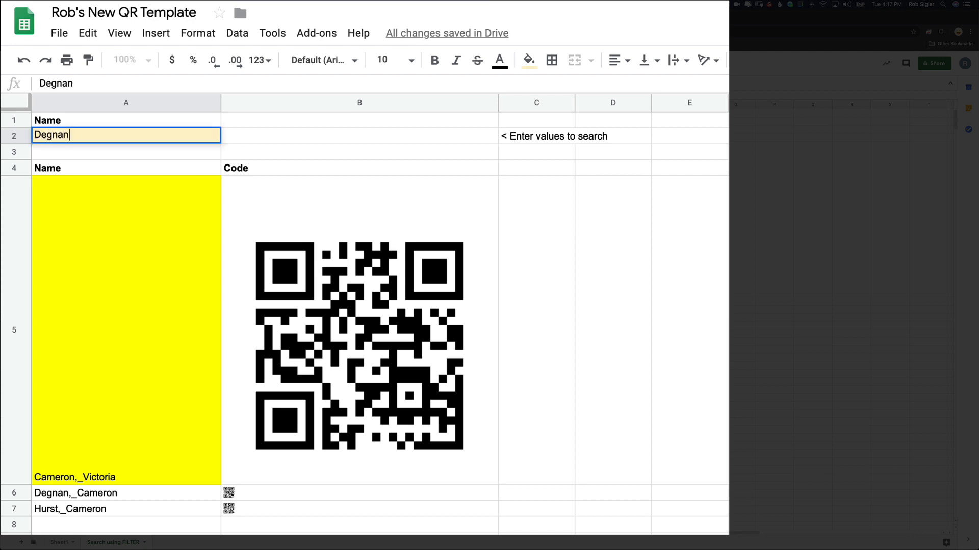
pyautogui.write(',_ca')
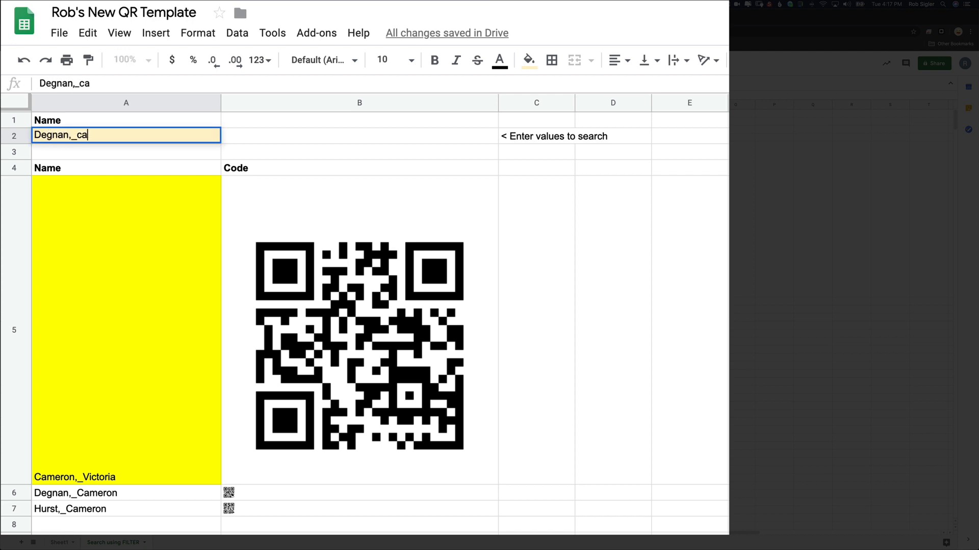
pyautogui.press('Return')
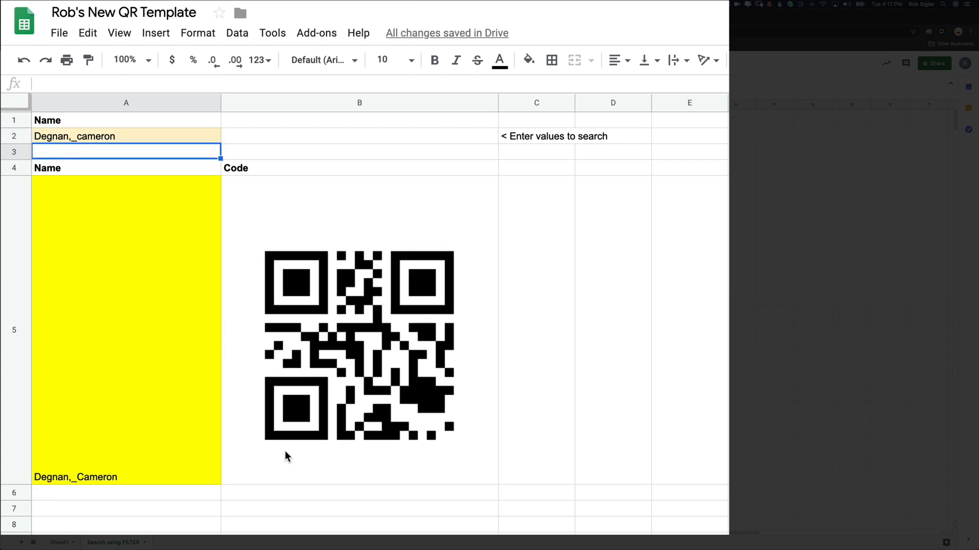
pyautogui.moveTo(476, 345)
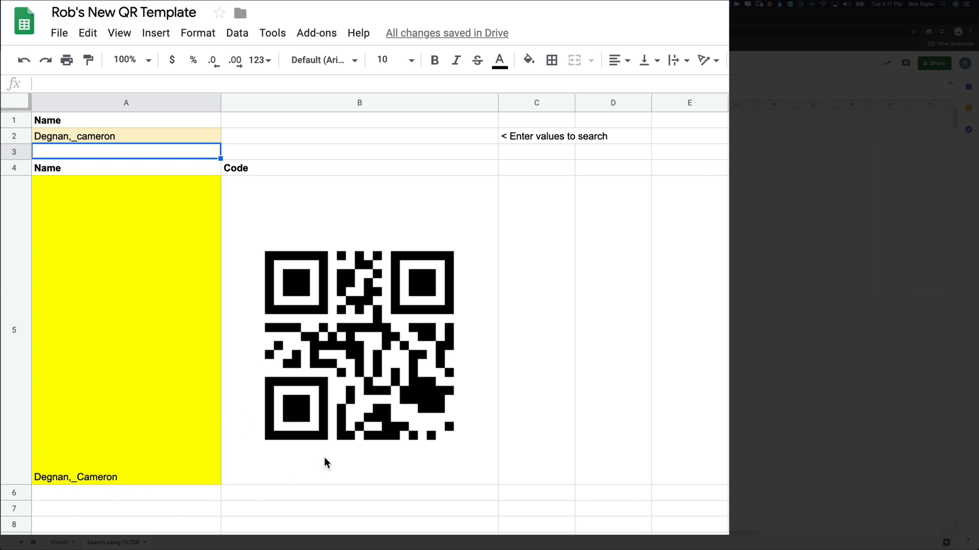
pyautogui.moveTo(308, 470)
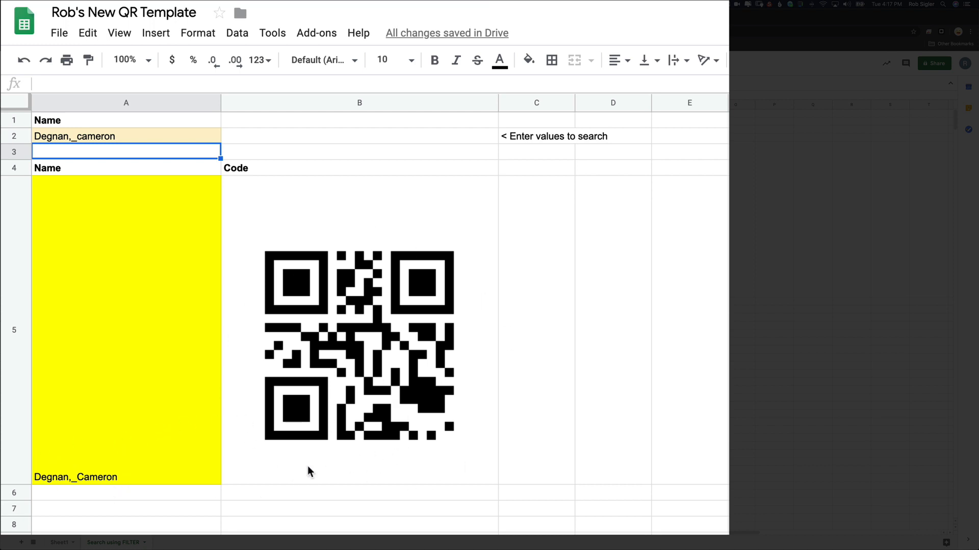
pyautogui.moveTo(491, 401)
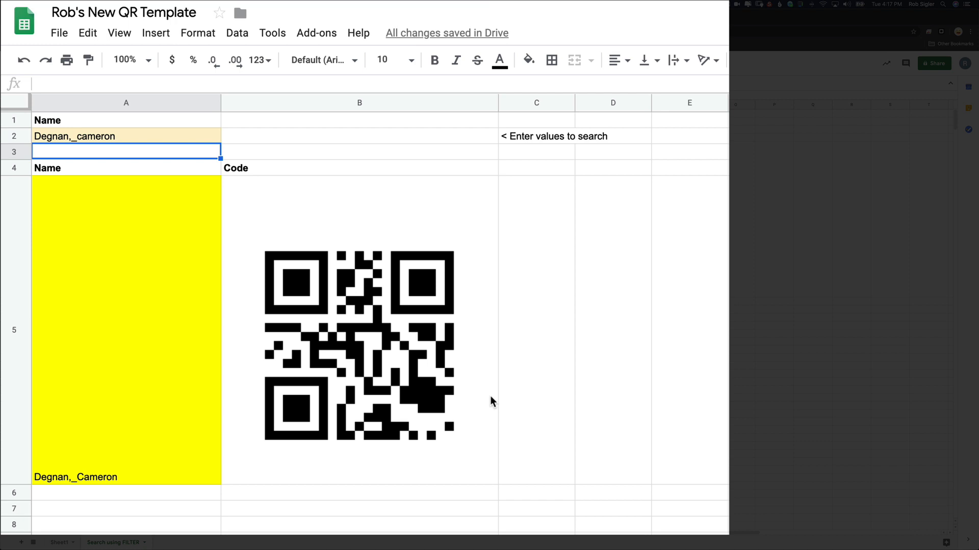
pyautogui.moveTo(406, 216)
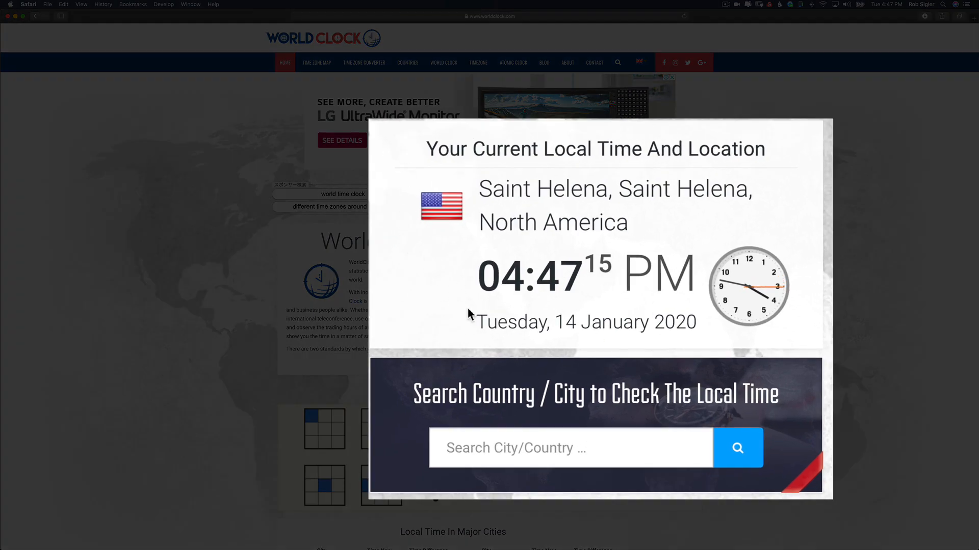
pyautogui.moveTo(544, 256)
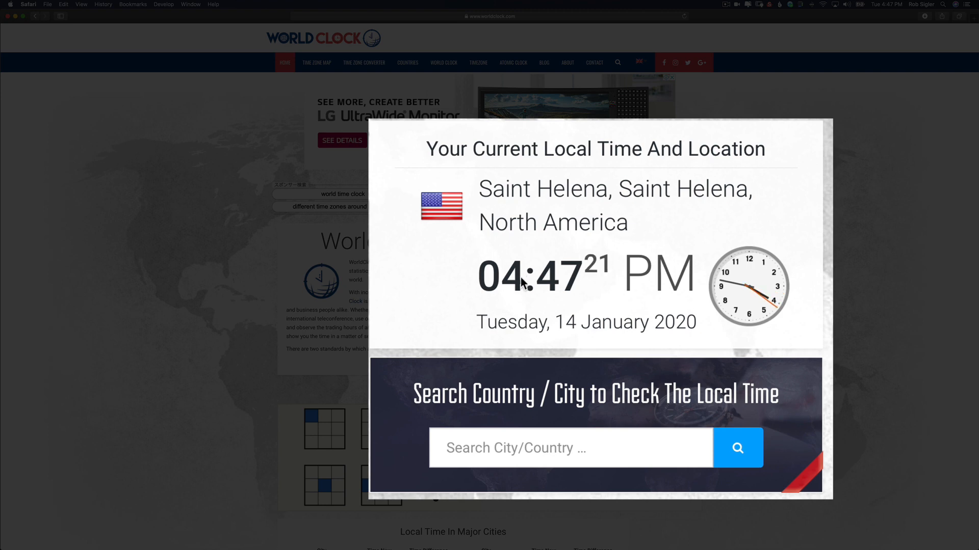
pyautogui.moveTo(775, 213)
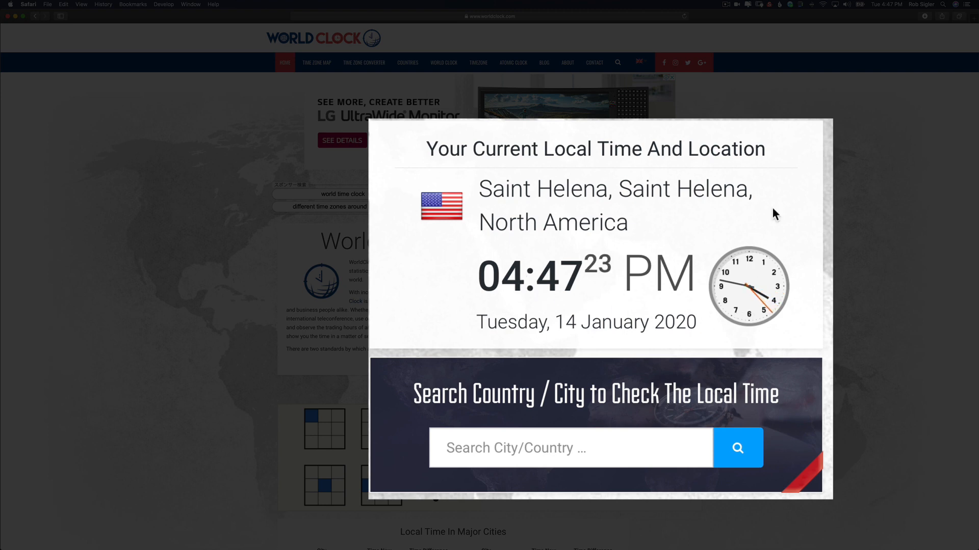
pyautogui.moveTo(423, 290)
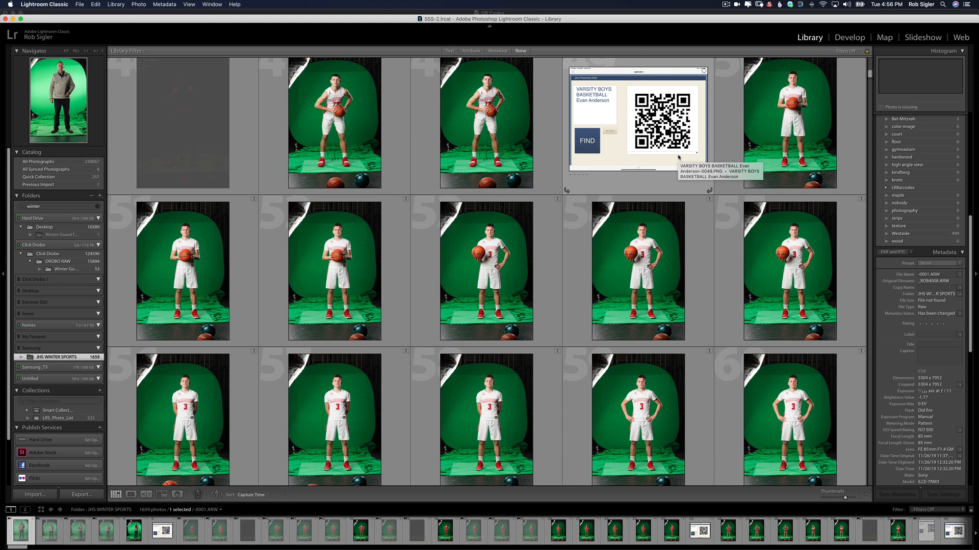
pyautogui.moveTo(655, 178)
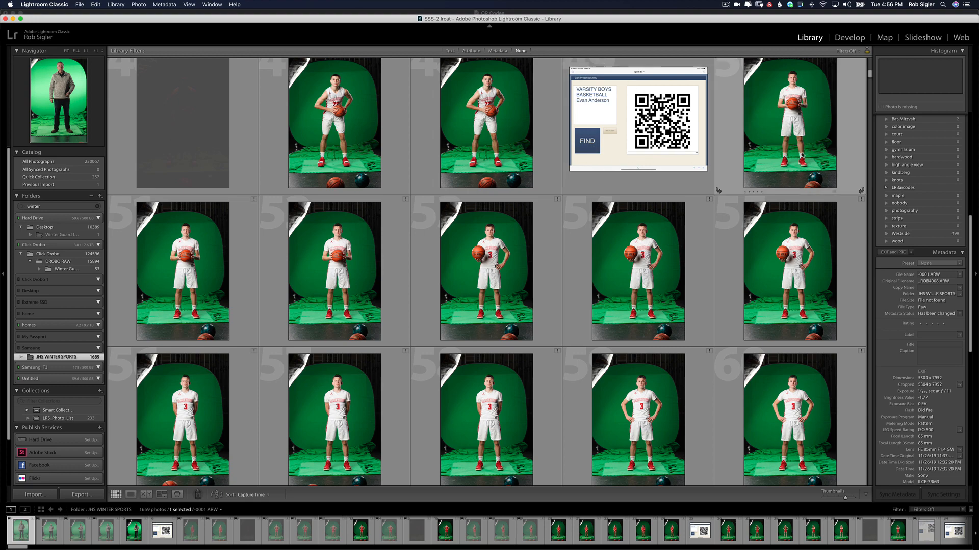
pyautogui.scroll(-3)
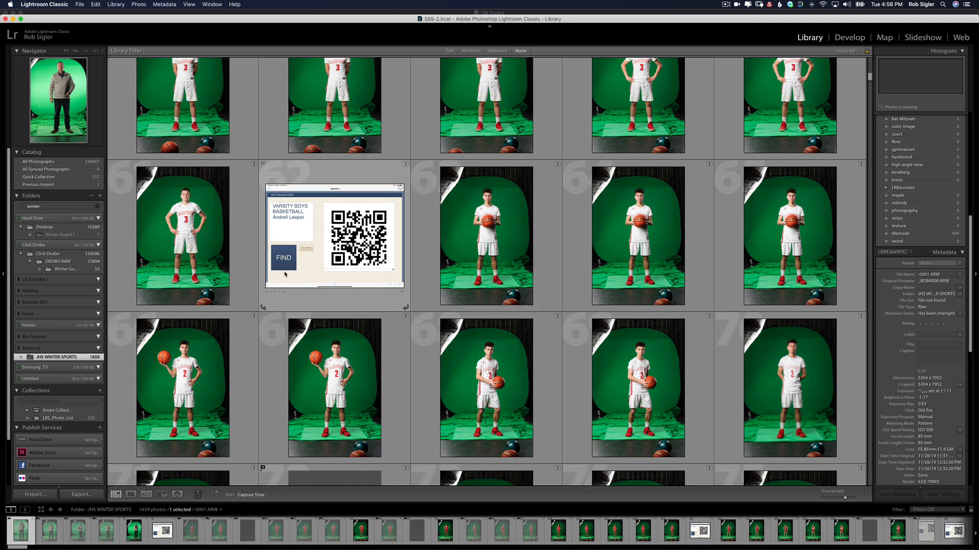
pyautogui.moveTo(320, 206)
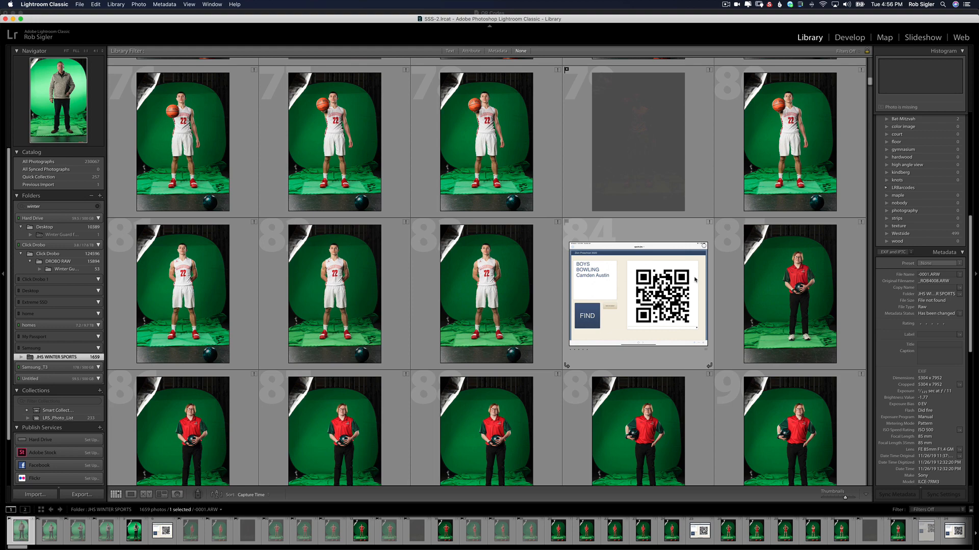
pyautogui.scroll(-3)
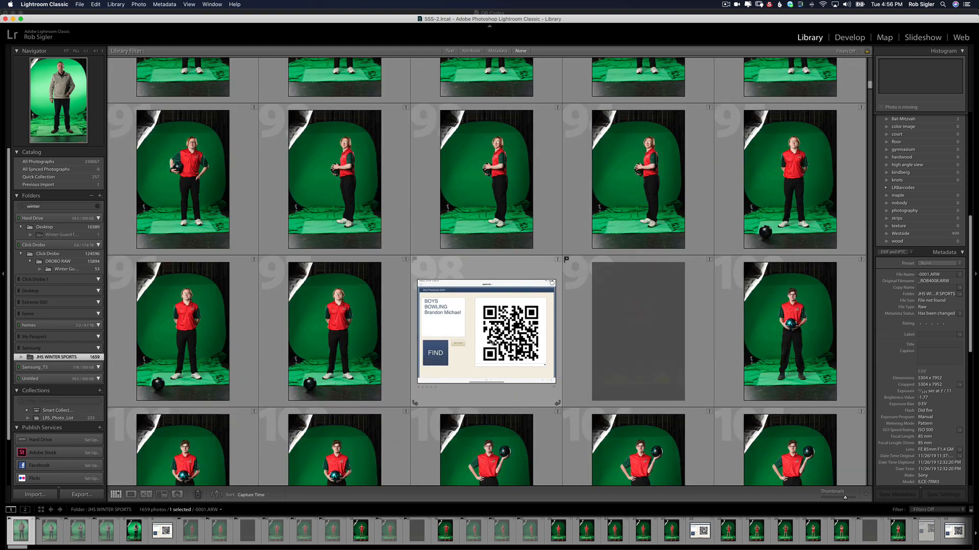
pyautogui.scroll(-3)
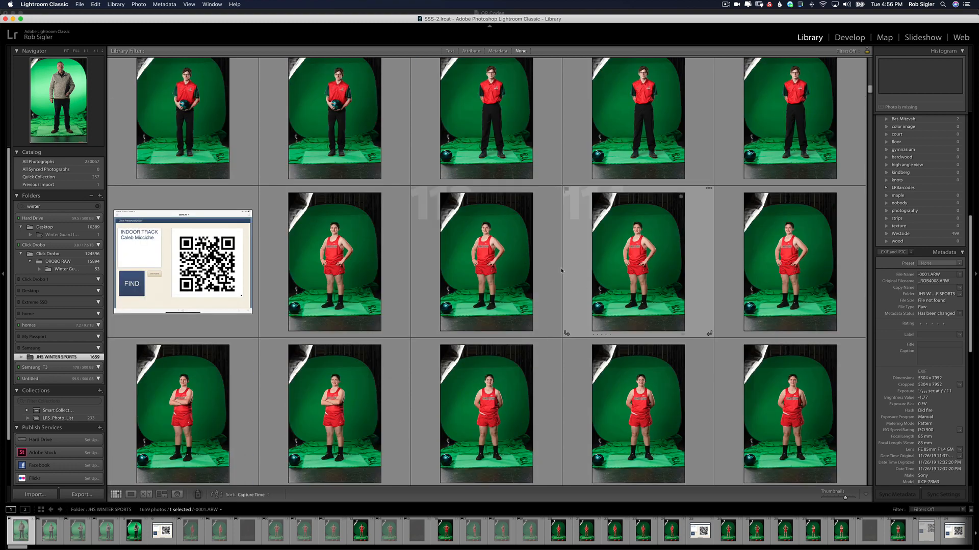
pyautogui.scroll(-3)
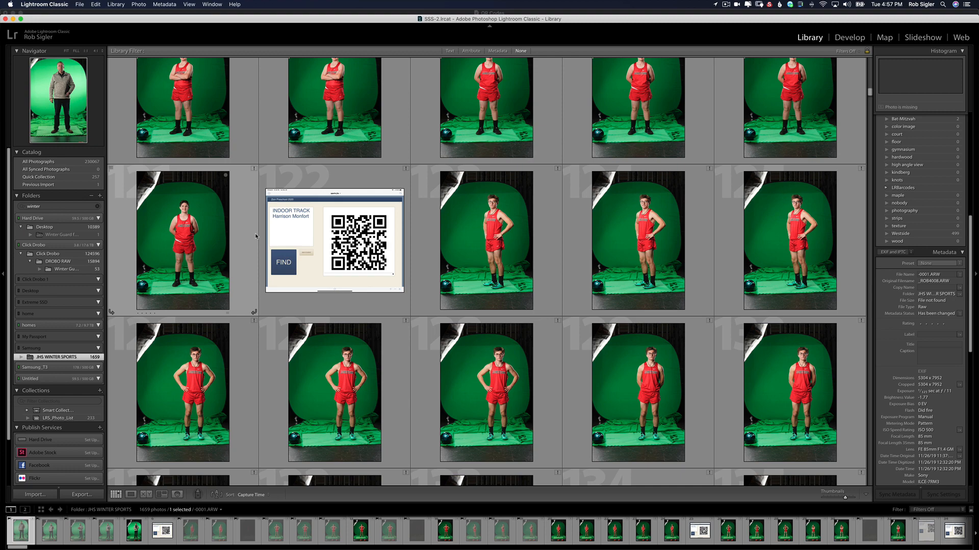
pyautogui.scroll(-3)
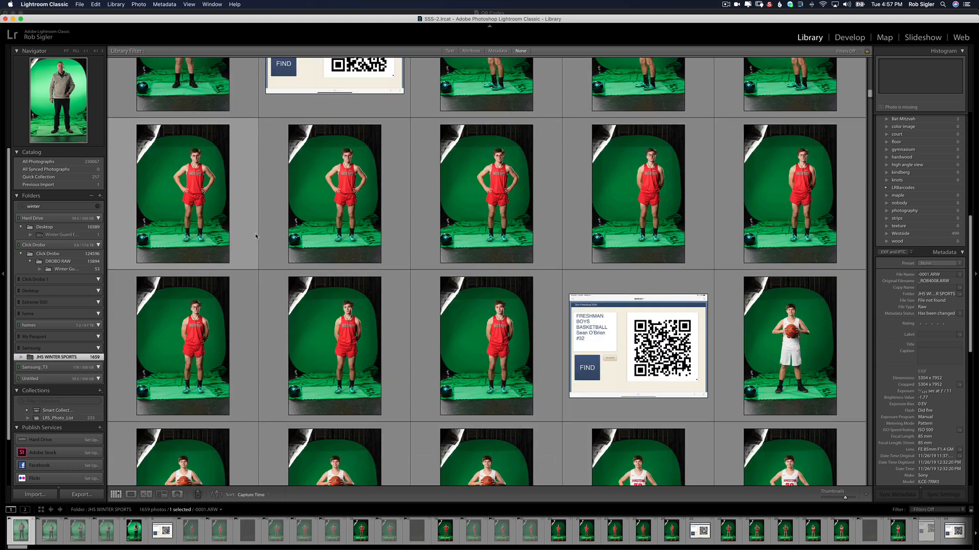
pyautogui.scroll(-3)
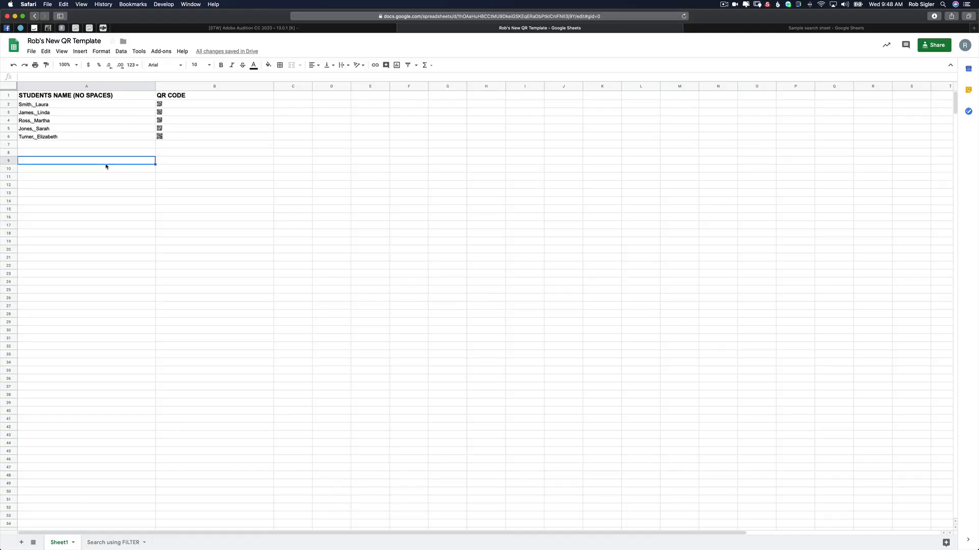
pyautogui.moveTo(61, 138)
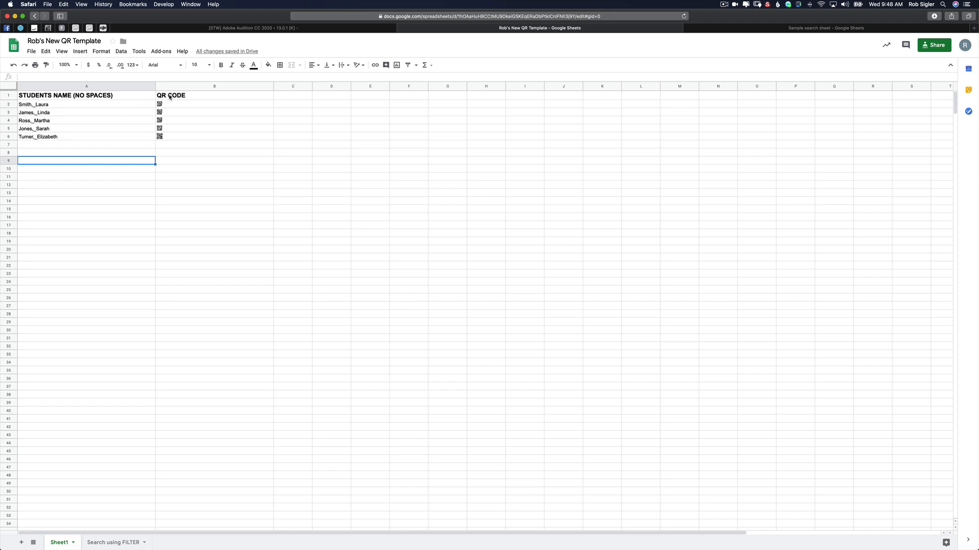
pyautogui.moveTo(168, 143)
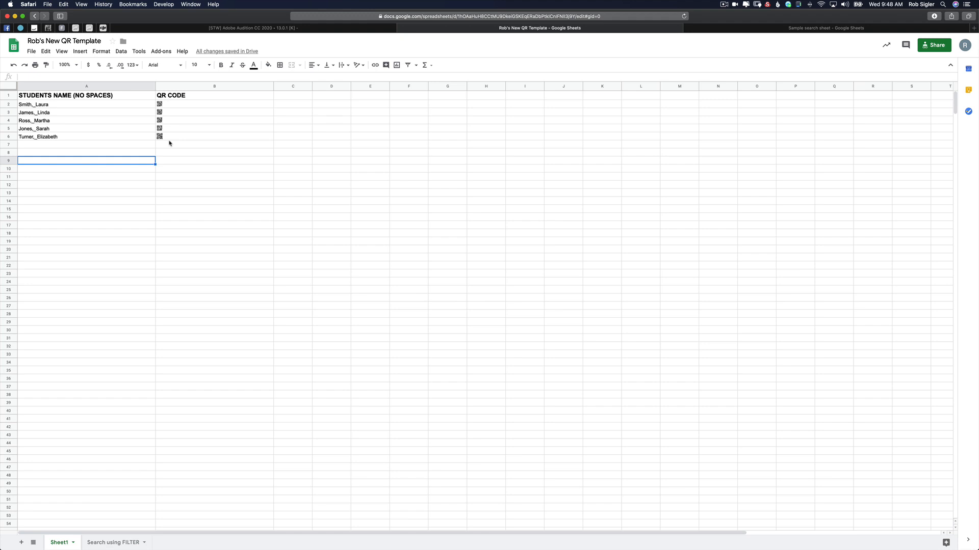
pyautogui.moveTo(162, 484)
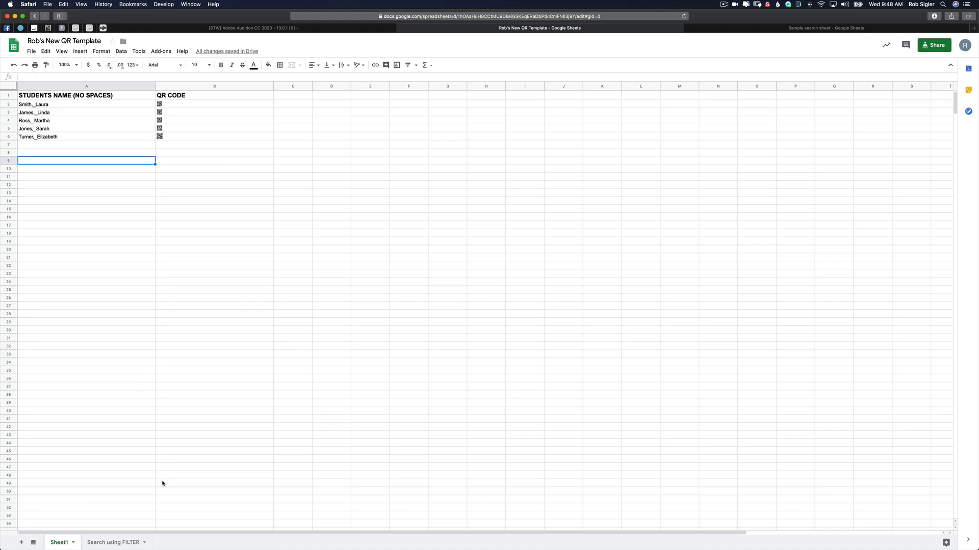
# Step: Switch to the Search using FILTER sheet and begin a search name with 'L'
pyautogui.click(113, 542)
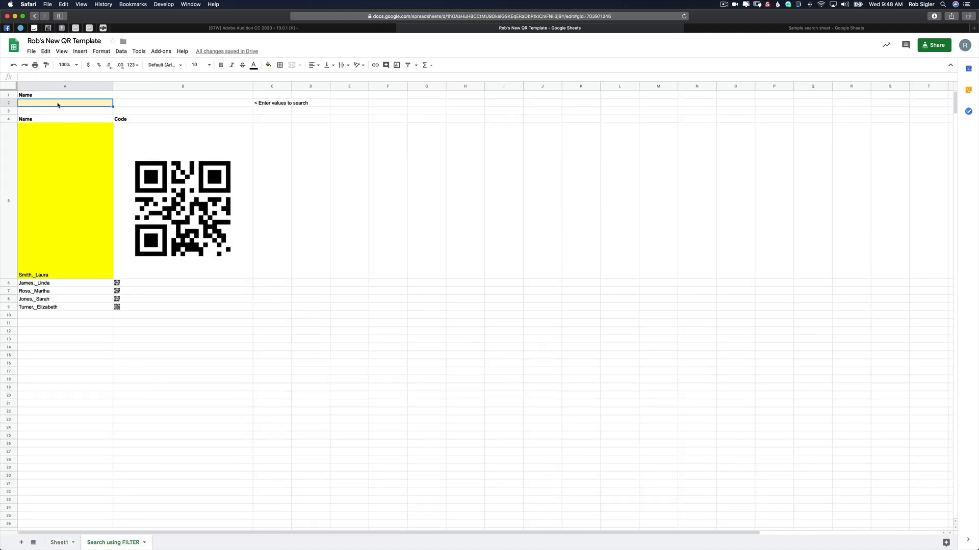
pyautogui.write('L')
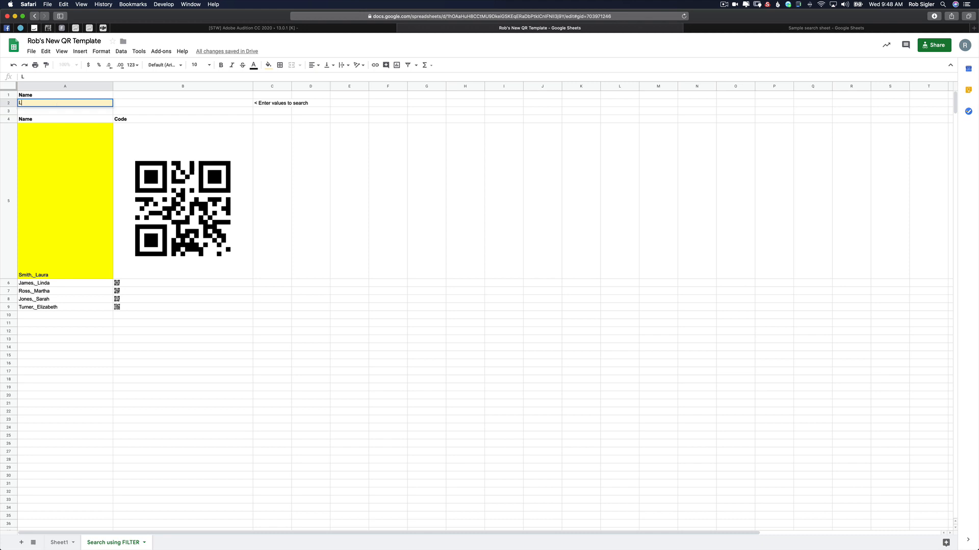
# Step: Search cell A2 for Laura, Linda, Martha, Sar, then Elizab to display each QR code
pyautogui.write('Laura')
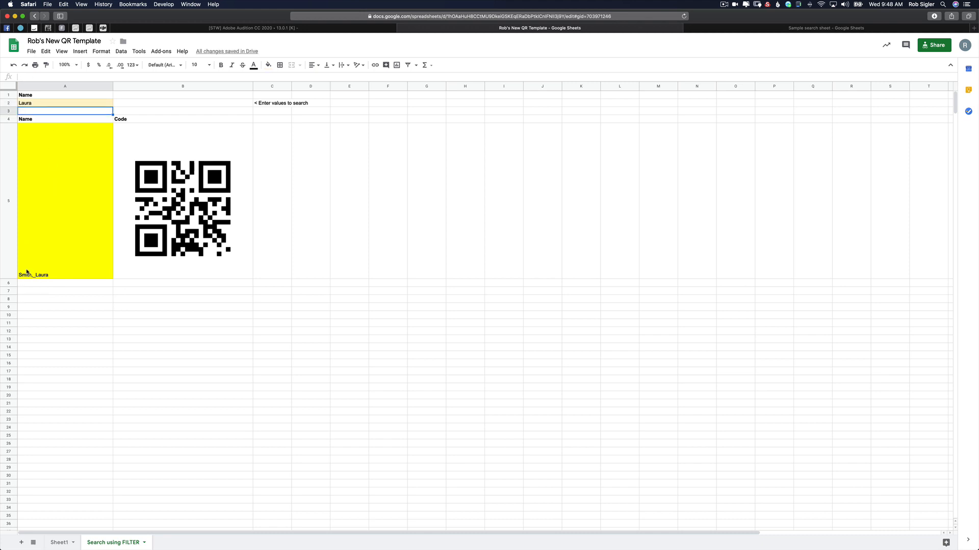
pyautogui.moveTo(150, 264)
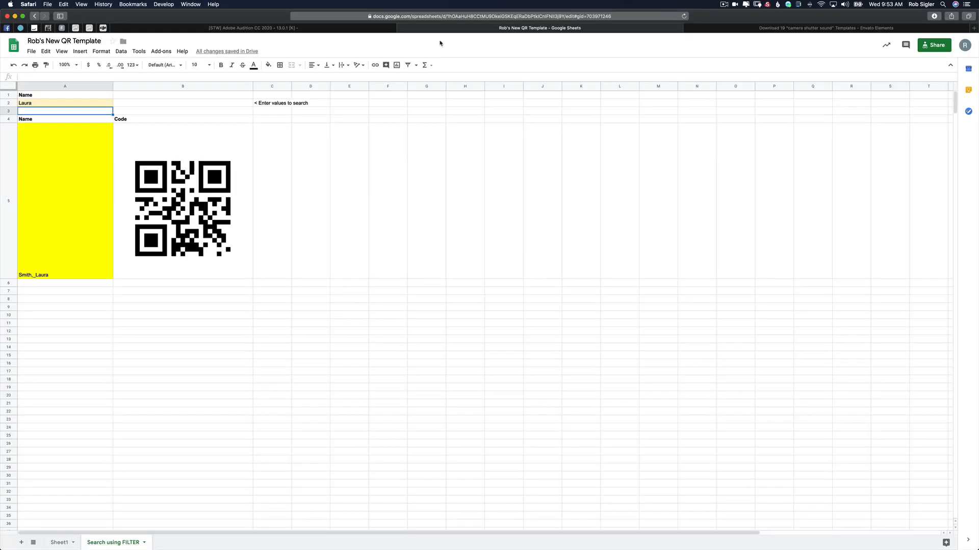
pyautogui.moveTo(361, 42)
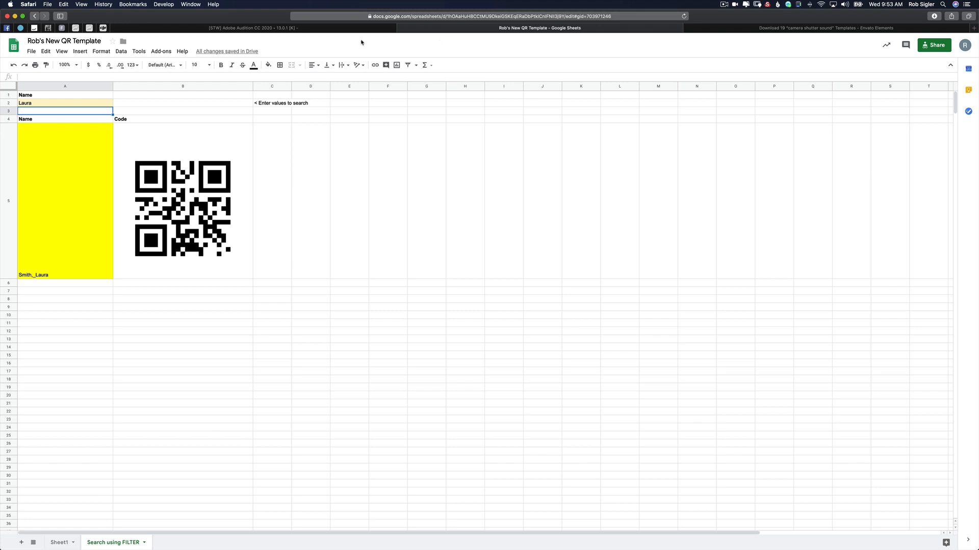
pyautogui.click(64, 103)
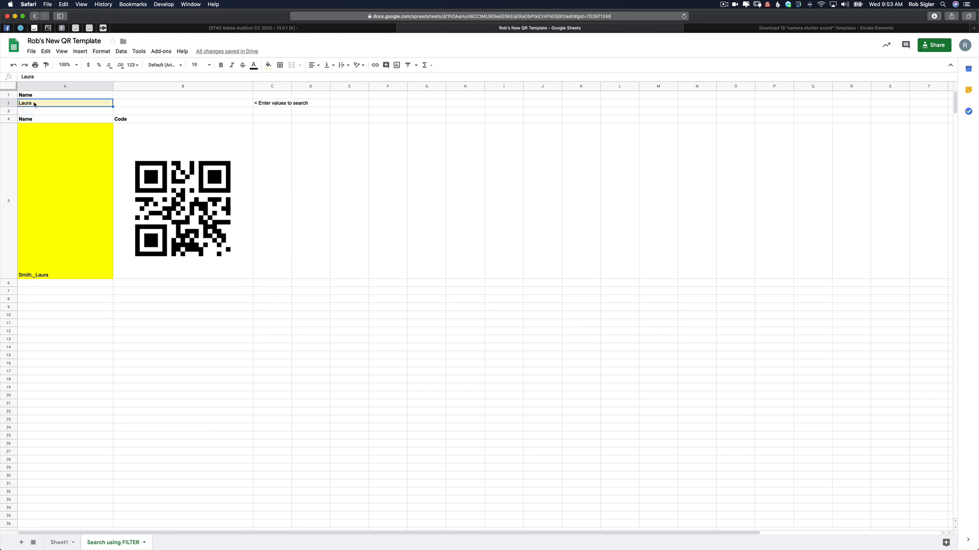
pyautogui.write('Linda')
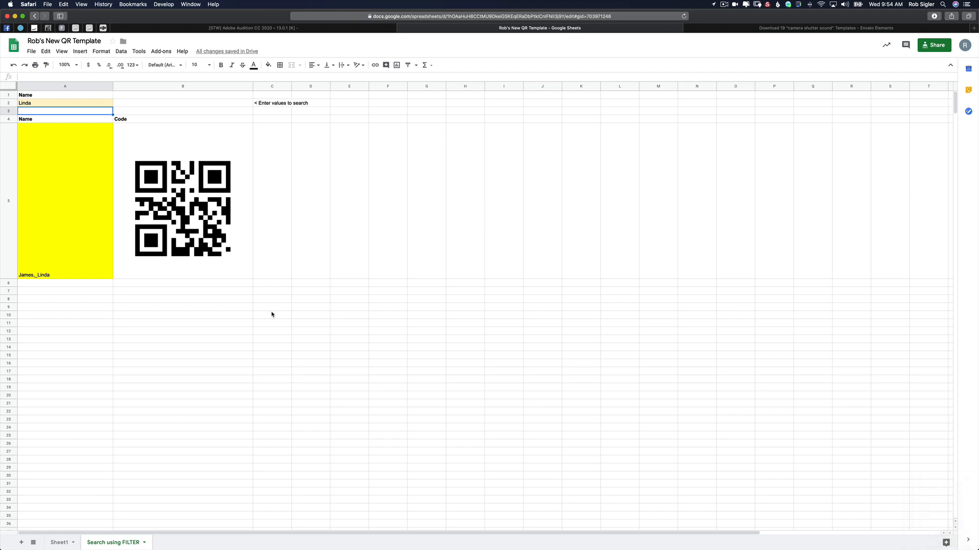
pyautogui.moveTo(42, 131)
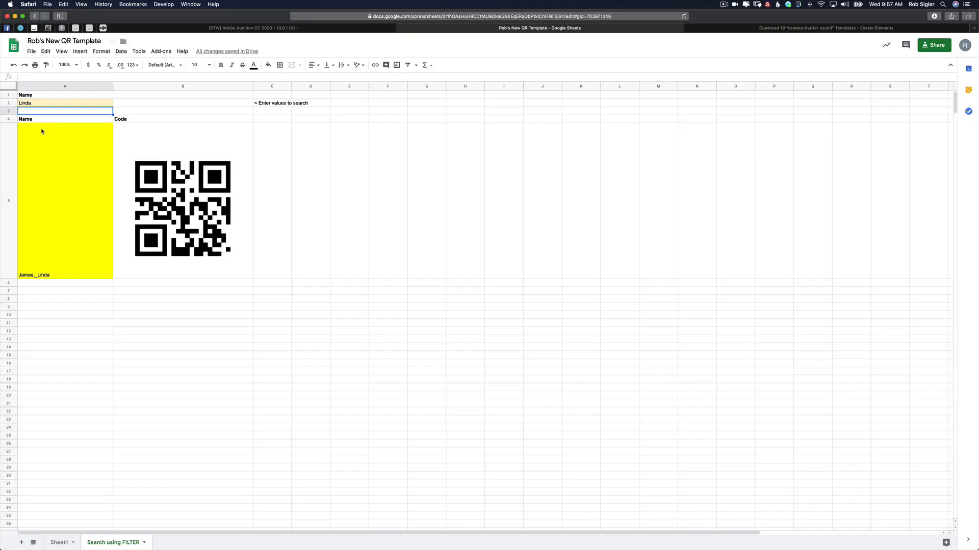
pyautogui.write('M')
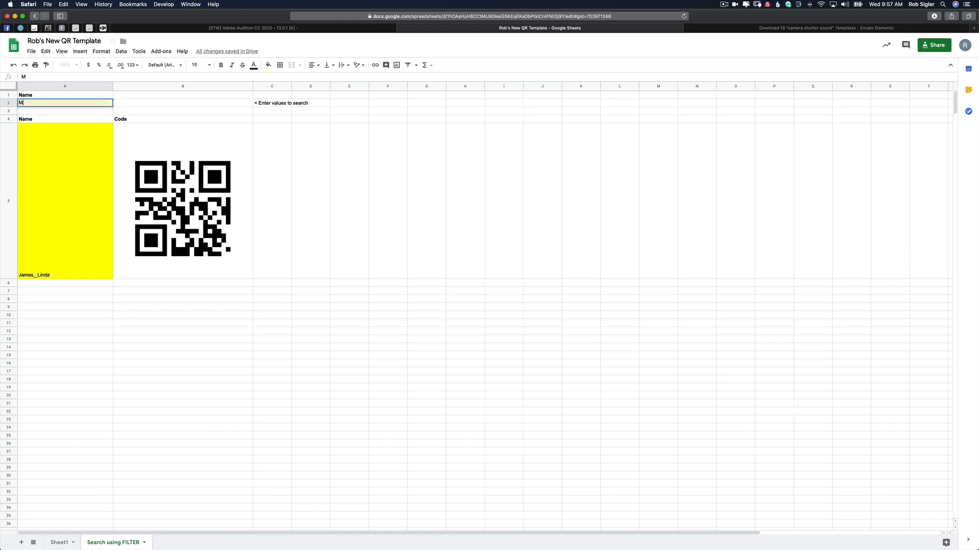
pyautogui.write('Martha')
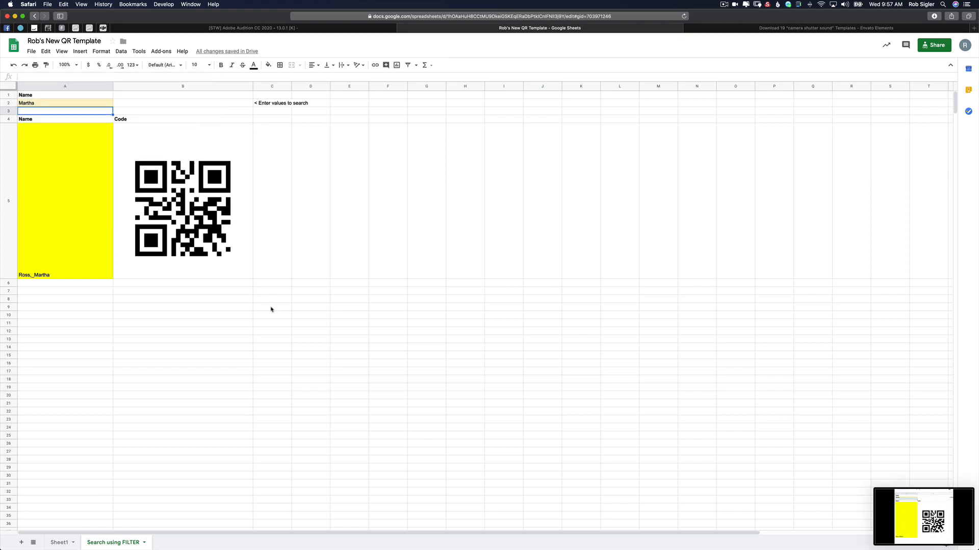
pyautogui.write('Sar')
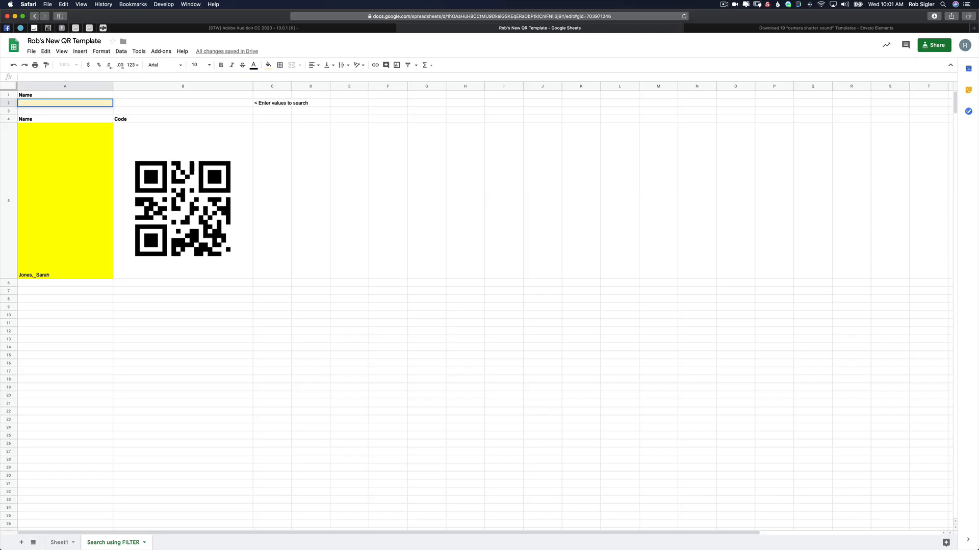
pyautogui.write('Elizab')
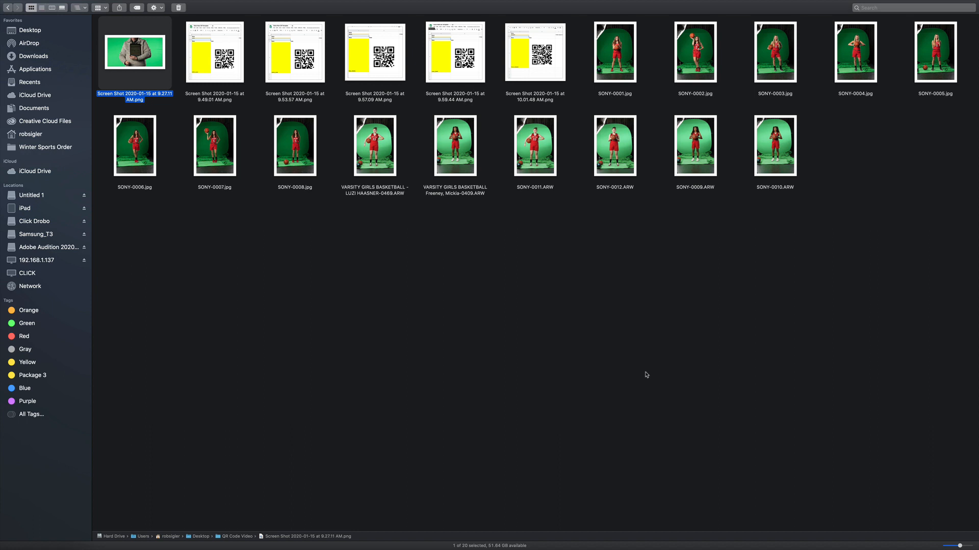
pyautogui.moveTo(629, 244)
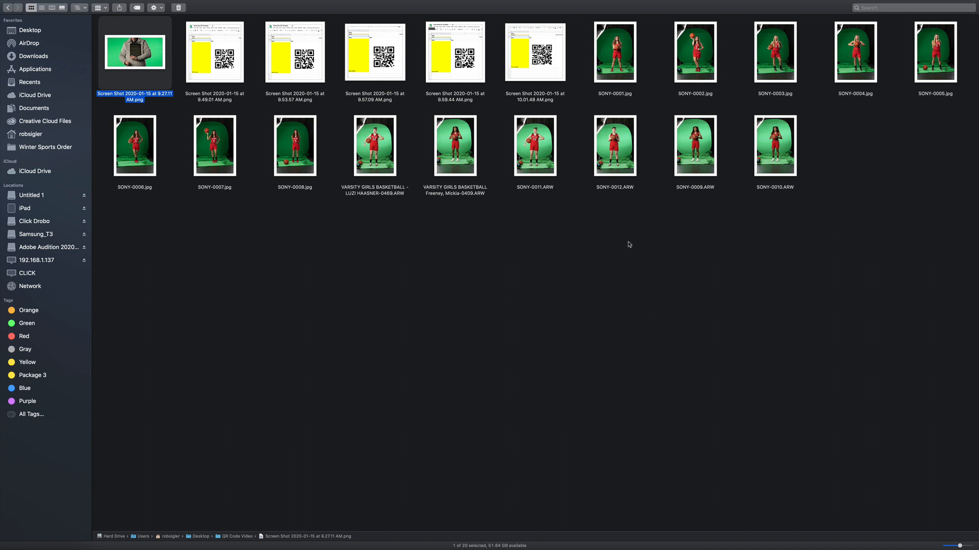
pyautogui.moveTo(392, 202)
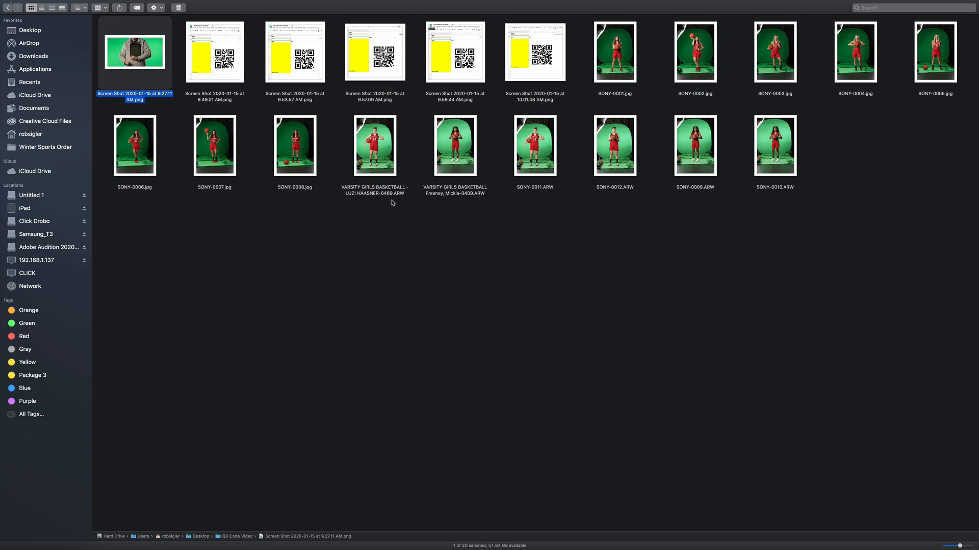
pyautogui.moveTo(370, 62)
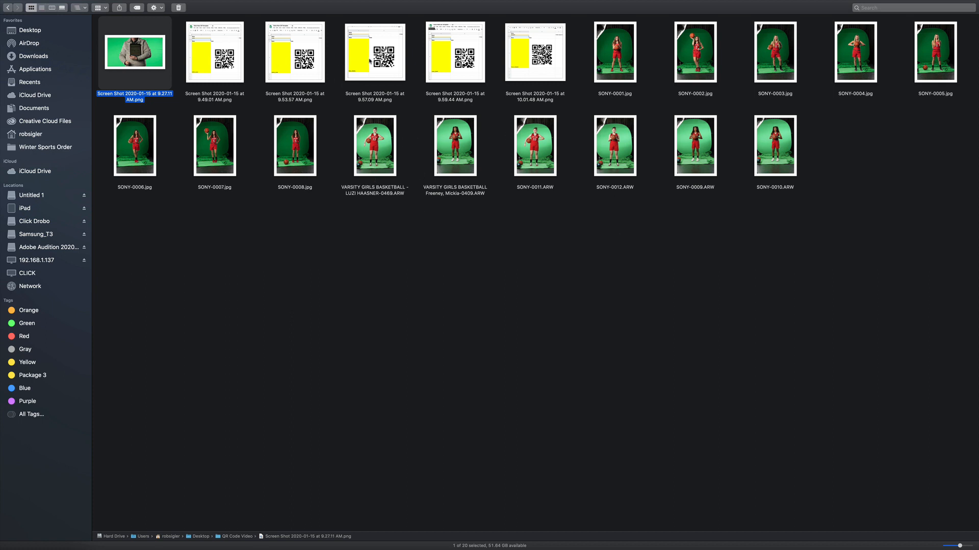
pyautogui.moveTo(529, 70)
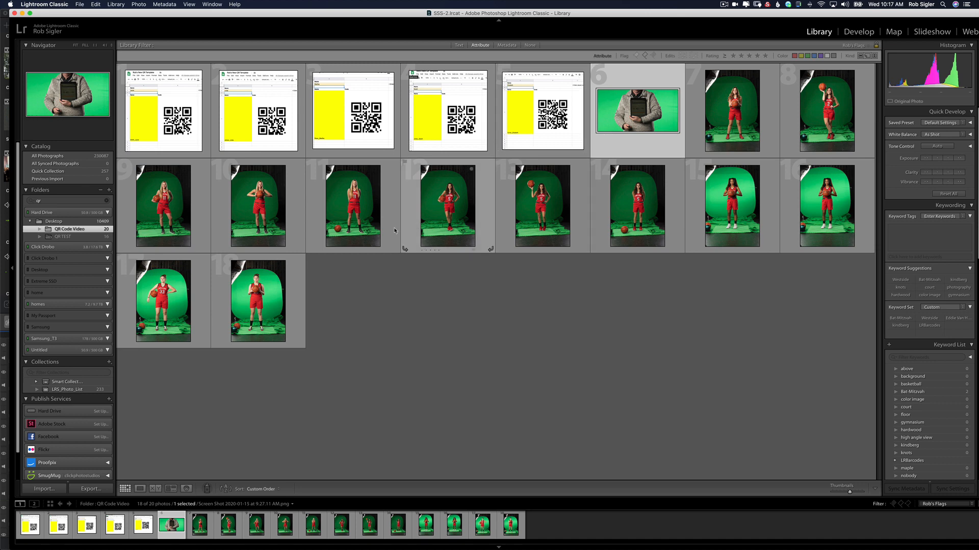
pyautogui.moveTo(412, 249)
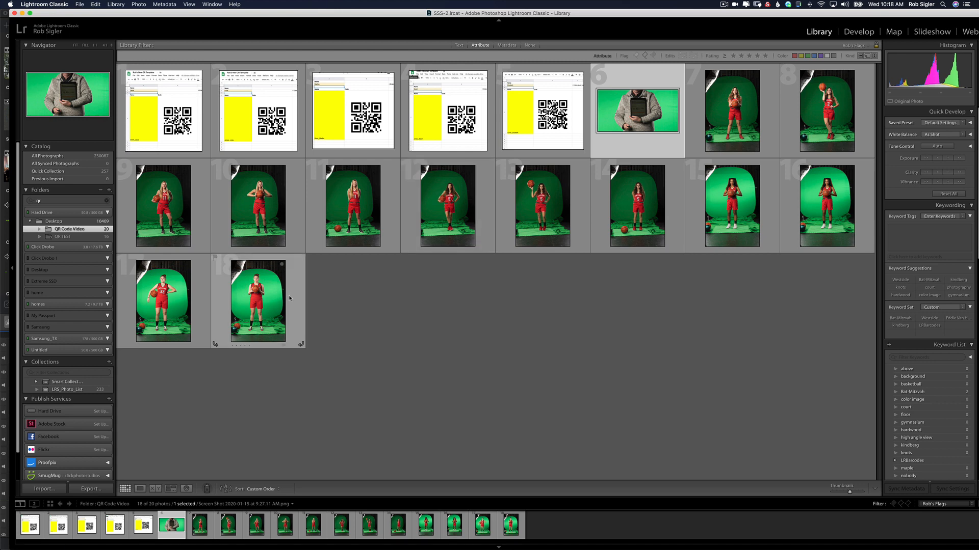
# Step: Click in the Lightroom Classic grid of the QR Code Video folder
pyautogui.click(539, 264)
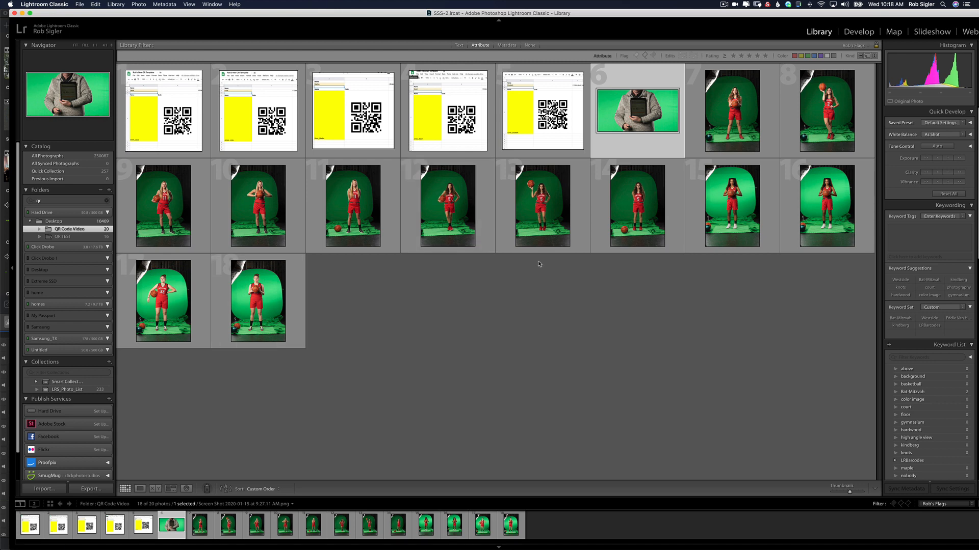
pyautogui.moveTo(534, 262)
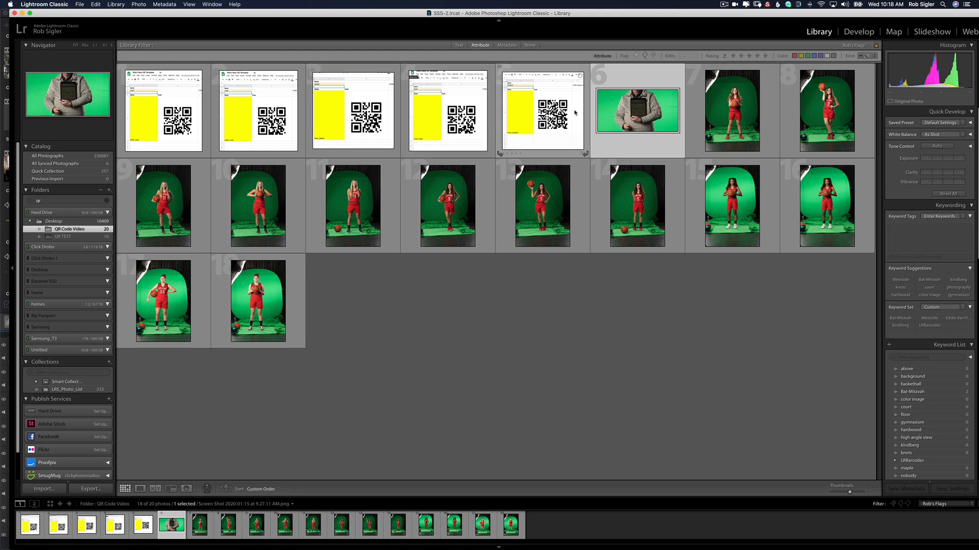
pyautogui.moveTo(309, 257)
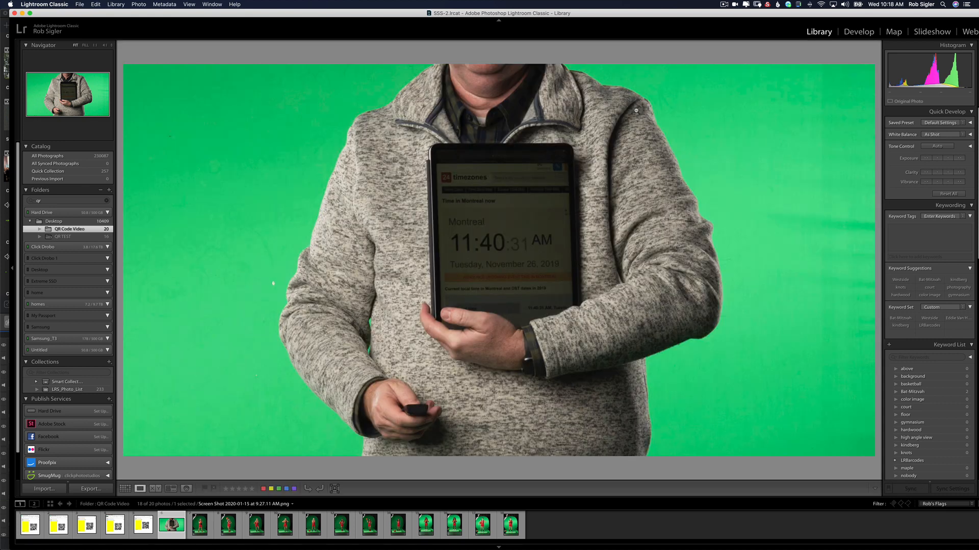
pyautogui.moveTo(555, 303)
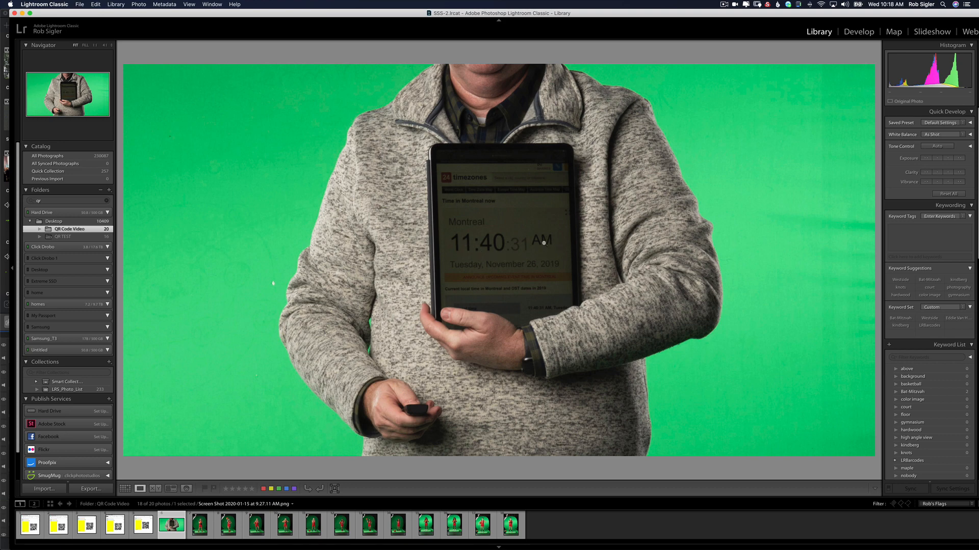
pyautogui.moveTo(231, 448)
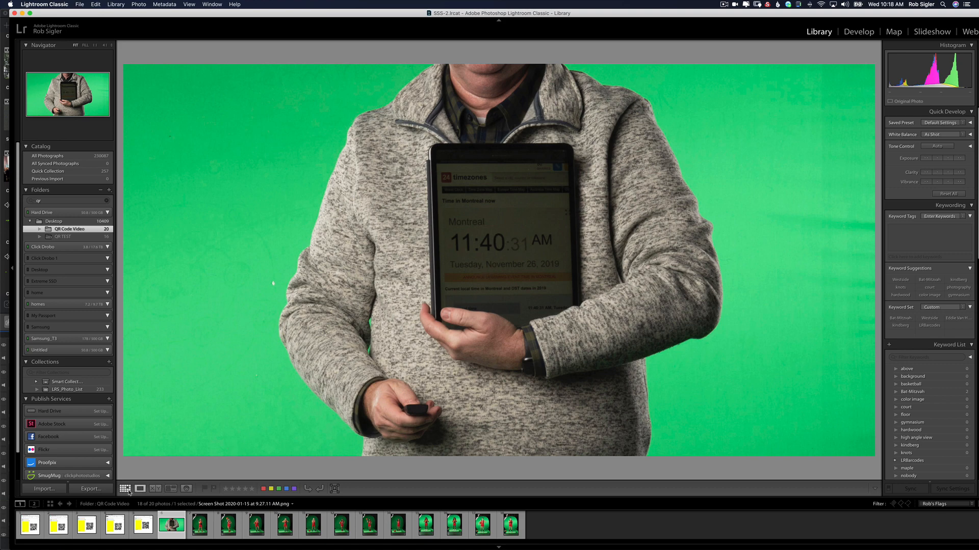
pyautogui.click(124, 489)
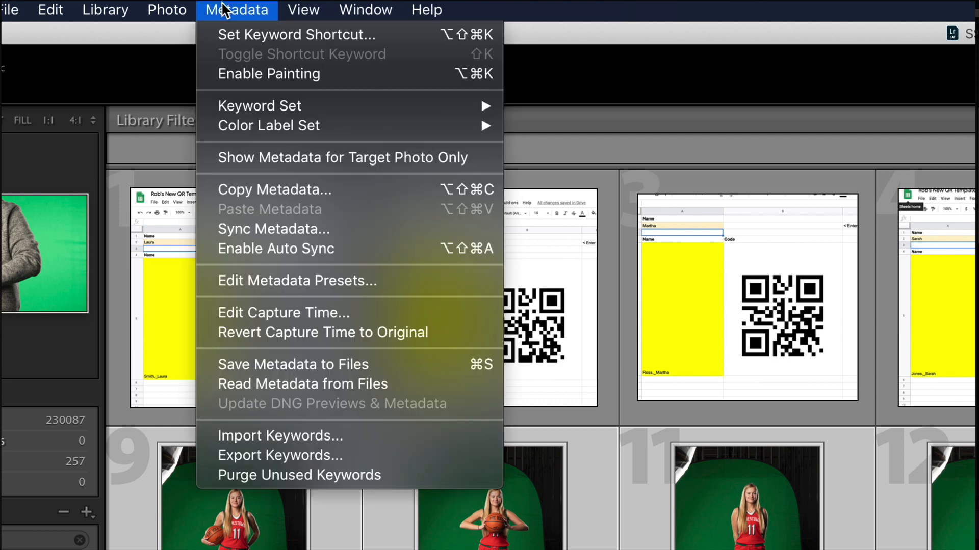
pyautogui.moveTo(256, 221)
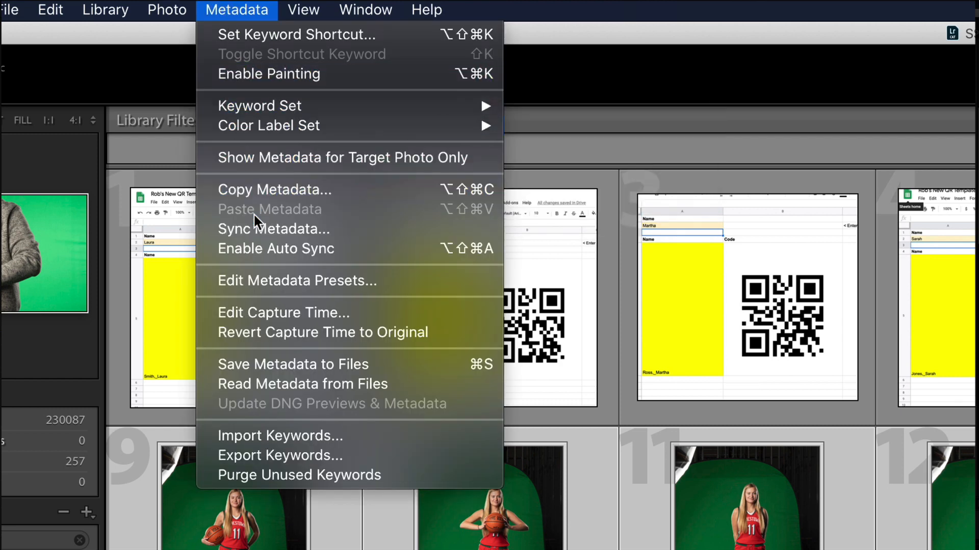
# Step: Correct the photos' capture time from 10:27:17 AM to 11:40:31 AM on 1/15/2020
pyautogui.click(283, 312)
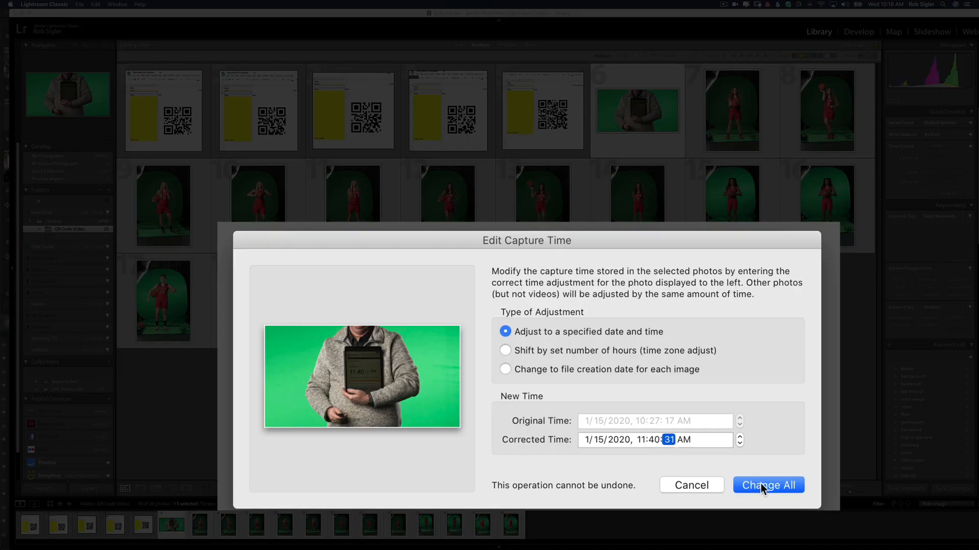
pyautogui.moveTo(699, 217)
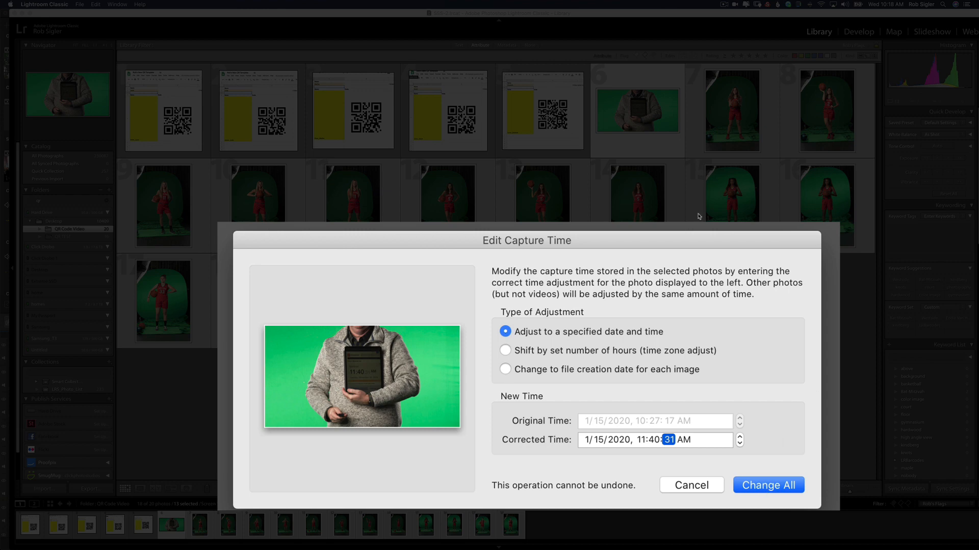
pyautogui.moveTo(315, 217)
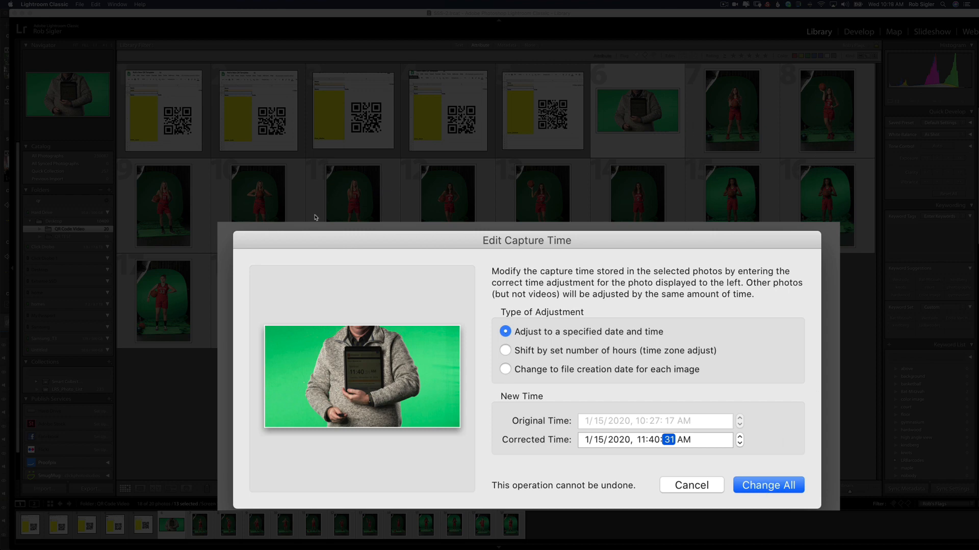
pyautogui.moveTo(498, 444)
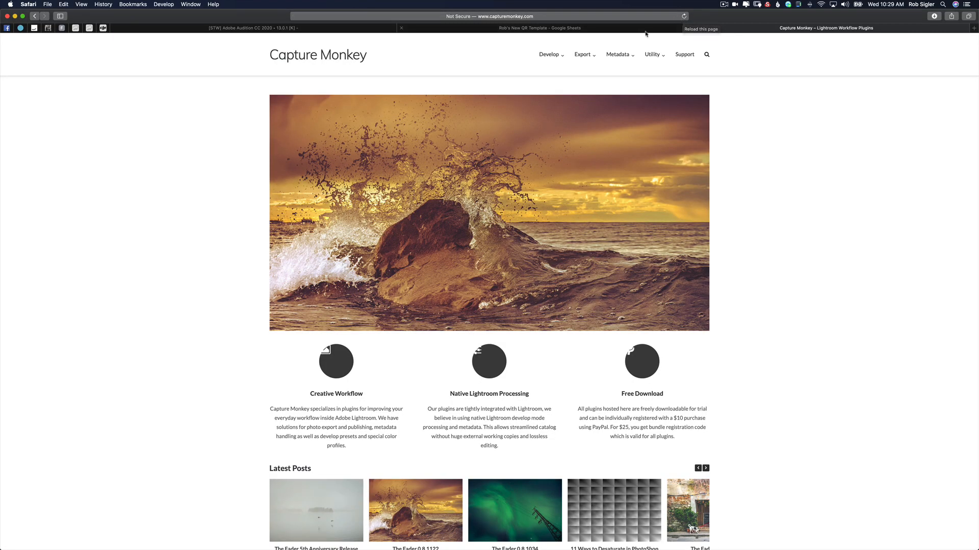
# Step: Find the LR Barcodes plugin page on capturemonkey.com and review its Download and Installation sections
pyautogui.click(618, 55)
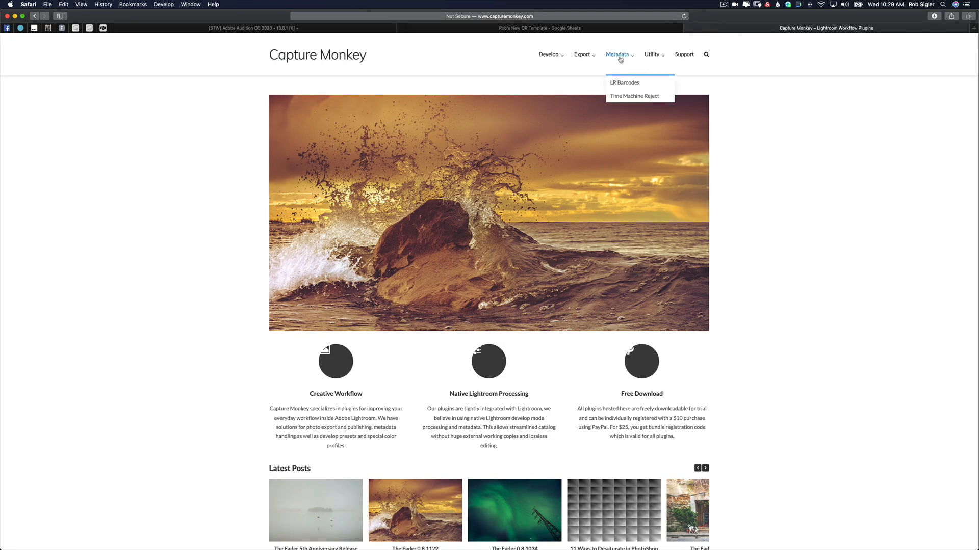
pyautogui.moveTo(623, 82)
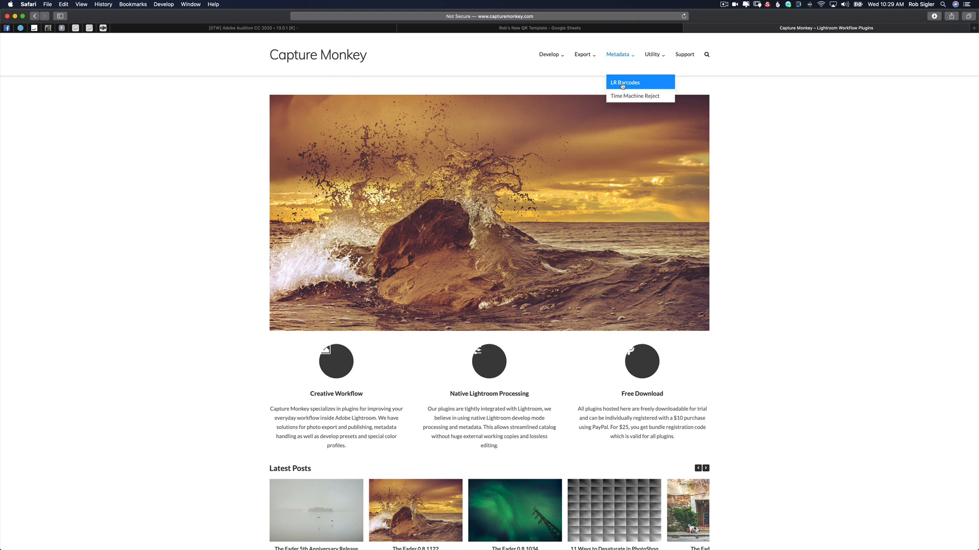
pyautogui.click(625, 81)
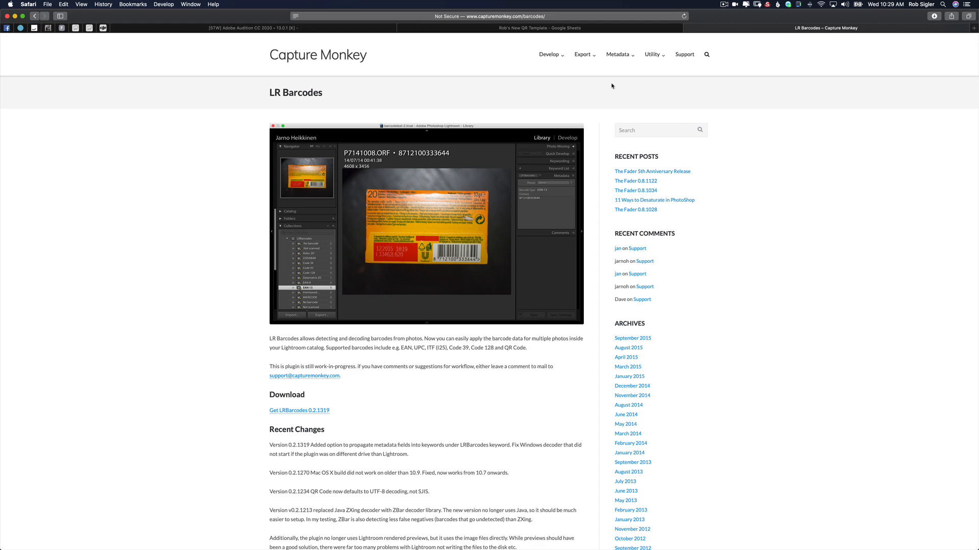
pyautogui.moveTo(165, 134)
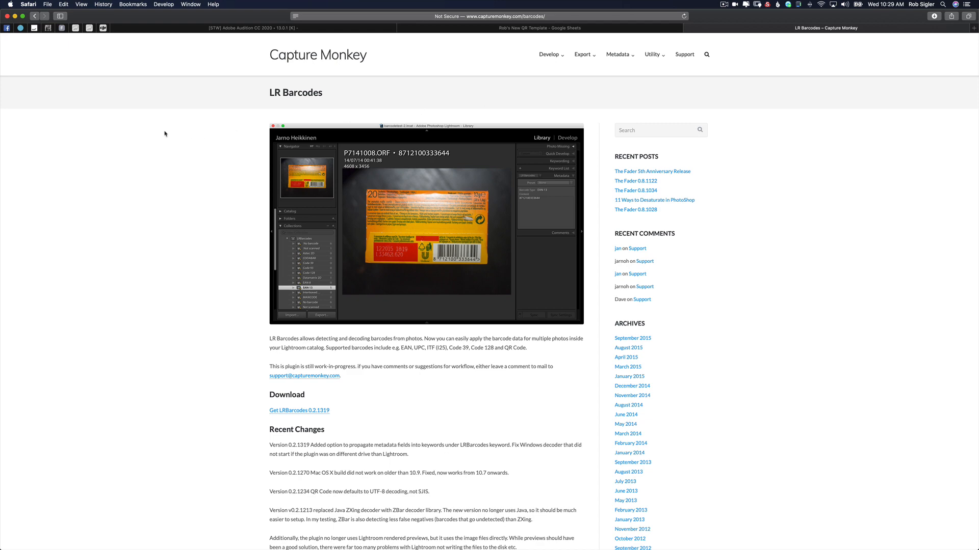
pyautogui.scroll(-3)
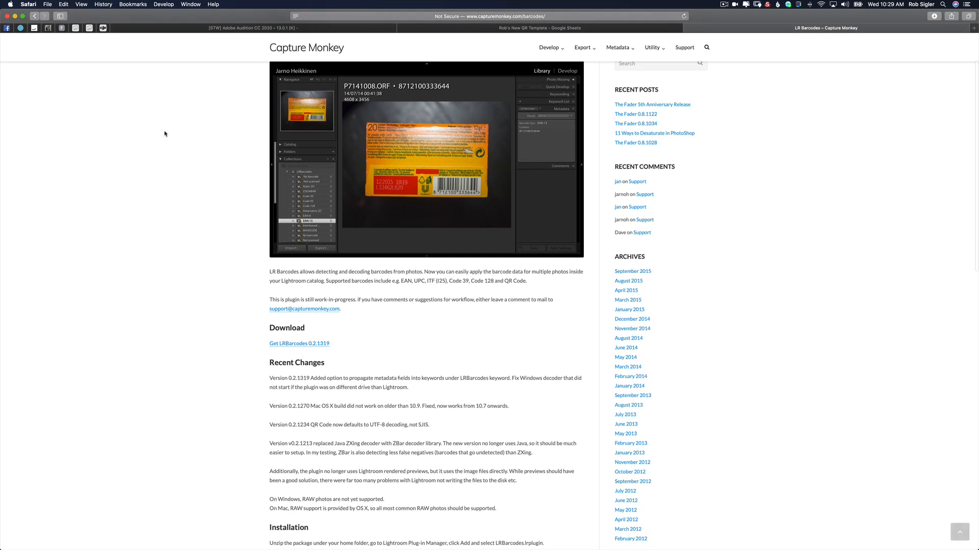
pyautogui.scroll(-3)
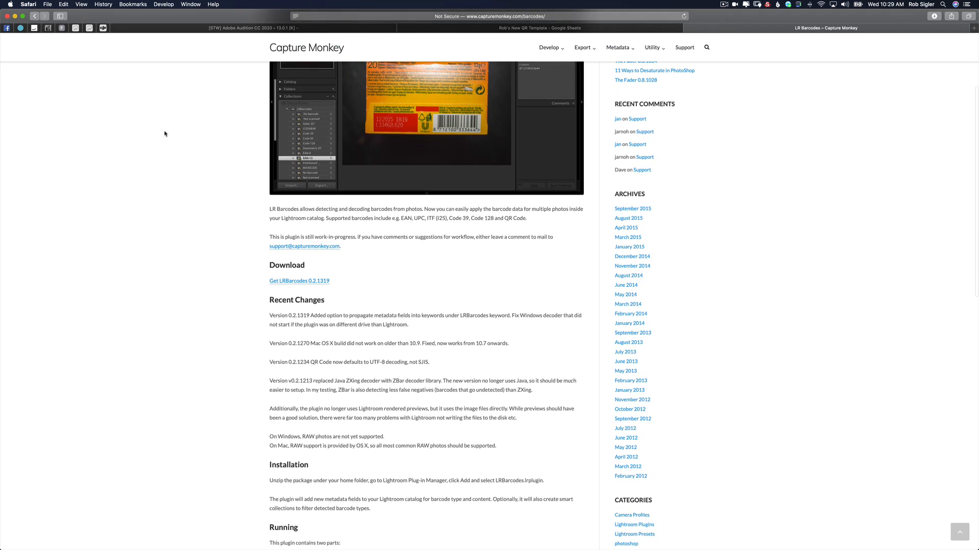
pyautogui.scroll(-3)
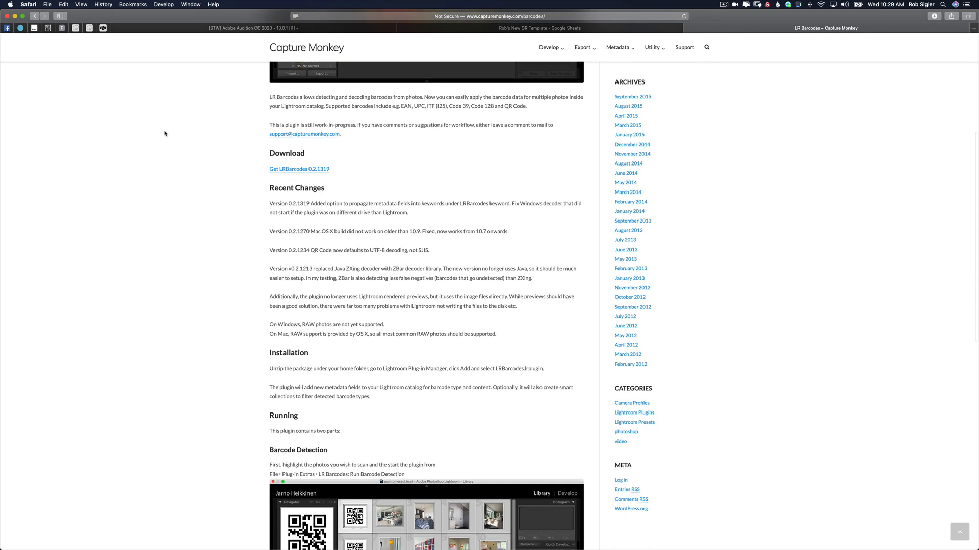
pyautogui.scroll(3)
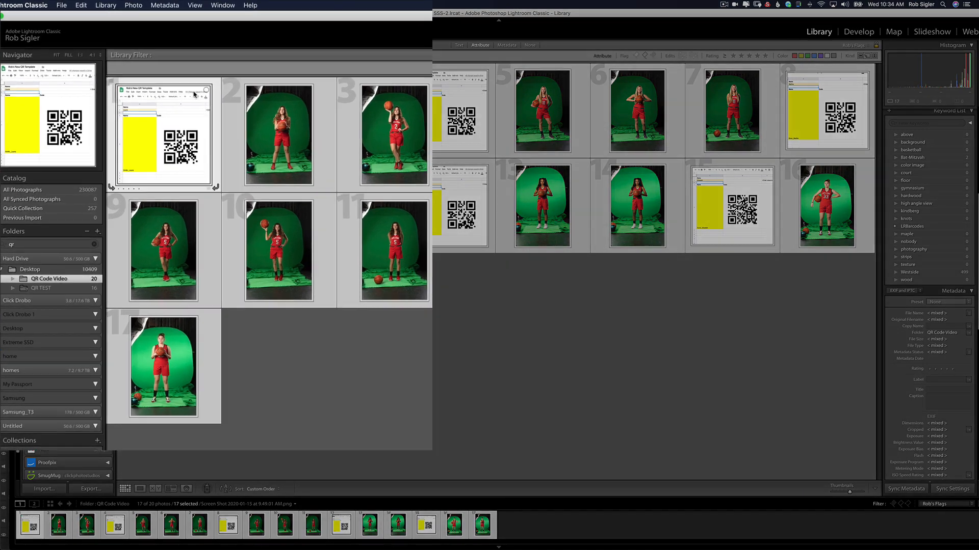
# Step: Run LR Barcodes detection on the 17 photos and dismiss the 5-barcodes-detected summary
pyautogui.click(82, 7)
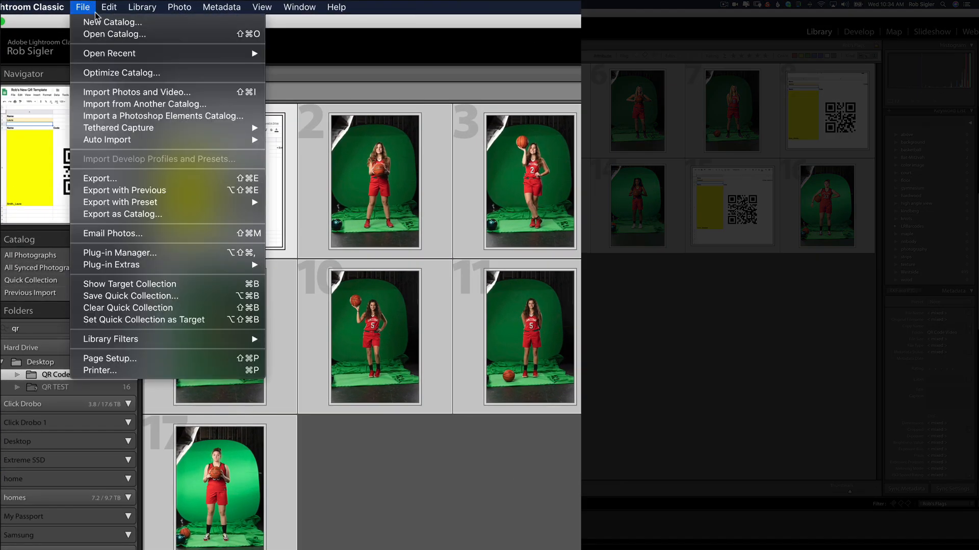
pyautogui.moveTo(128, 234)
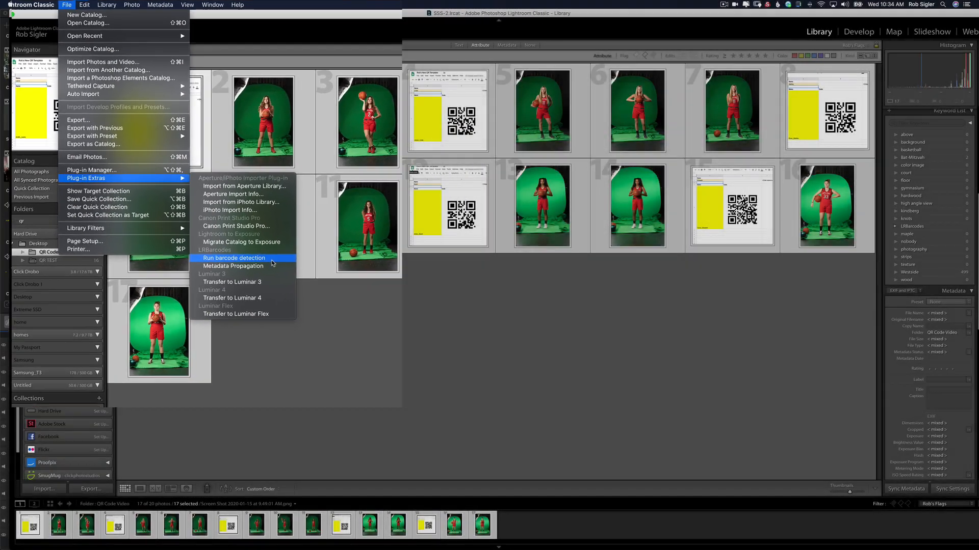
pyautogui.click(234, 258)
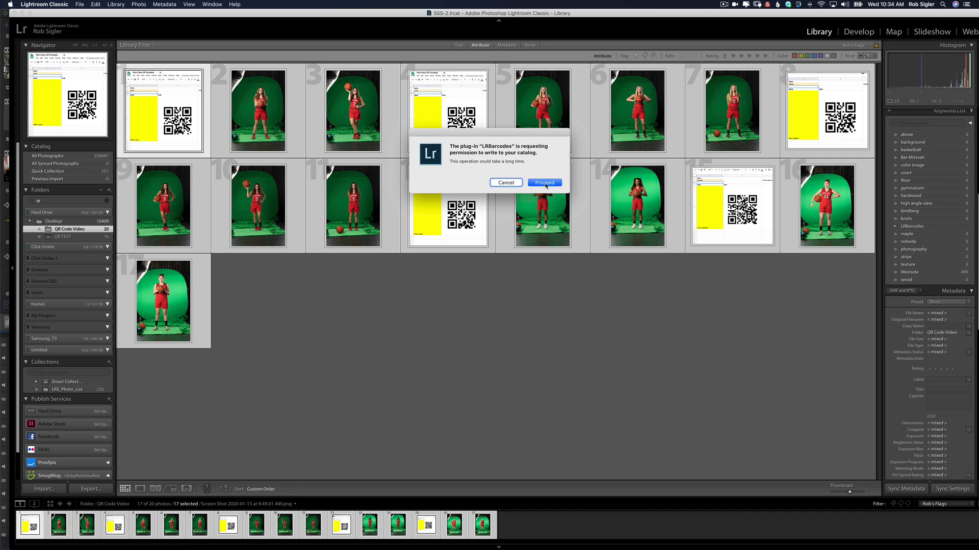
pyautogui.click(543, 183)
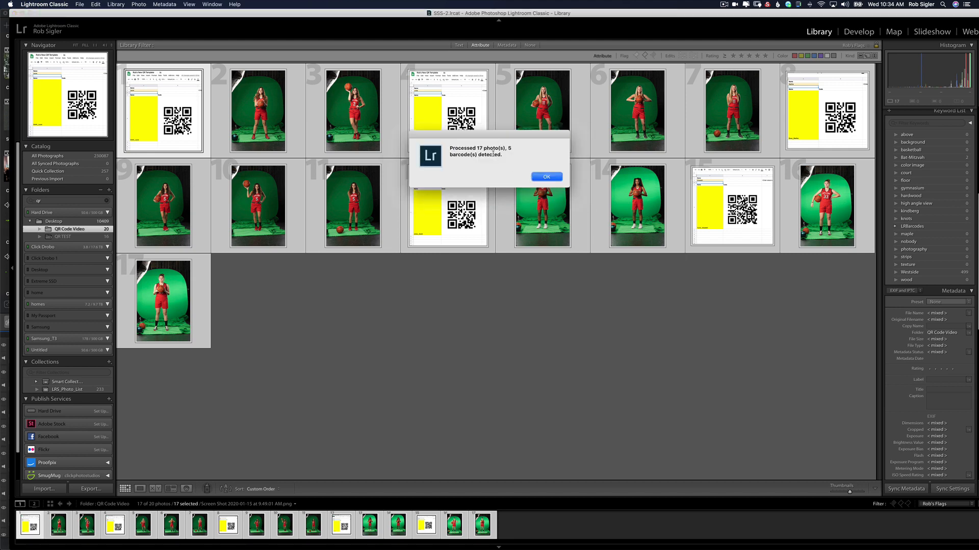
pyautogui.click(546, 177)
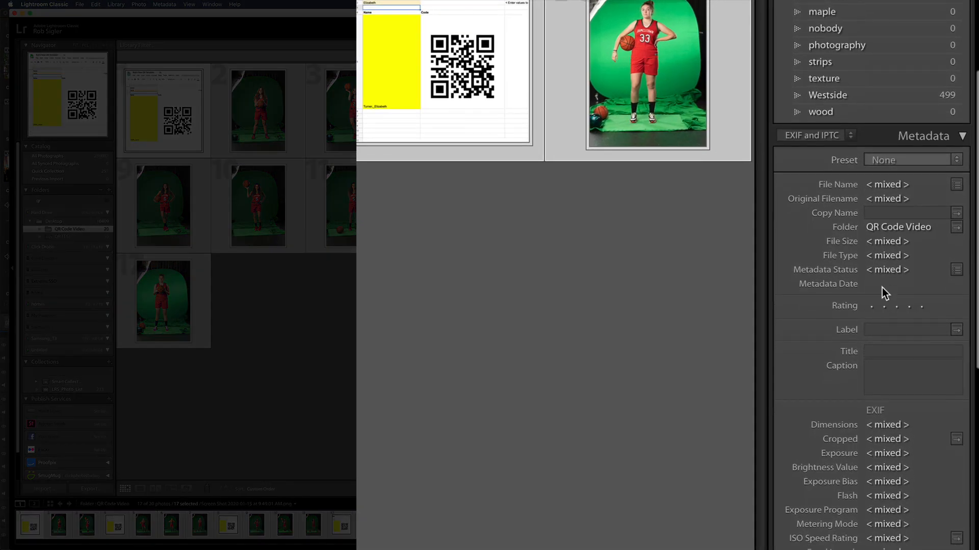
pyautogui.scroll(-3)
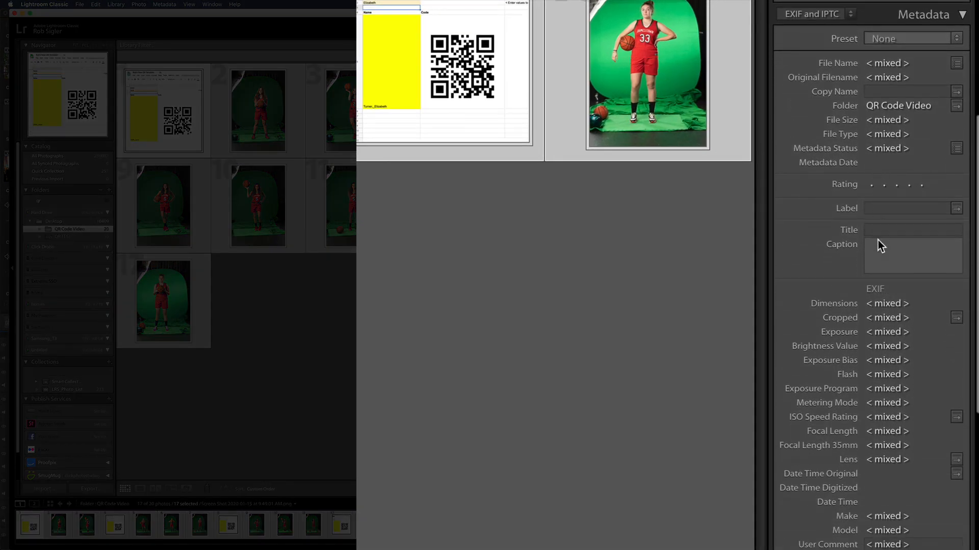
pyautogui.scroll(-3)
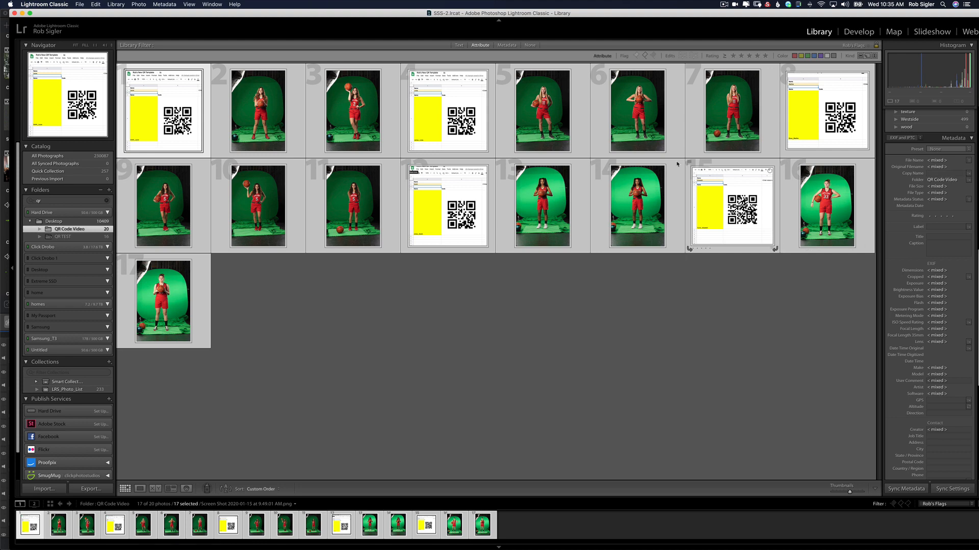
pyautogui.click(163, 110)
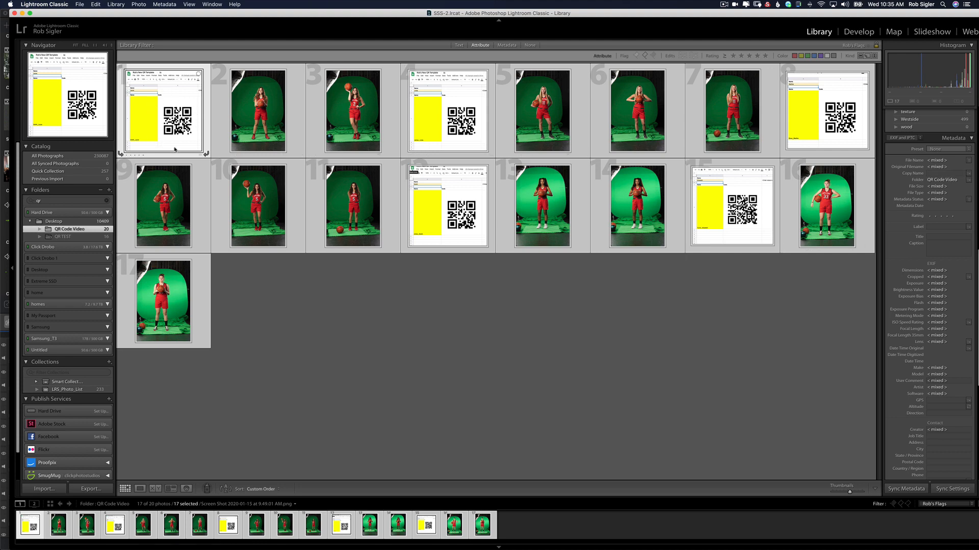
pyautogui.moveTo(175, 141)
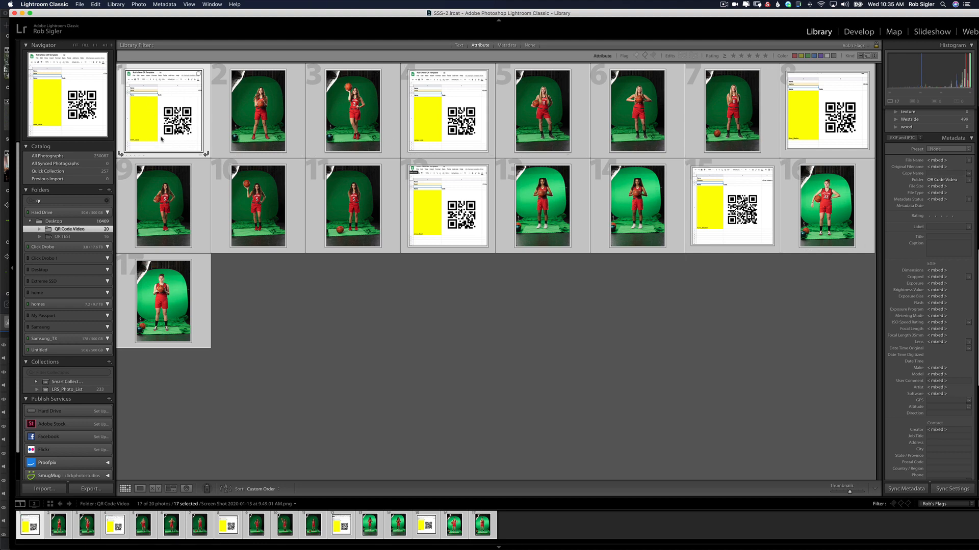
# Step: Select a photo and open the LR Barcodes Metadata Propagation settings
pyautogui.click(163, 111)
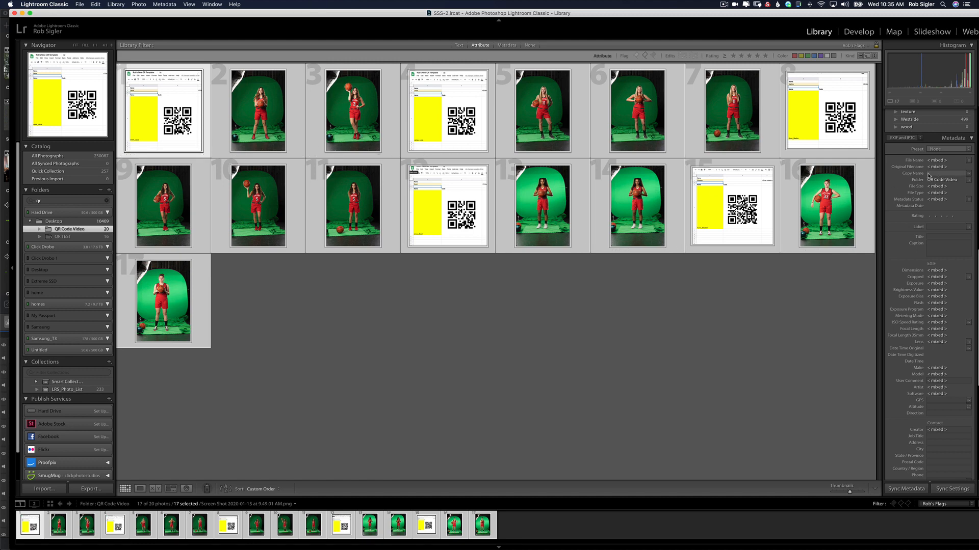
pyautogui.click(79, 4)
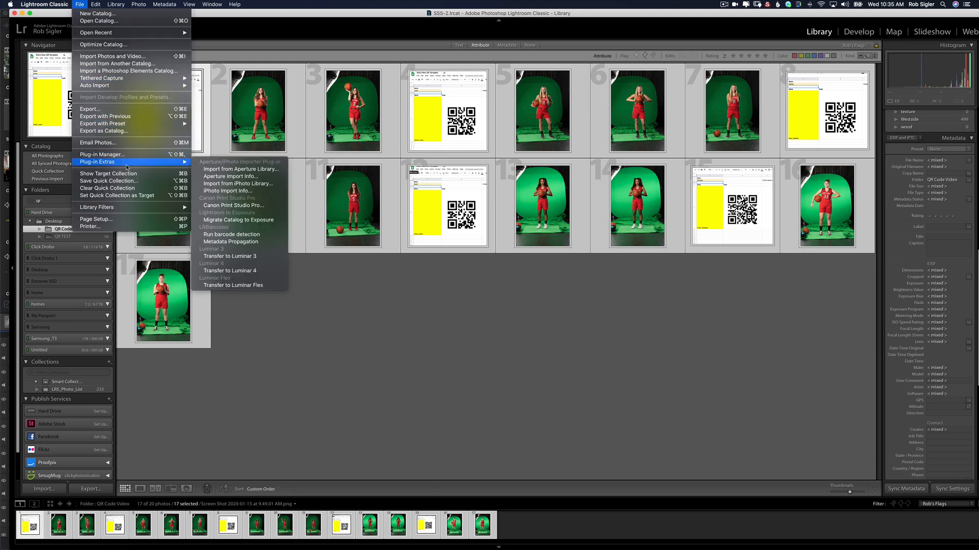
pyautogui.moveTo(243, 241)
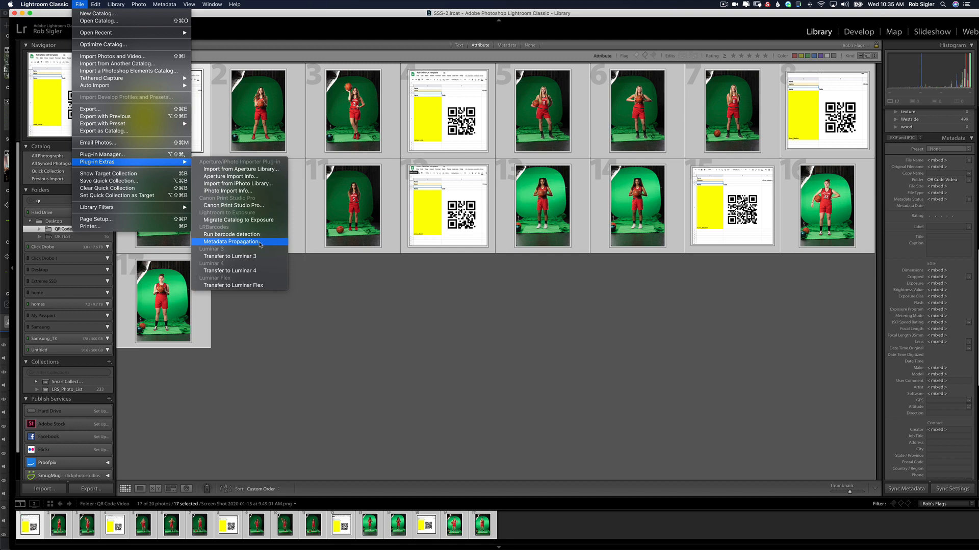
pyautogui.click(231, 241)
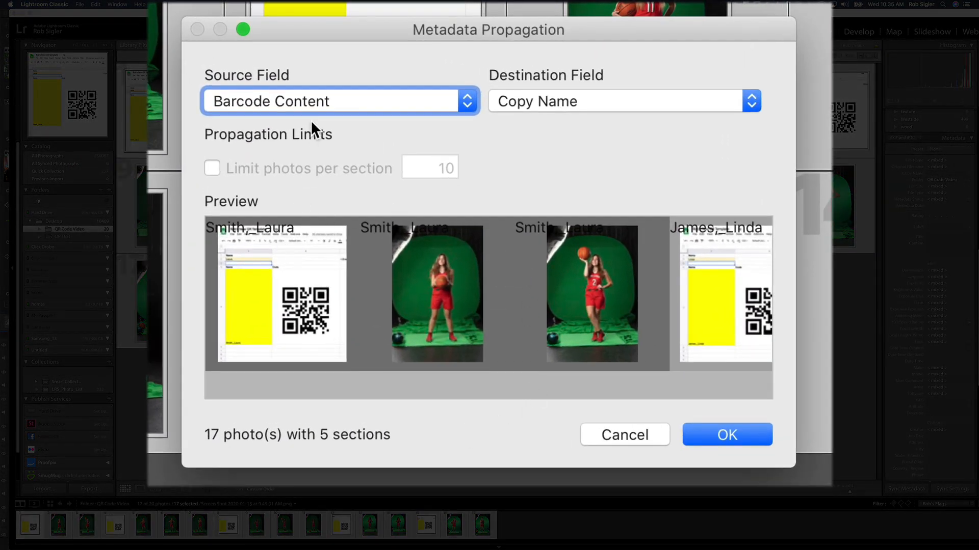
pyautogui.moveTo(262, 89)
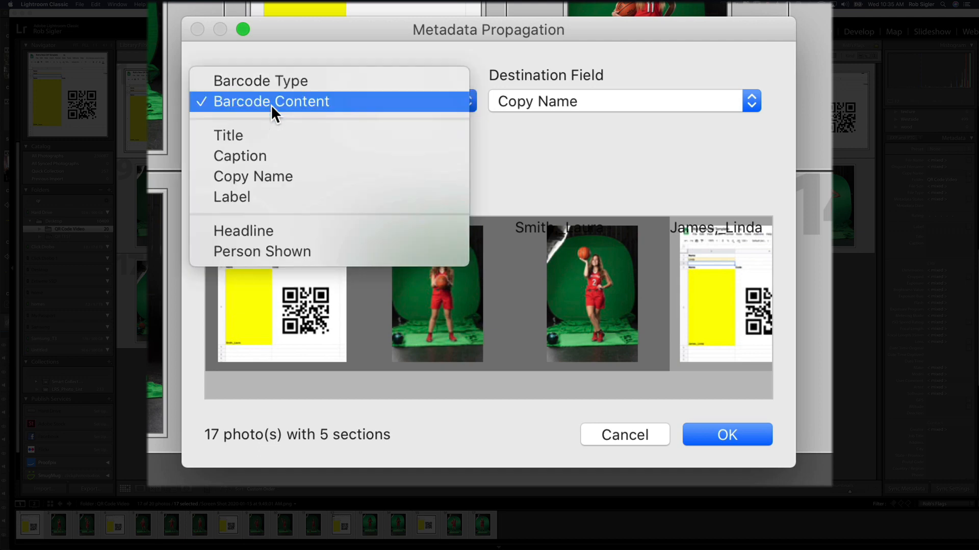
pyautogui.click(272, 101)
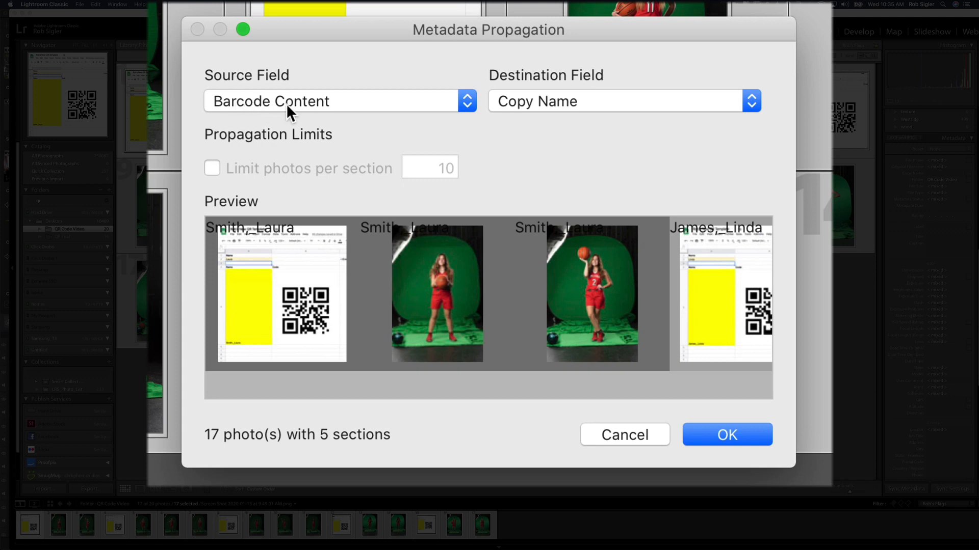
pyautogui.moveTo(567, 91)
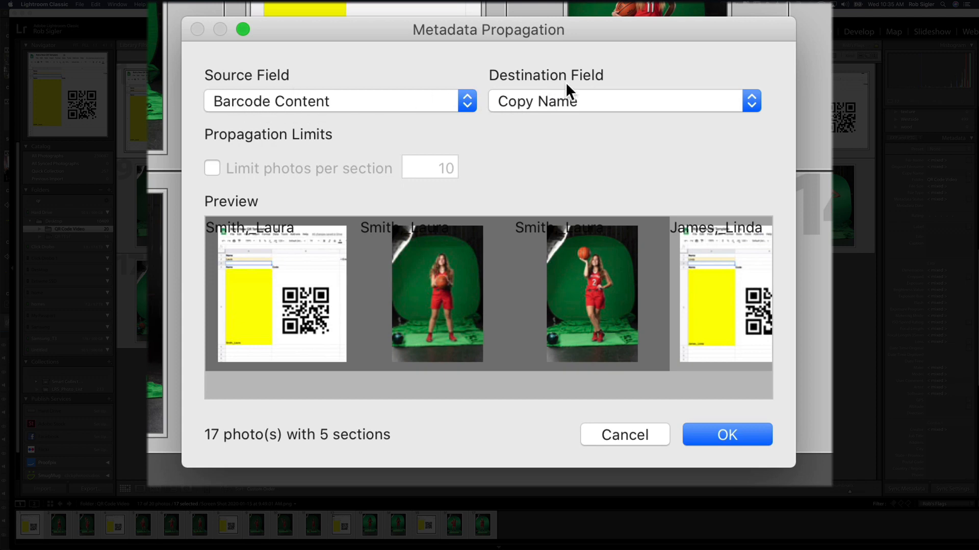
pyautogui.moveTo(568, 116)
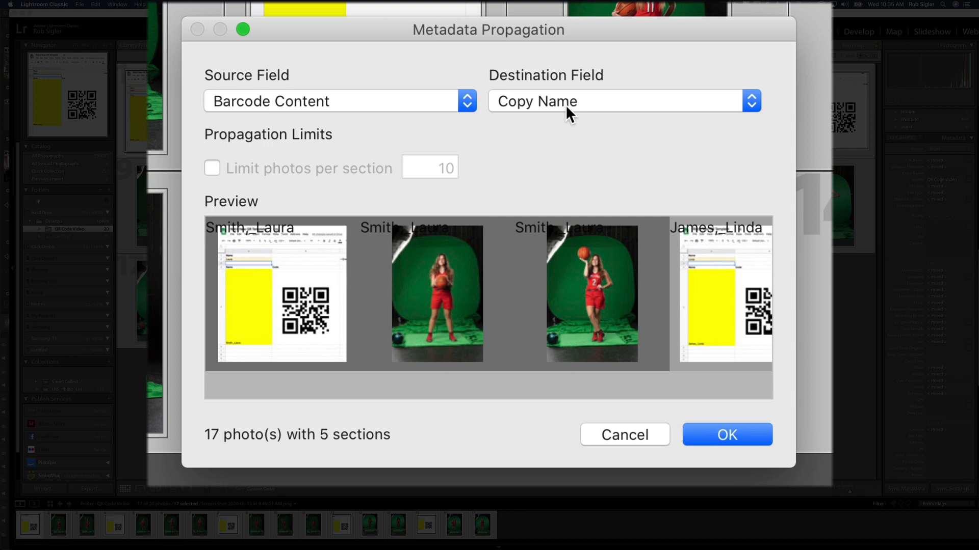
pyautogui.moveTo(211, 450)
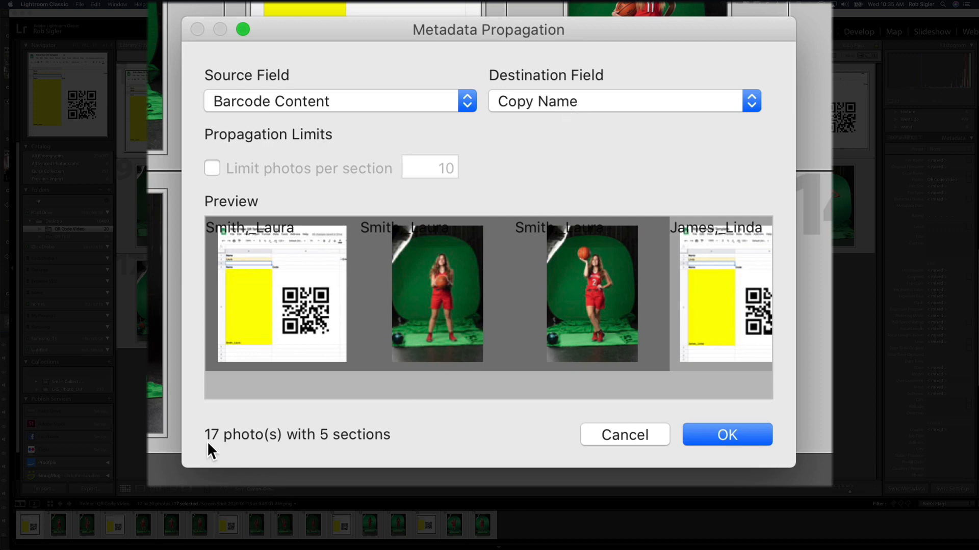
pyautogui.moveTo(351, 453)
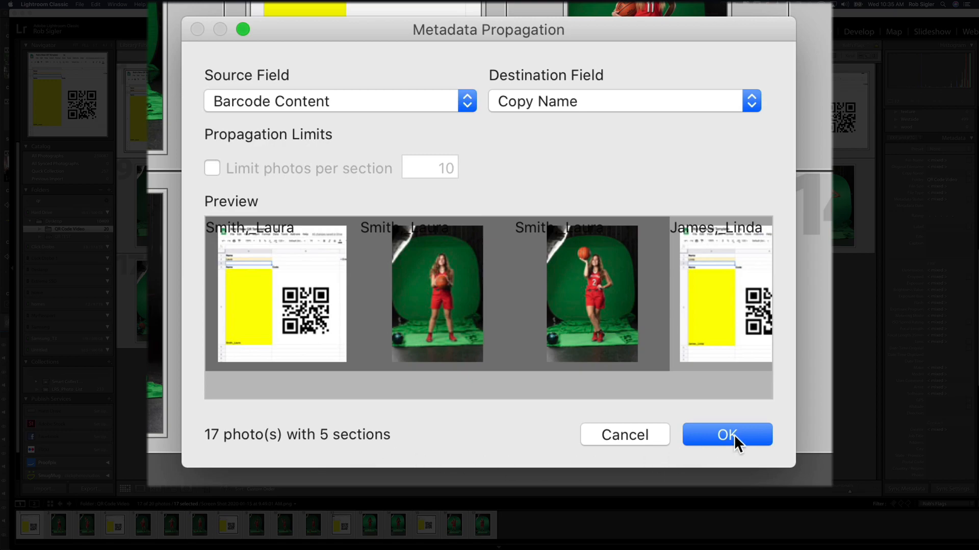
pyautogui.click(727, 435)
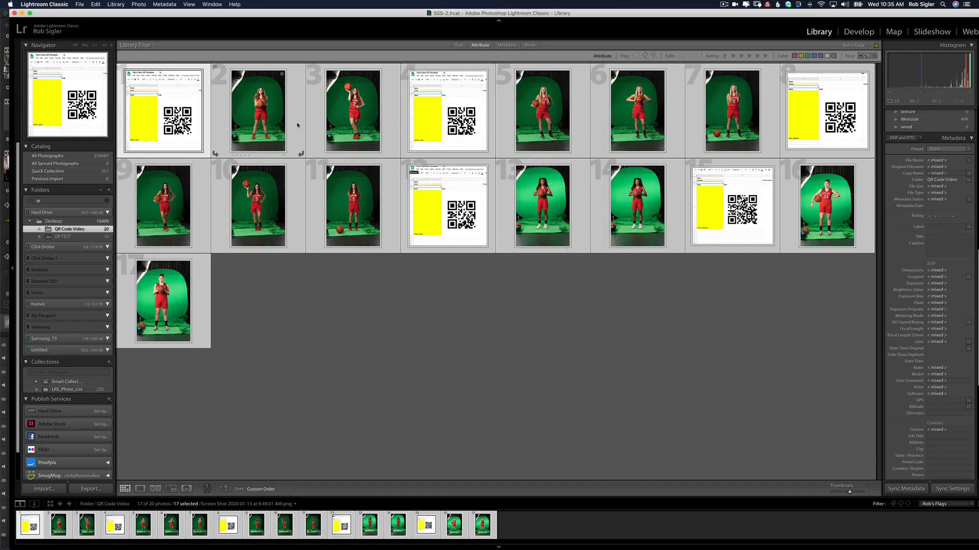
pyautogui.click(257, 112)
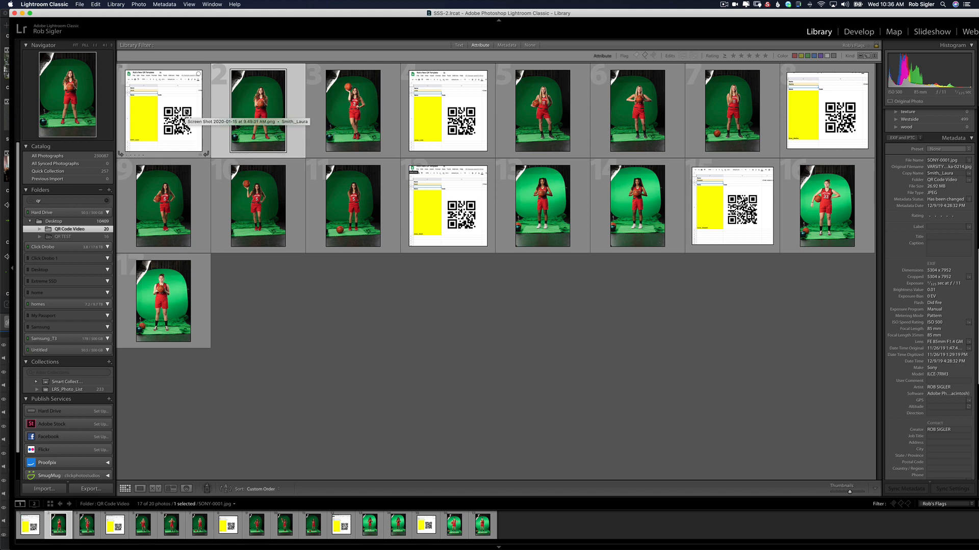
pyautogui.press('cmd+a')
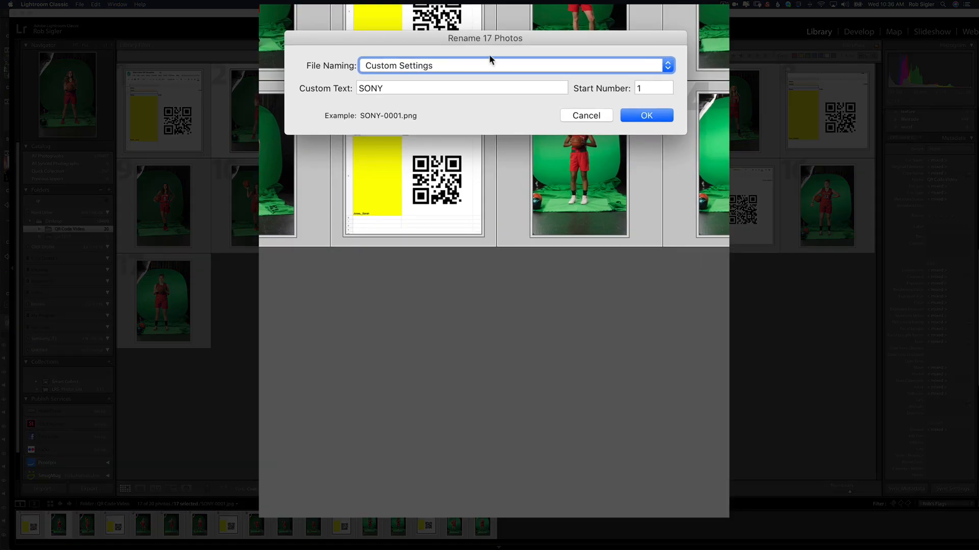
pyautogui.moveTo(509, 68)
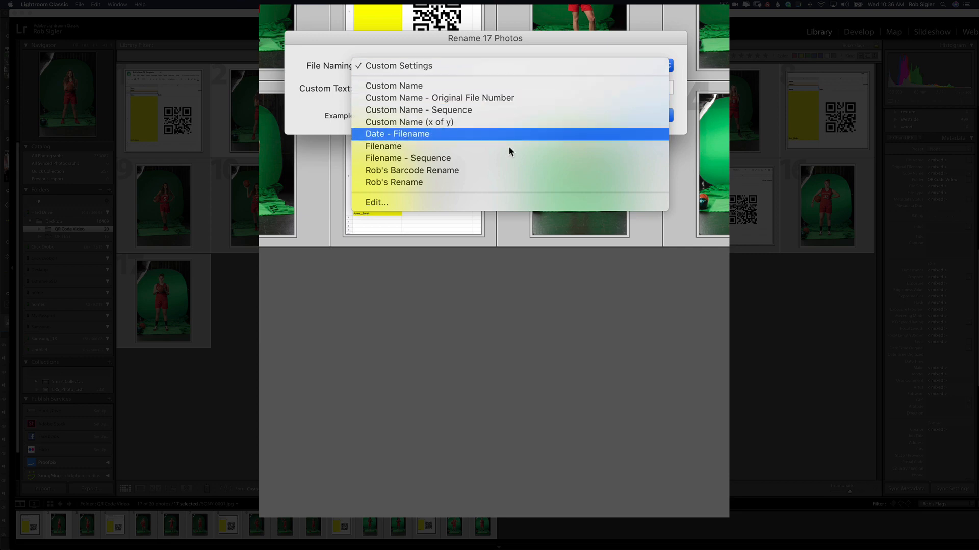
# Step: Replace Custom Text with Copy Name before Sequence # (0001) and save the Rob's Barcode Rename preset
pyautogui.click(376, 202)
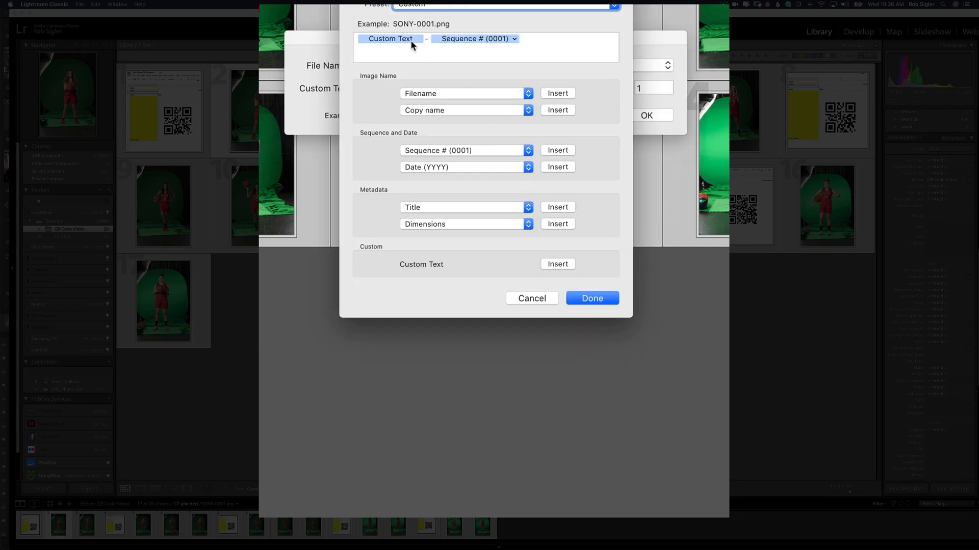
pyautogui.click(389, 38)
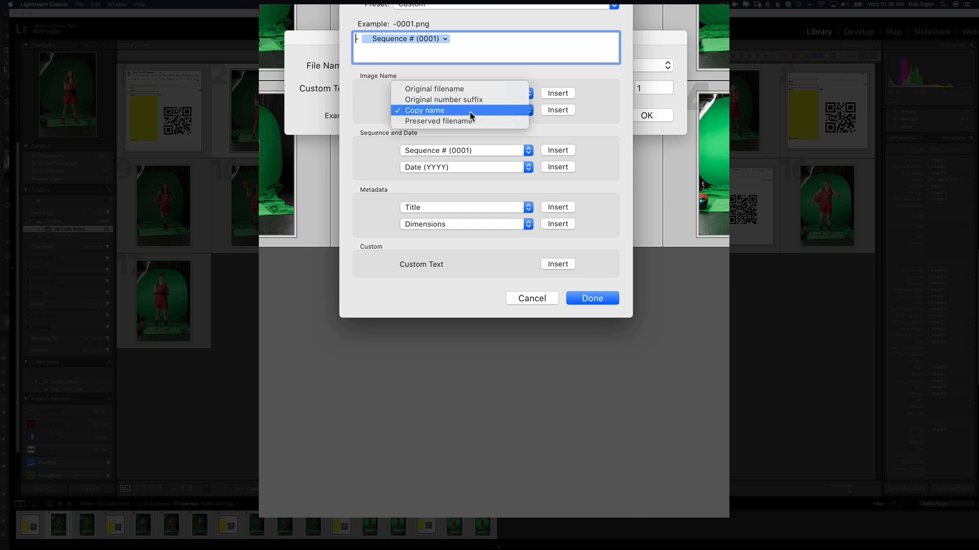
pyautogui.click(420, 93)
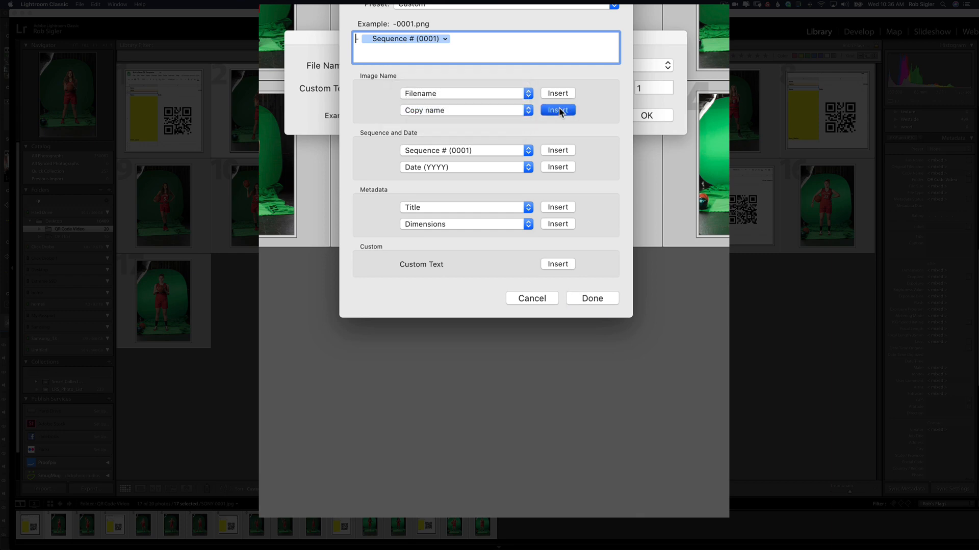
pyautogui.click(556, 110)
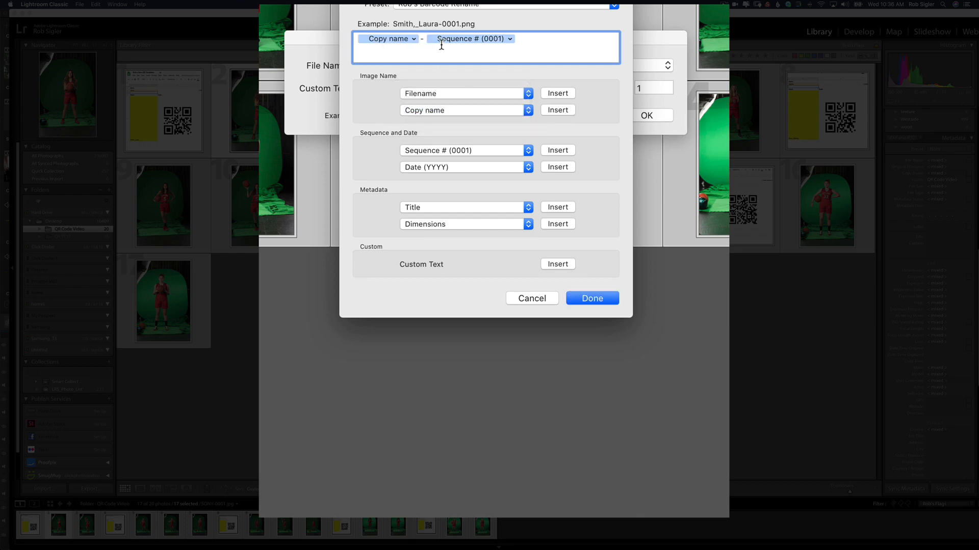
pyautogui.moveTo(514, 46)
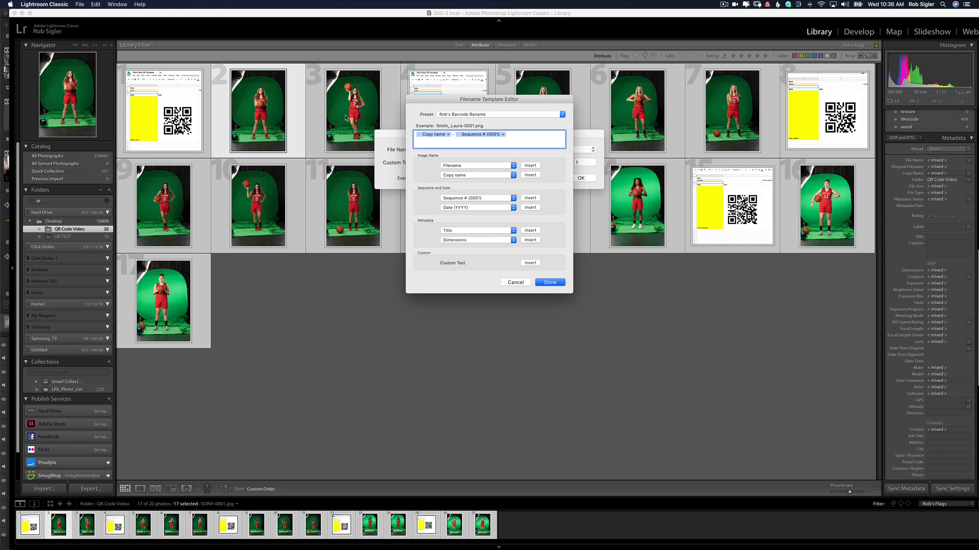
pyautogui.click(548, 282)
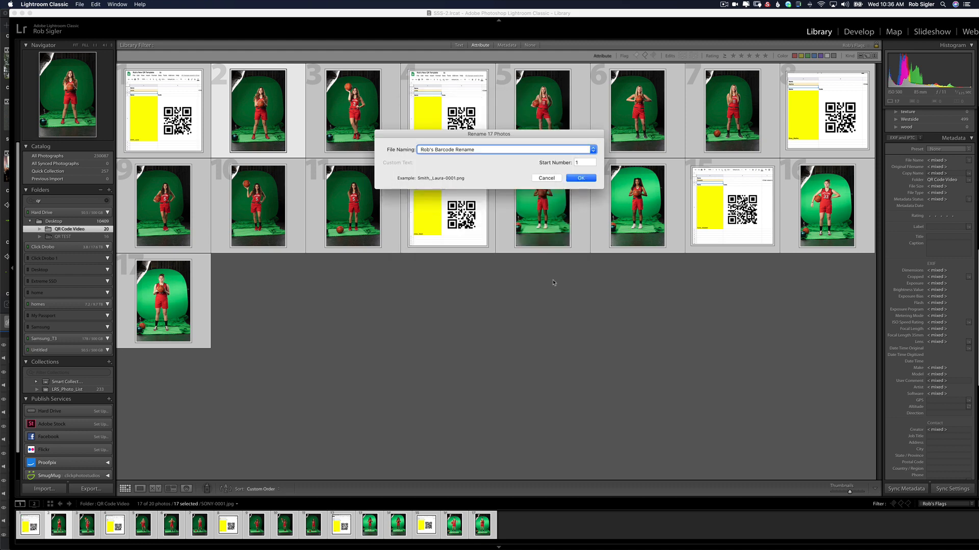
pyautogui.moveTo(504, 164)
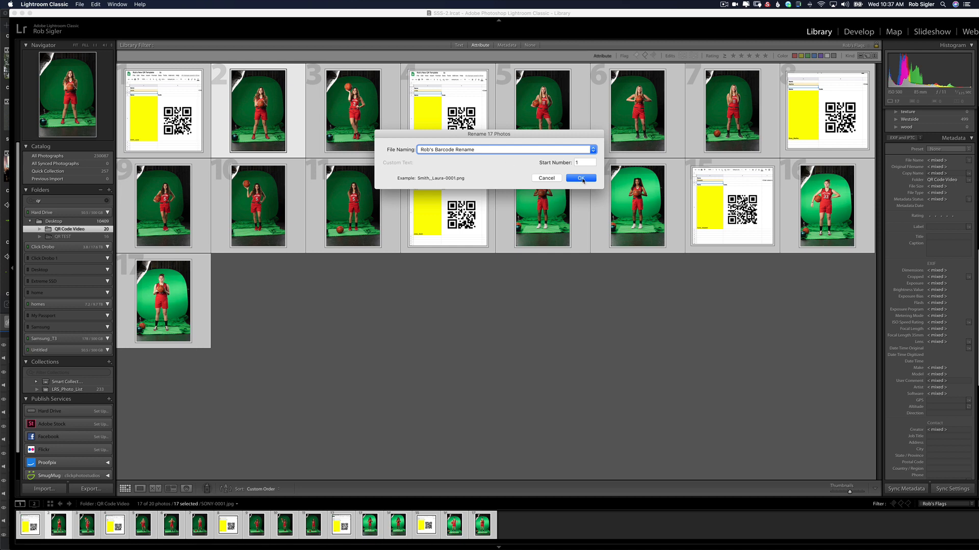
pyautogui.click(580, 178)
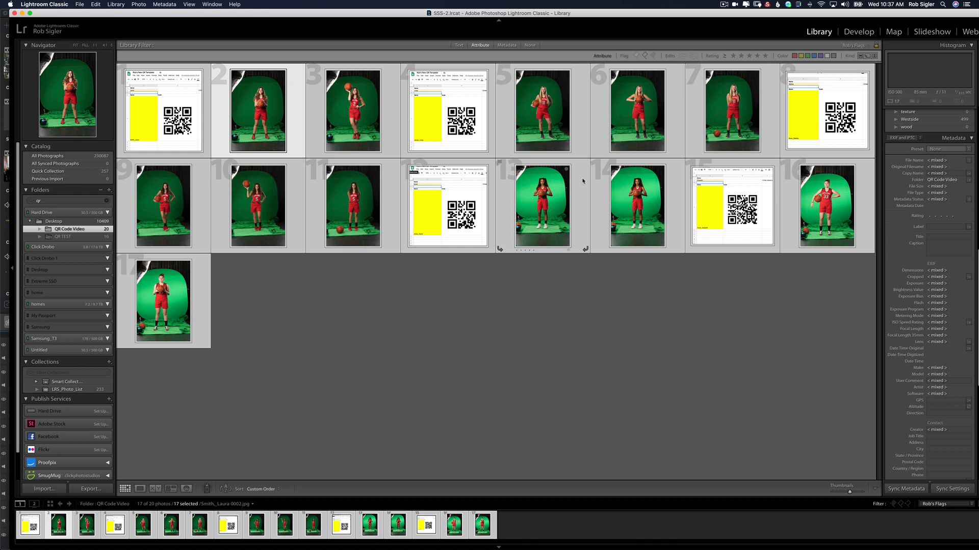
pyautogui.click(162, 110)
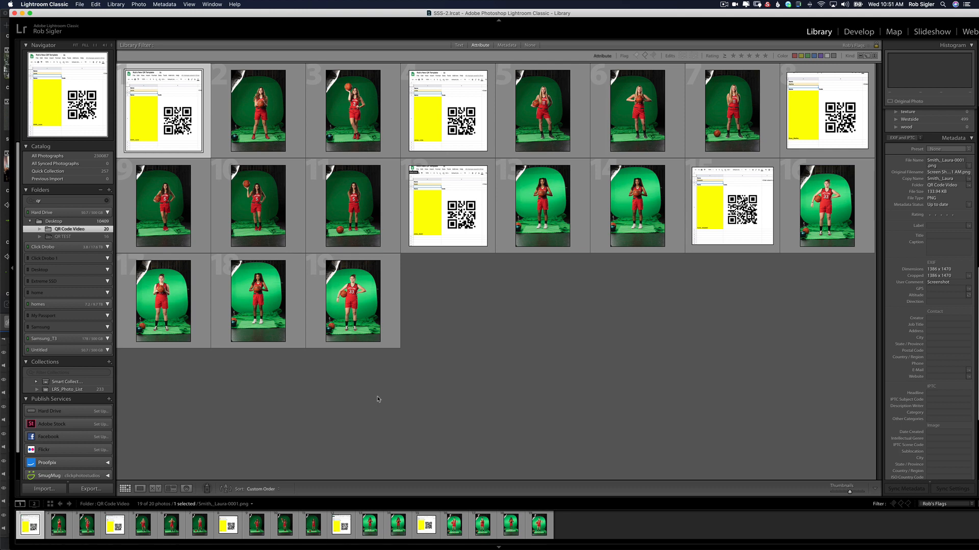
# Step: Select all 19 photos and rerun barcode detection, dismissing the 5-barcodes summary
pyautogui.press('cmd+a')
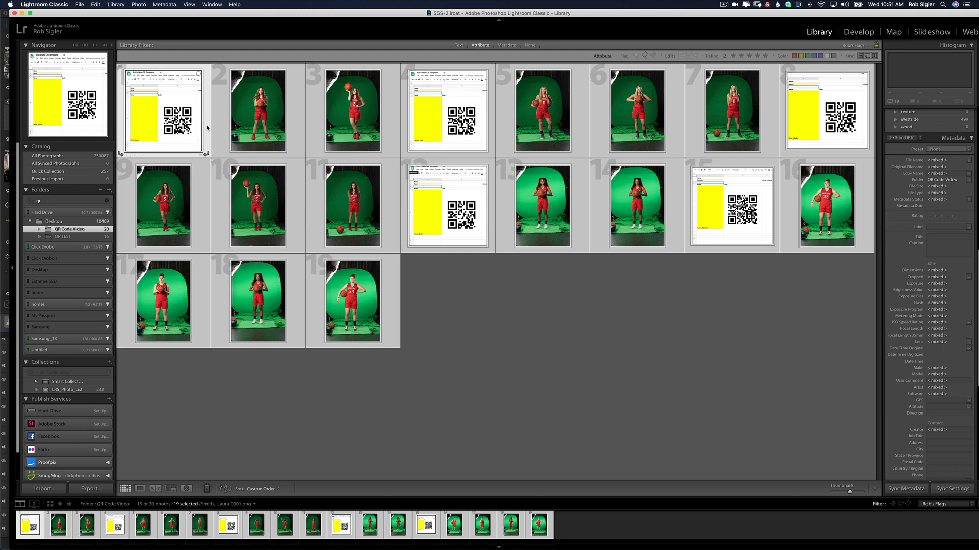
pyautogui.click(80, 5)
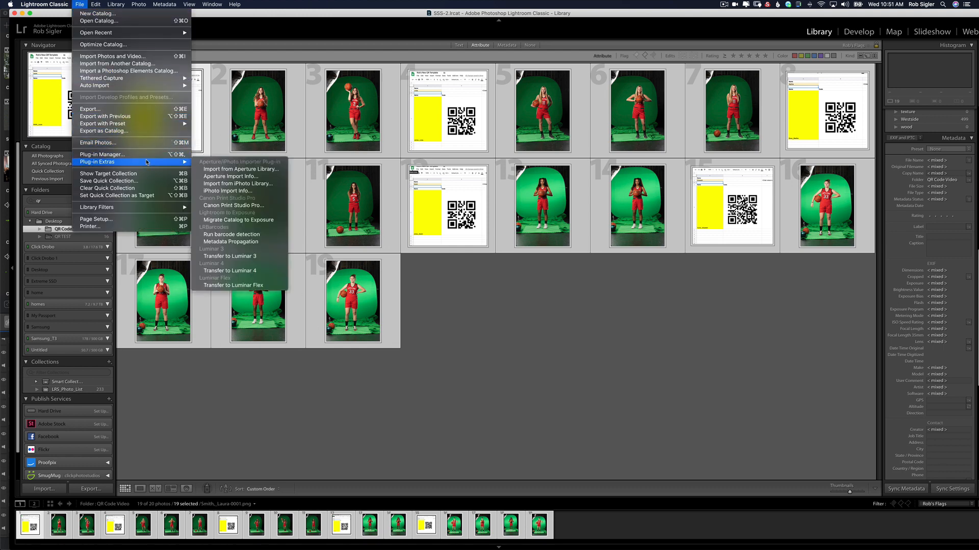
pyautogui.moveTo(234, 234)
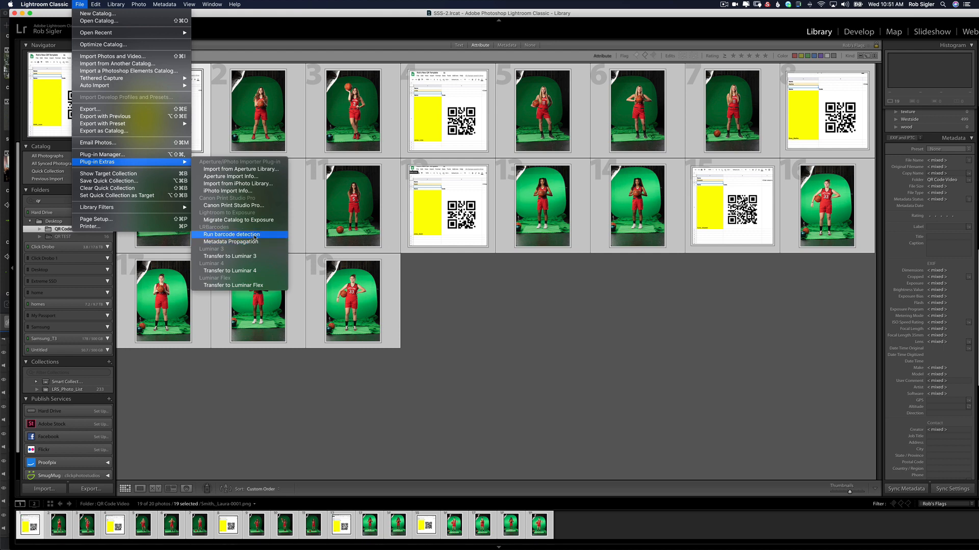
pyautogui.click(232, 234)
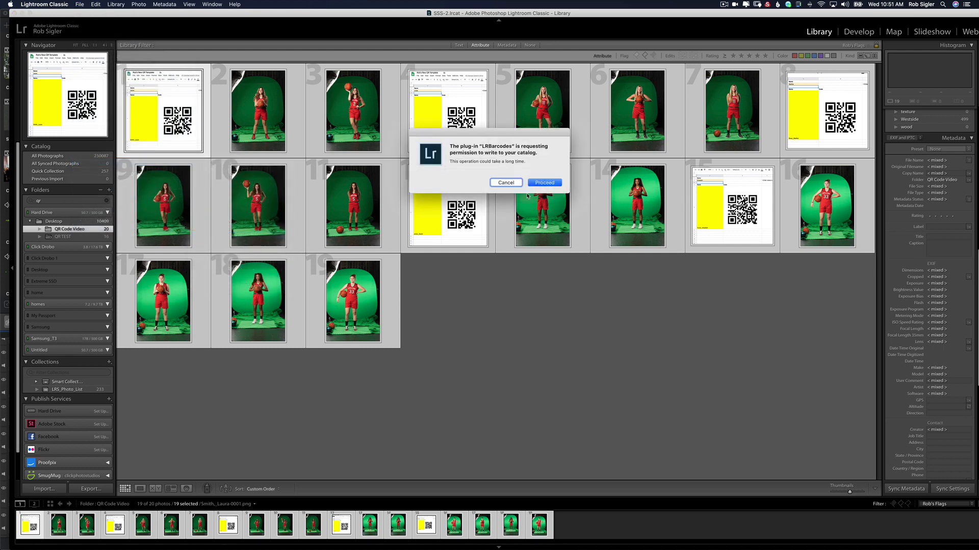
pyautogui.click(543, 182)
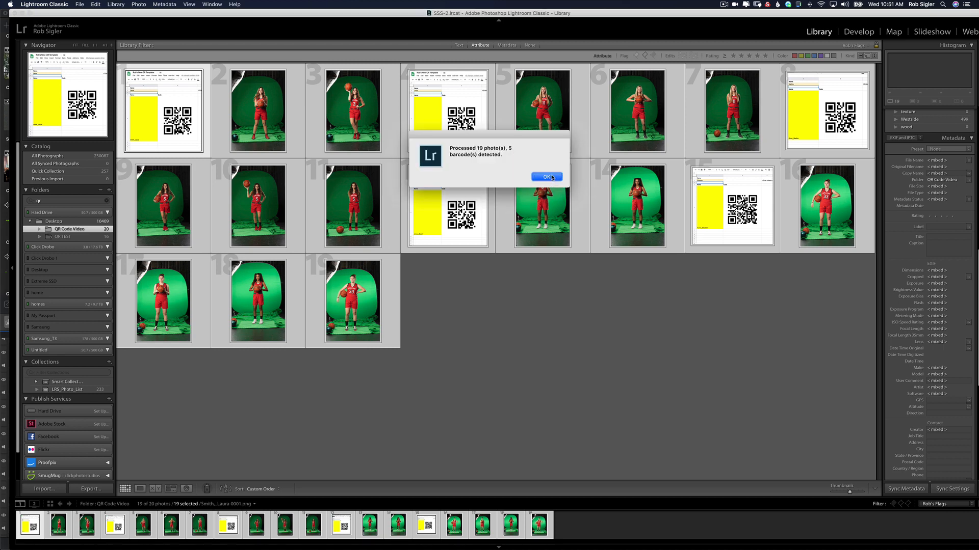
pyautogui.click(546, 175)
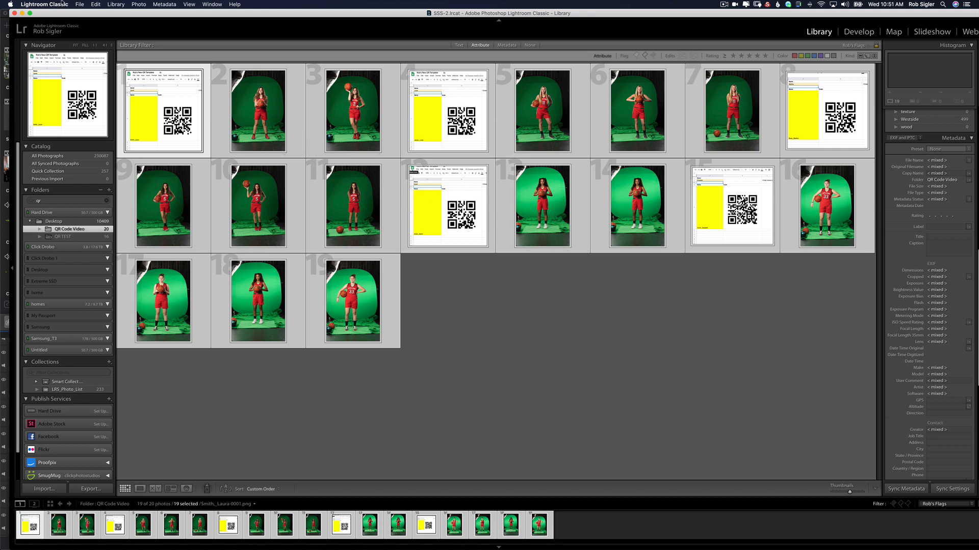
pyautogui.click(79, 5)
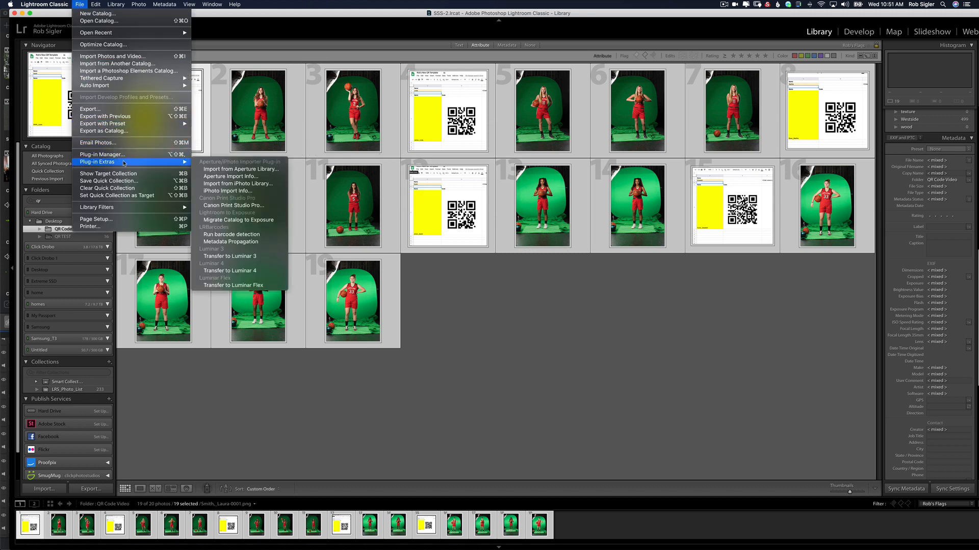
pyautogui.moveTo(231, 241)
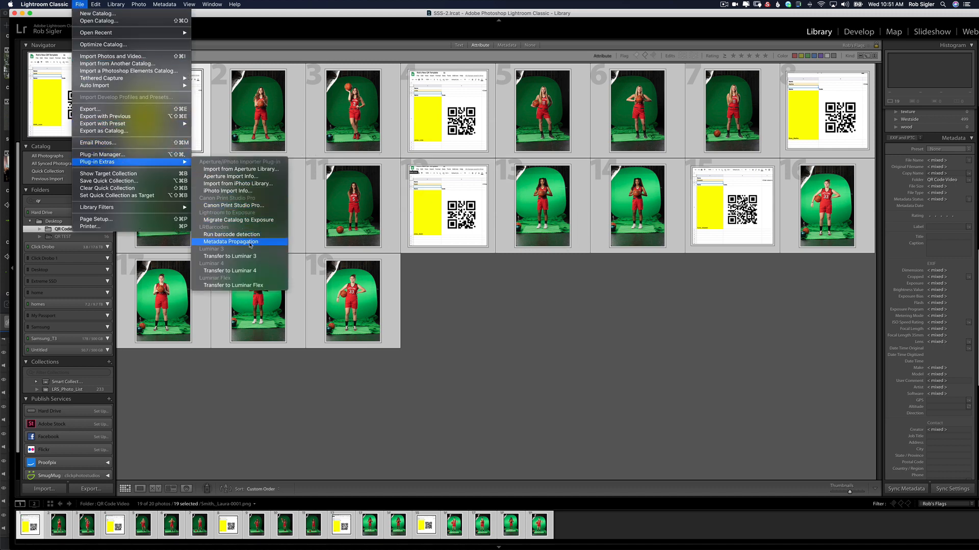
# Step: Map Barcode Content to Copy Name for the 19 photos in Metadata Propagation
pyautogui.click(231, 242)
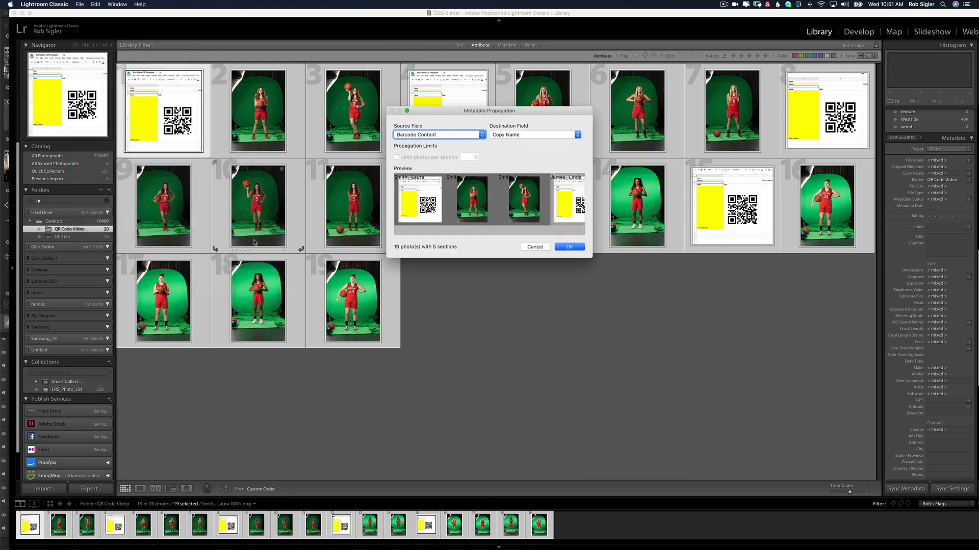
pyautogui.moveTo(396, 118)
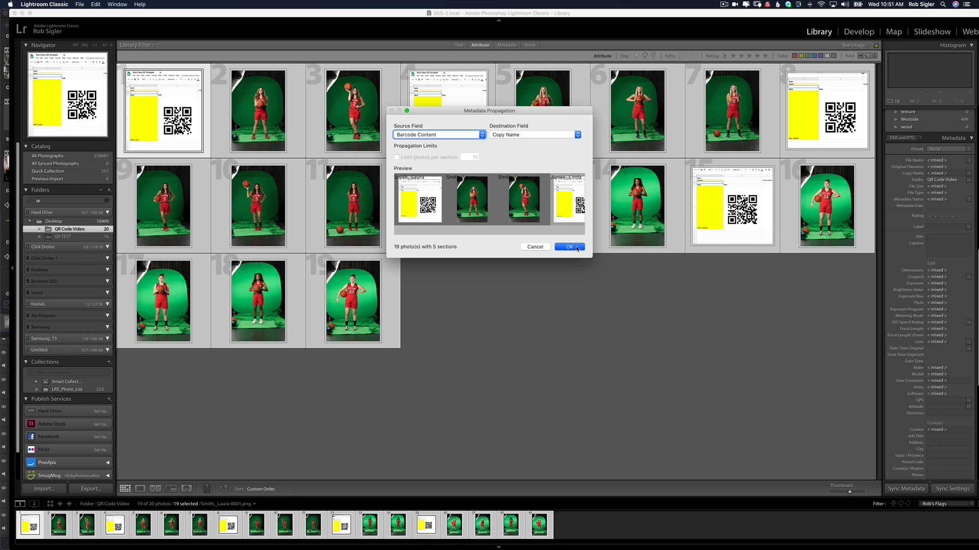
pyautogui.click(568, 246)
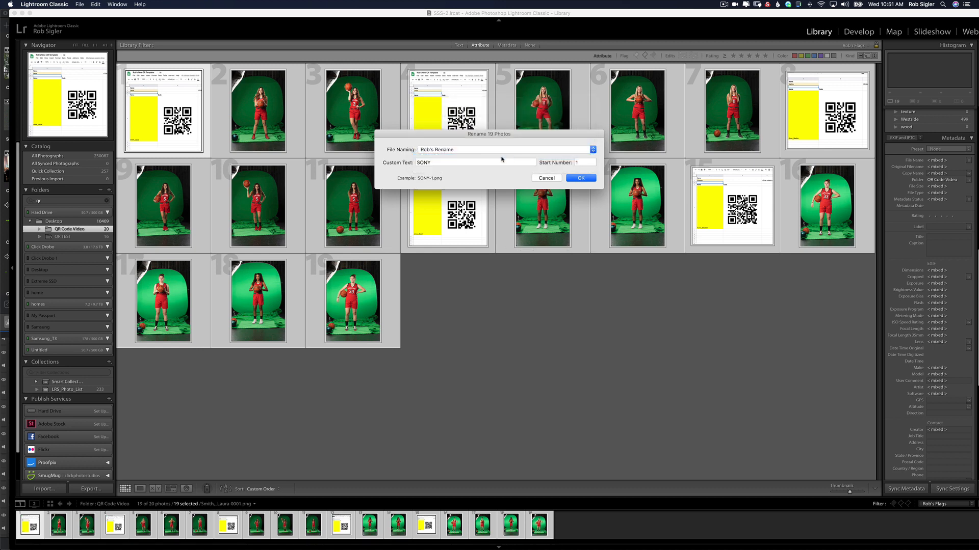
pyautogui.click(590, 149)
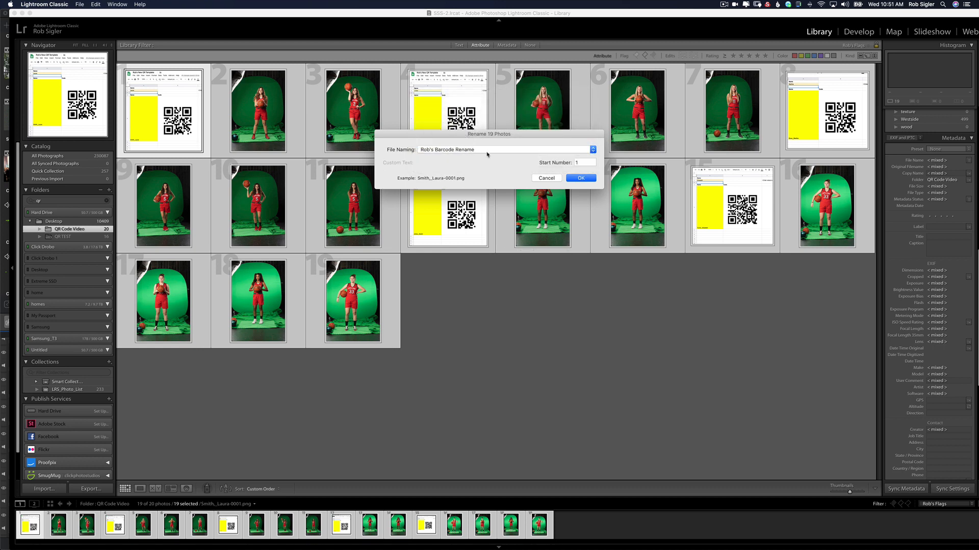
pyautogui.moveTo(440, 183)
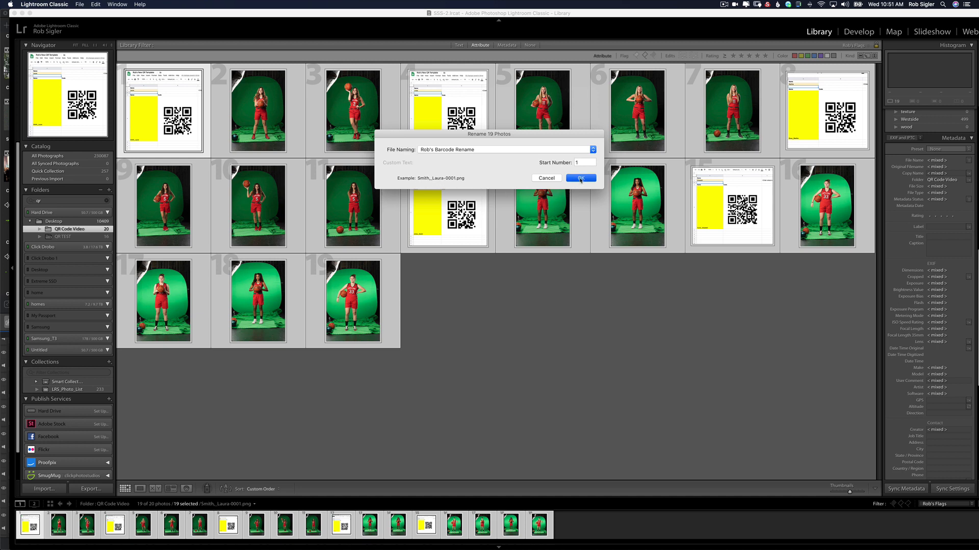
pyautogui.click(579, 178)
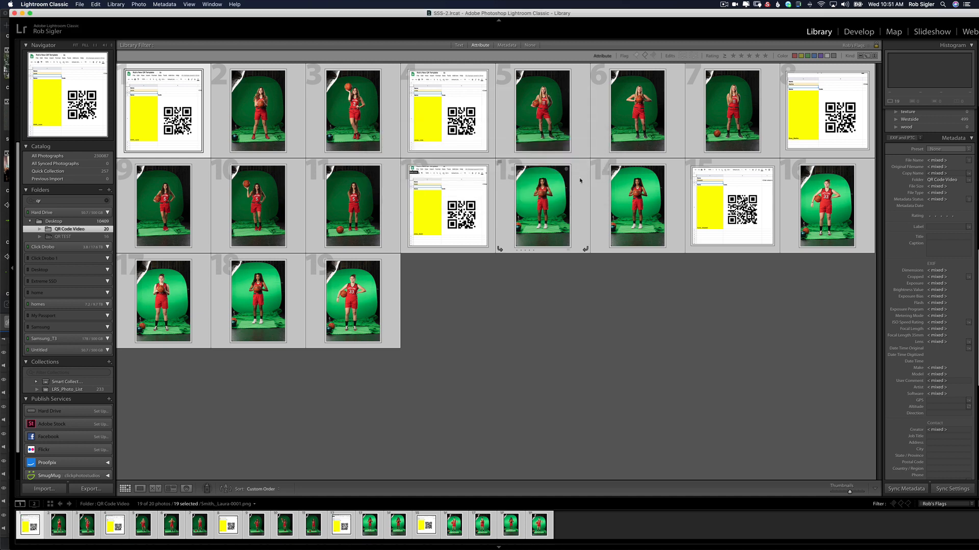